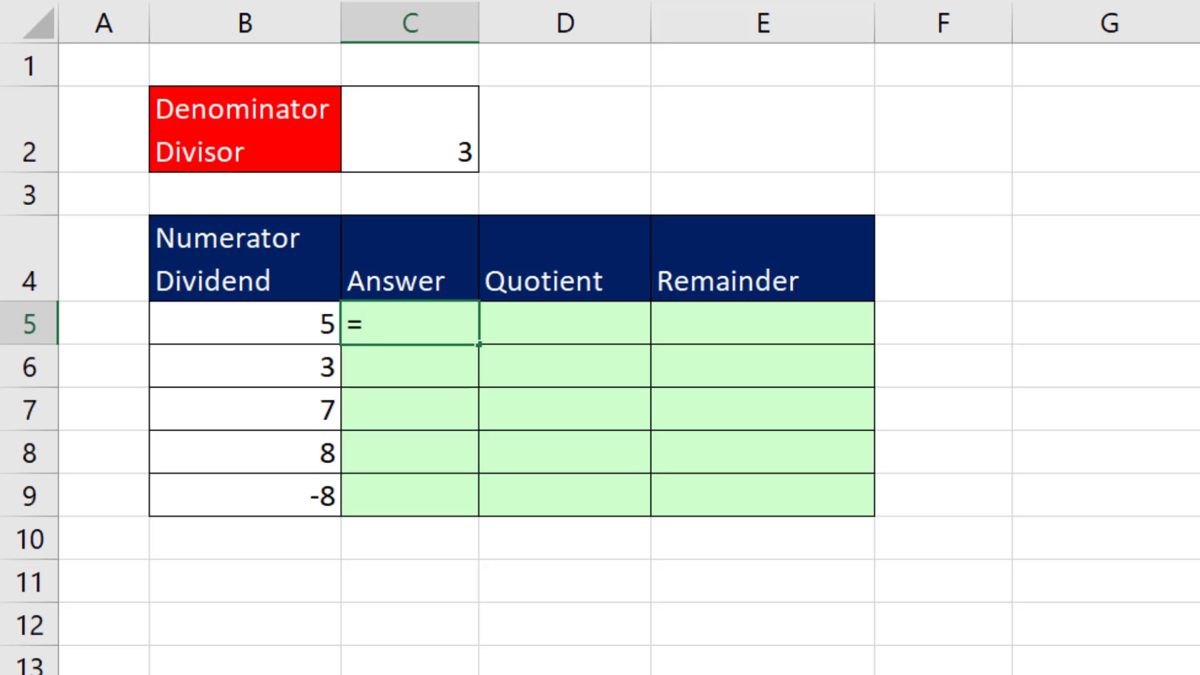
Enter =B5/$C$2 in C5 and fill it down to C9, giving 1.66667 through -2.66667
click(243, 324)
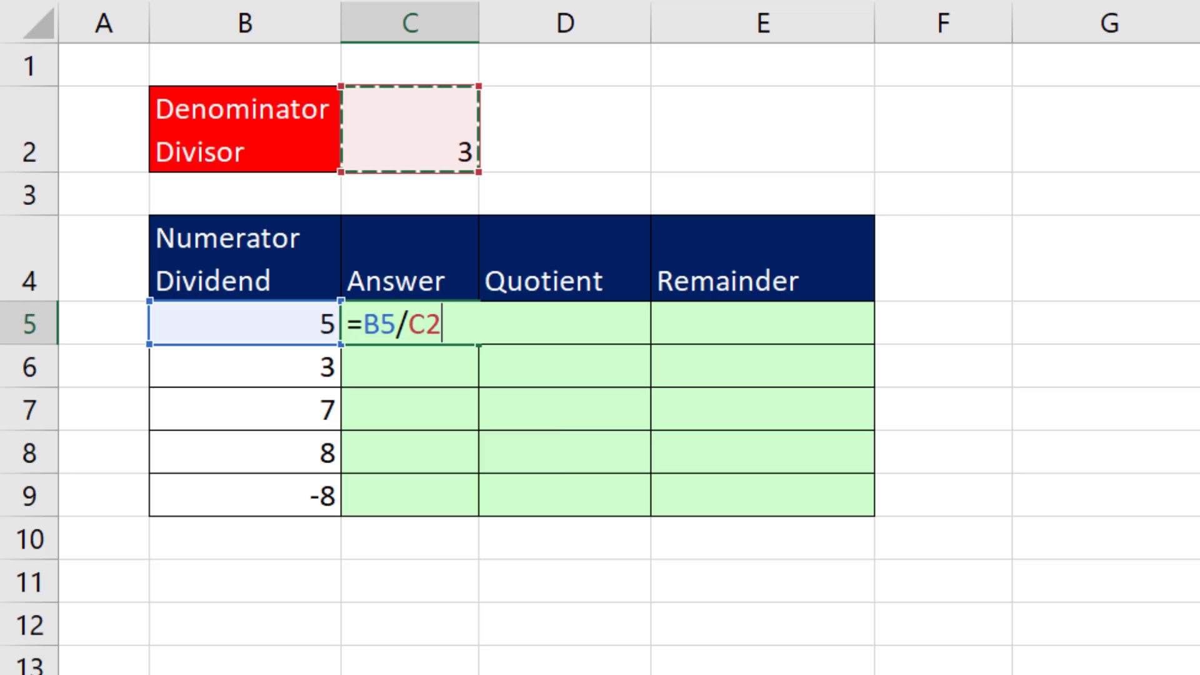
key(F4)
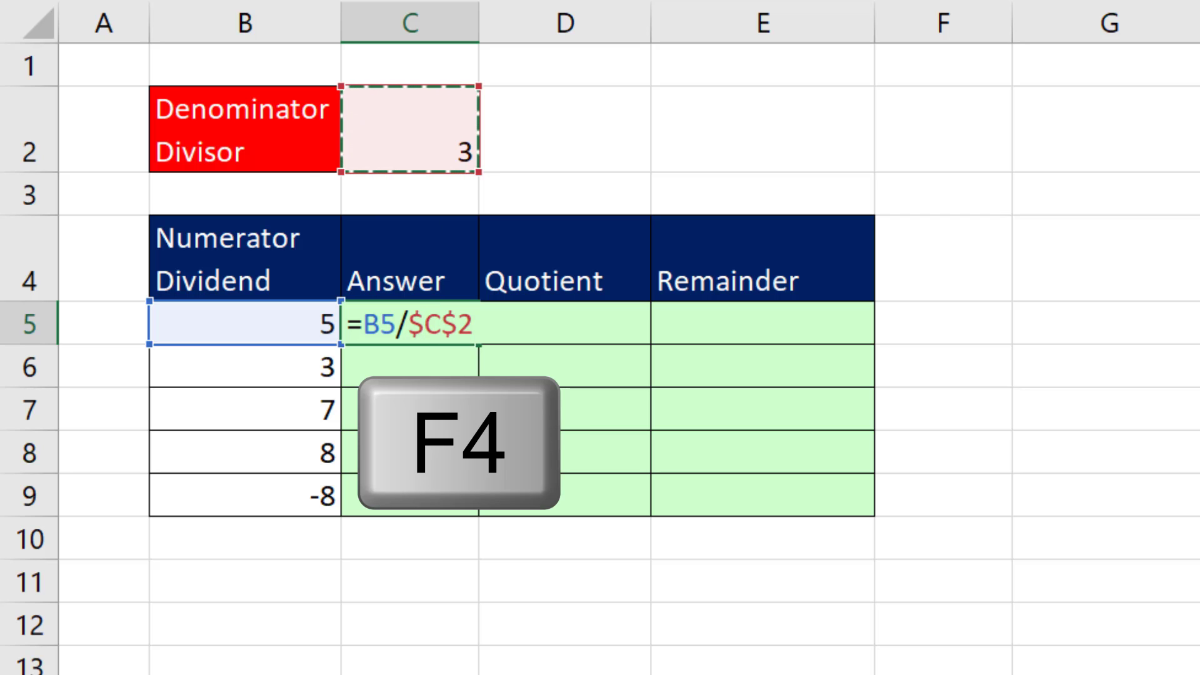
key(ctrl+enter)
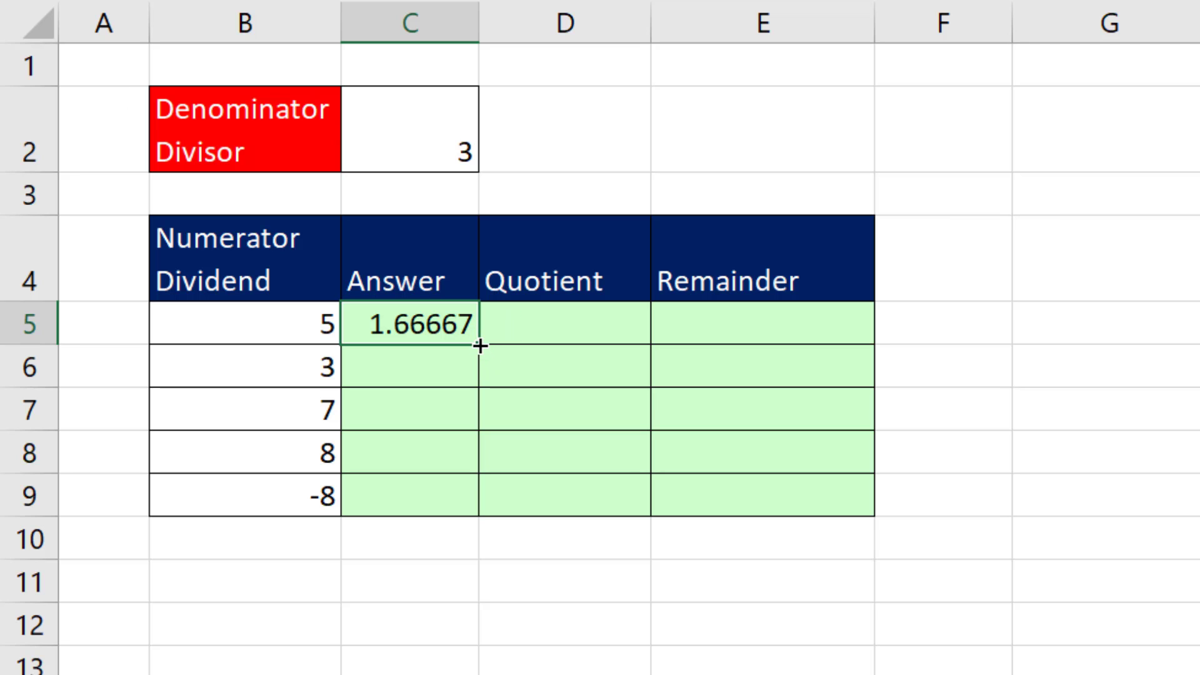
drag(480, 325, 480, 497)
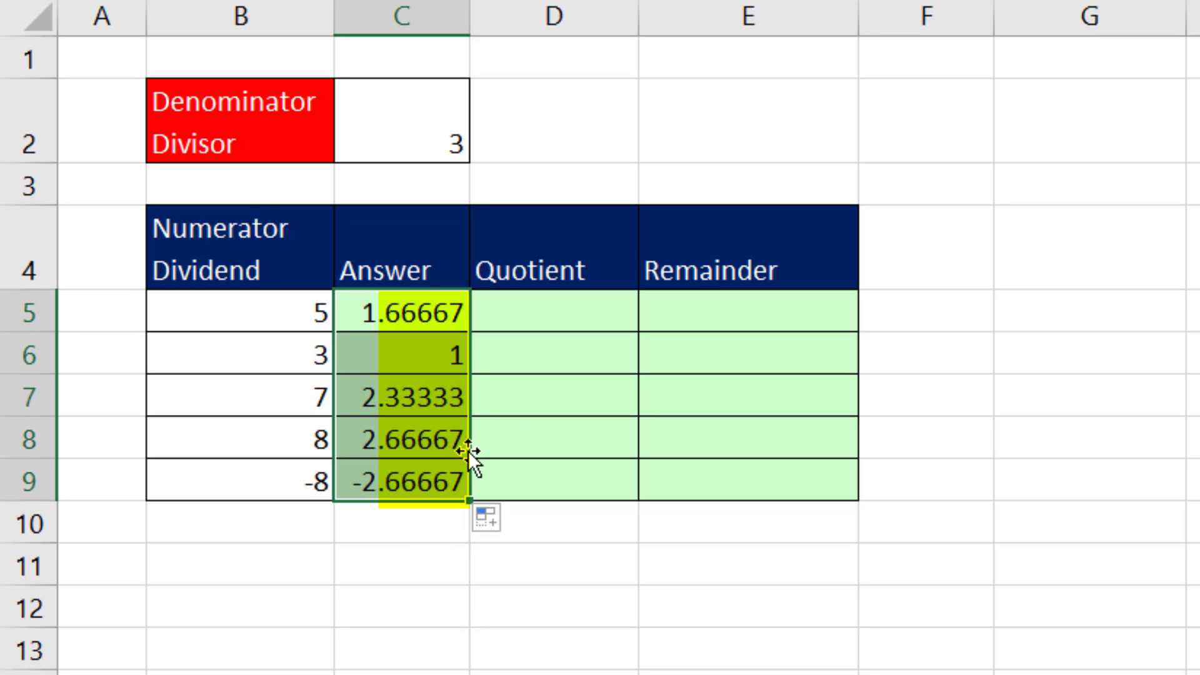
Enter =QUOTIENT(B5,$C$2) in D5, returning the whole-number quotient 1
click(553, 311)
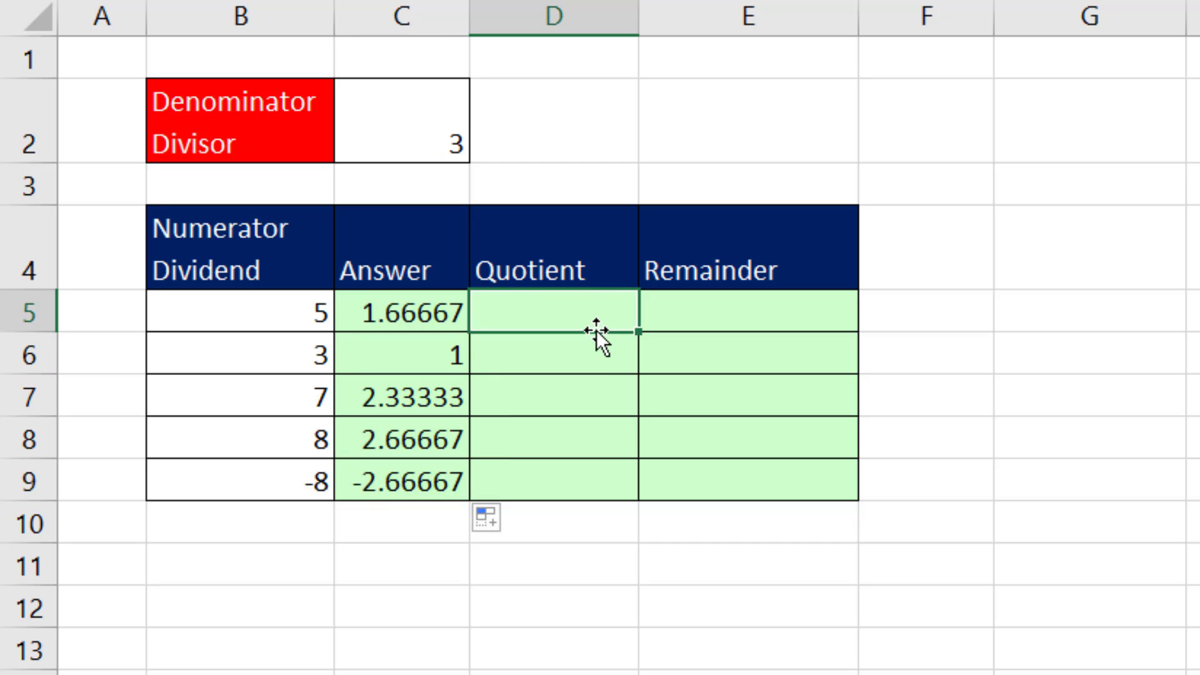
text(=qu)
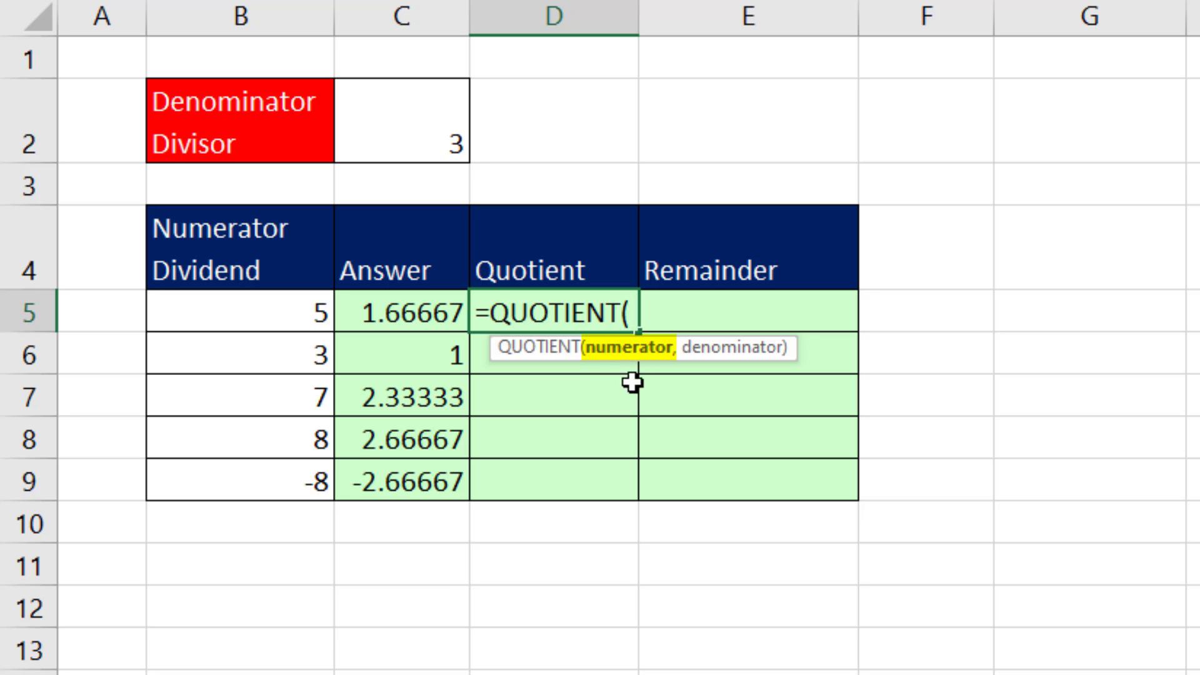
click(241, 312)
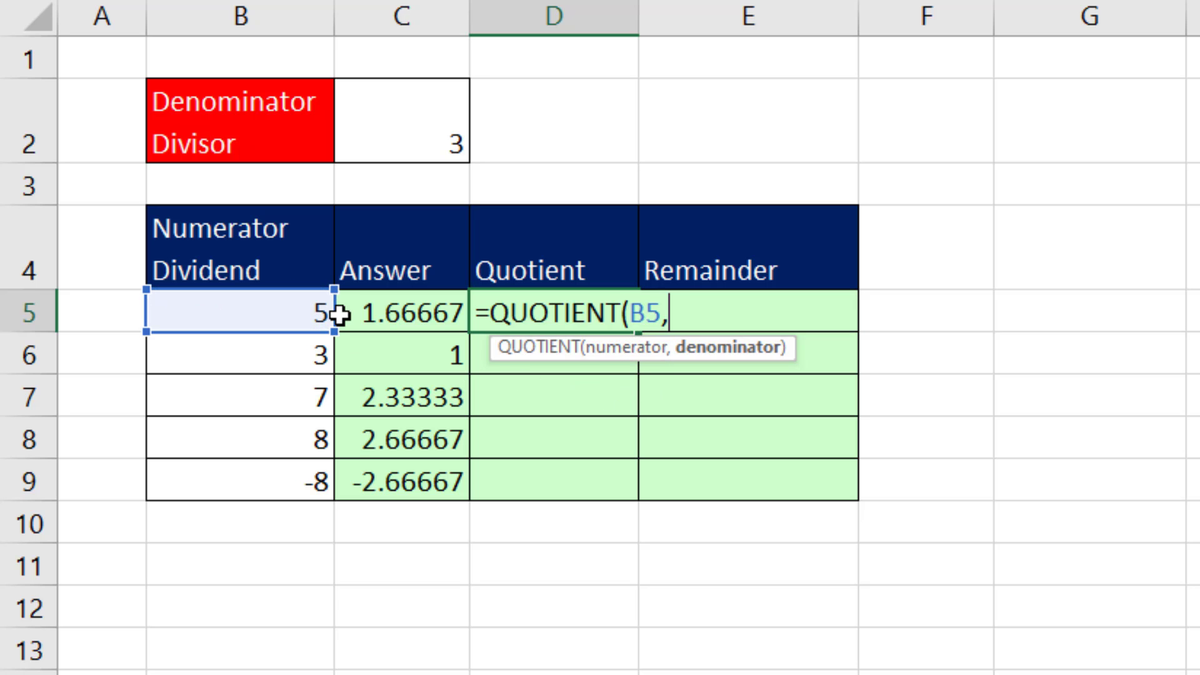
click(404, 141)
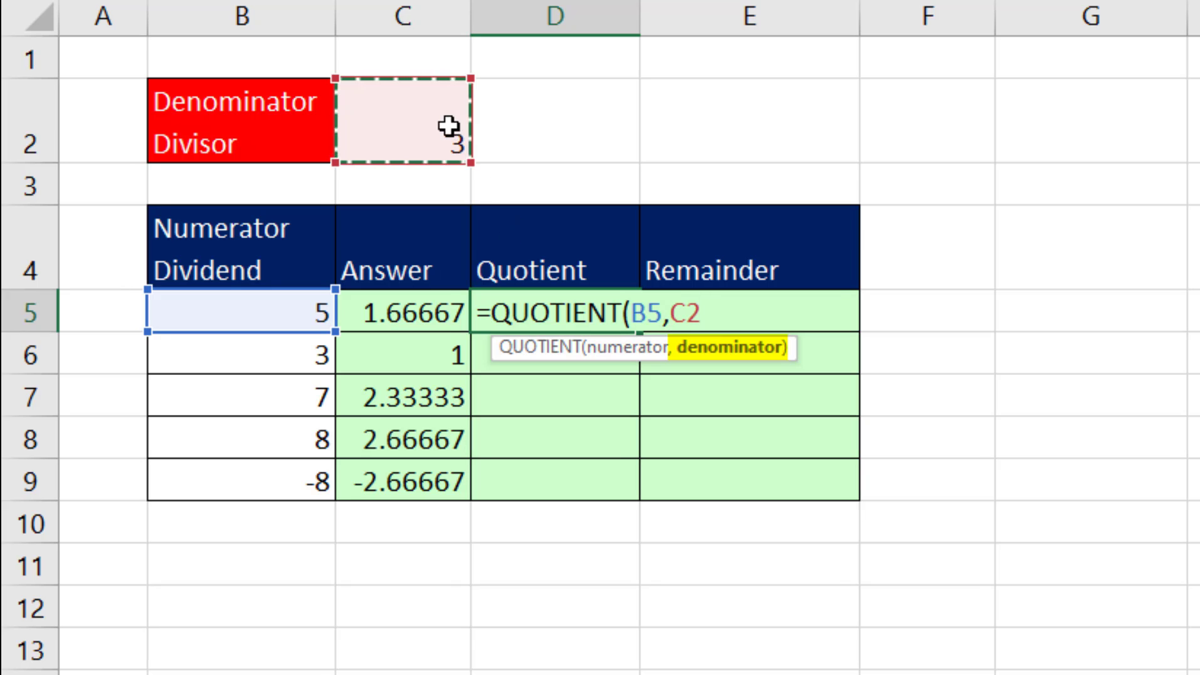
key(f4)
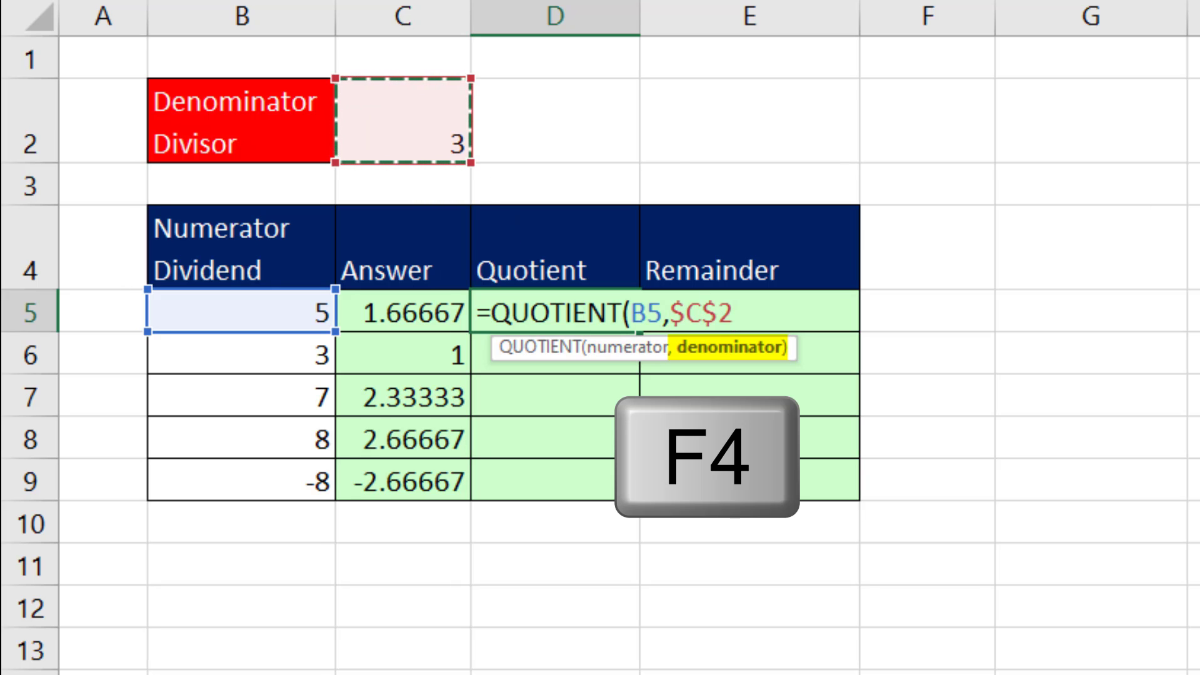
key(enter)
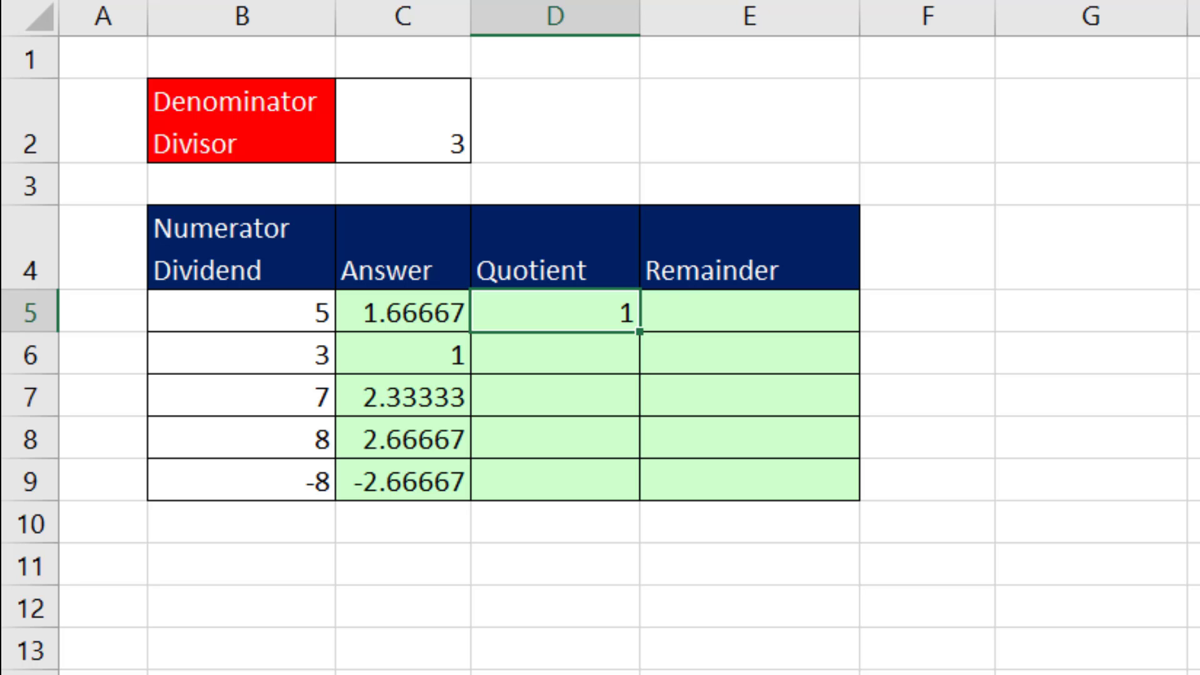
mouse_move(645, 332)
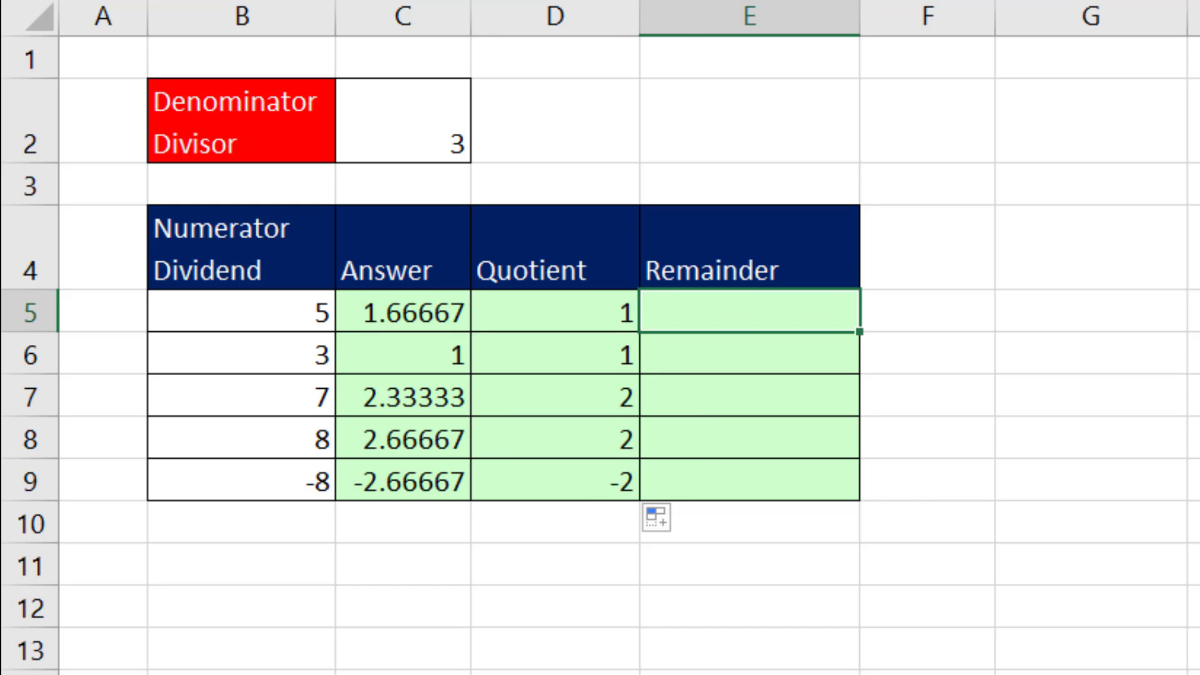
Enter =MOD(B5,$C$2) in E5, returning the remainder 2 for 5 divided by 3
text(=MOD()
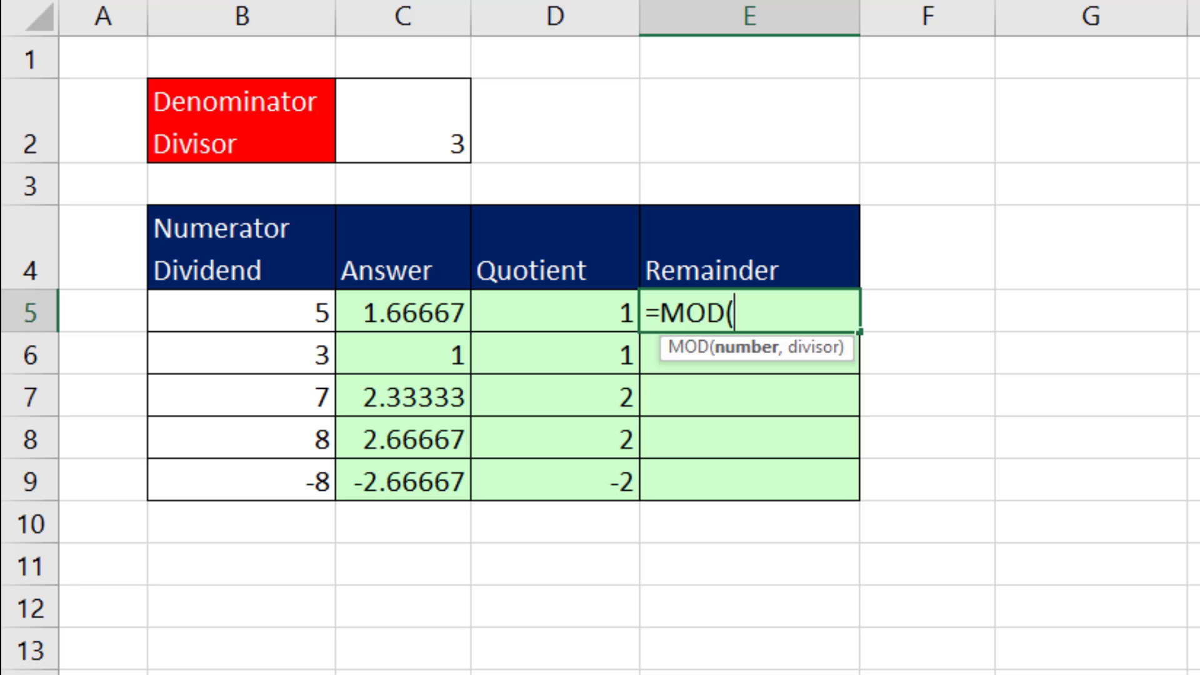
mouse_move(786, 382)
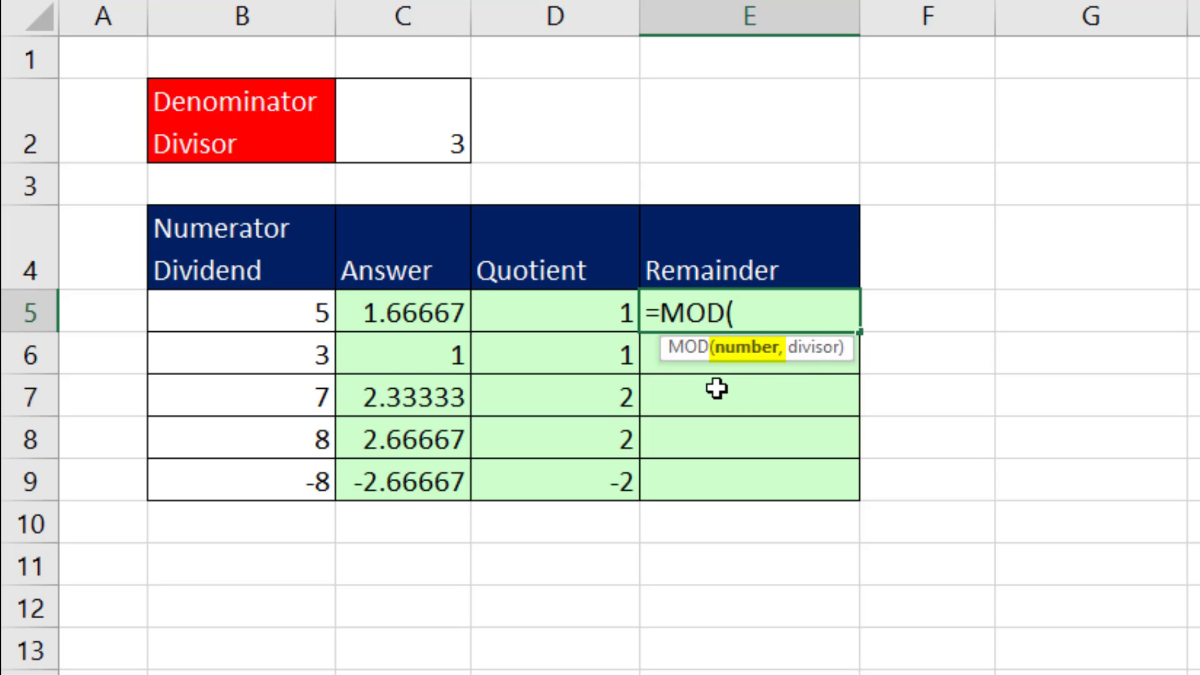
click(241, 313)
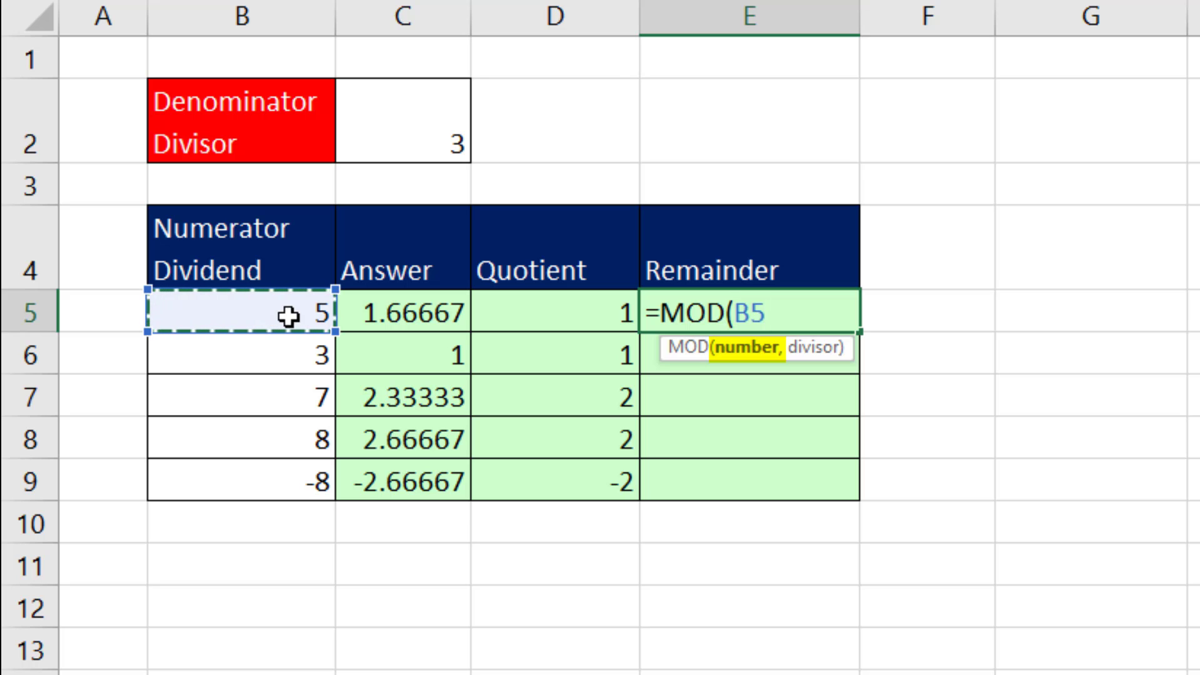
text(,)
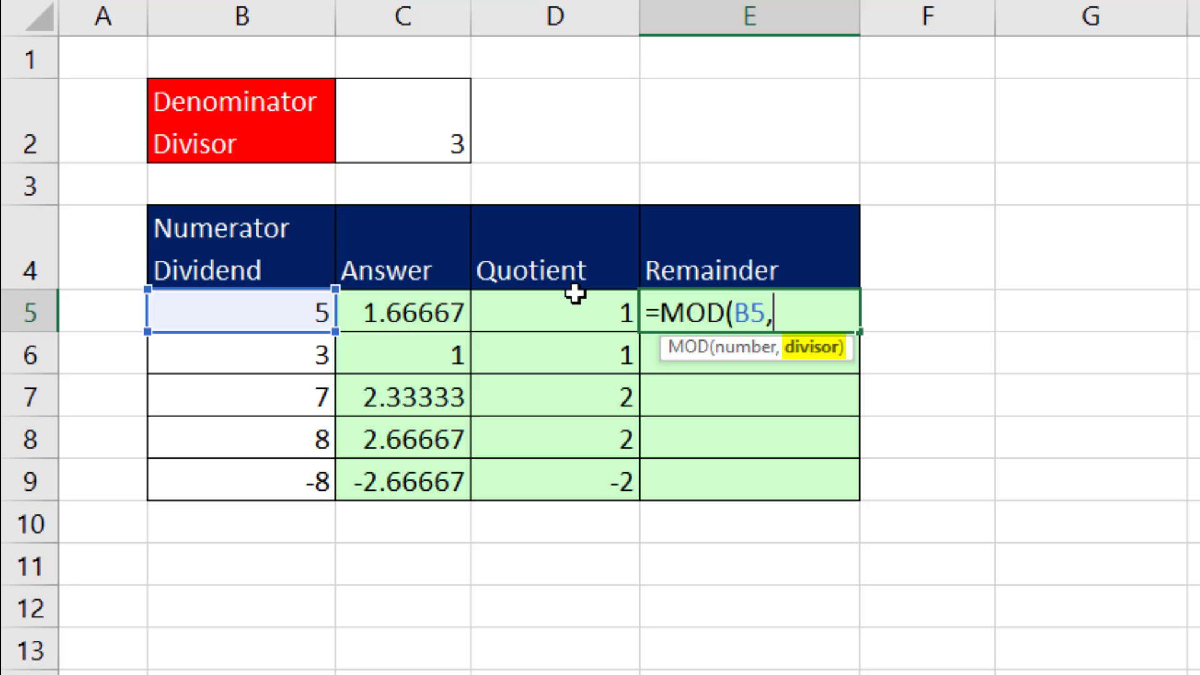
key(f4)
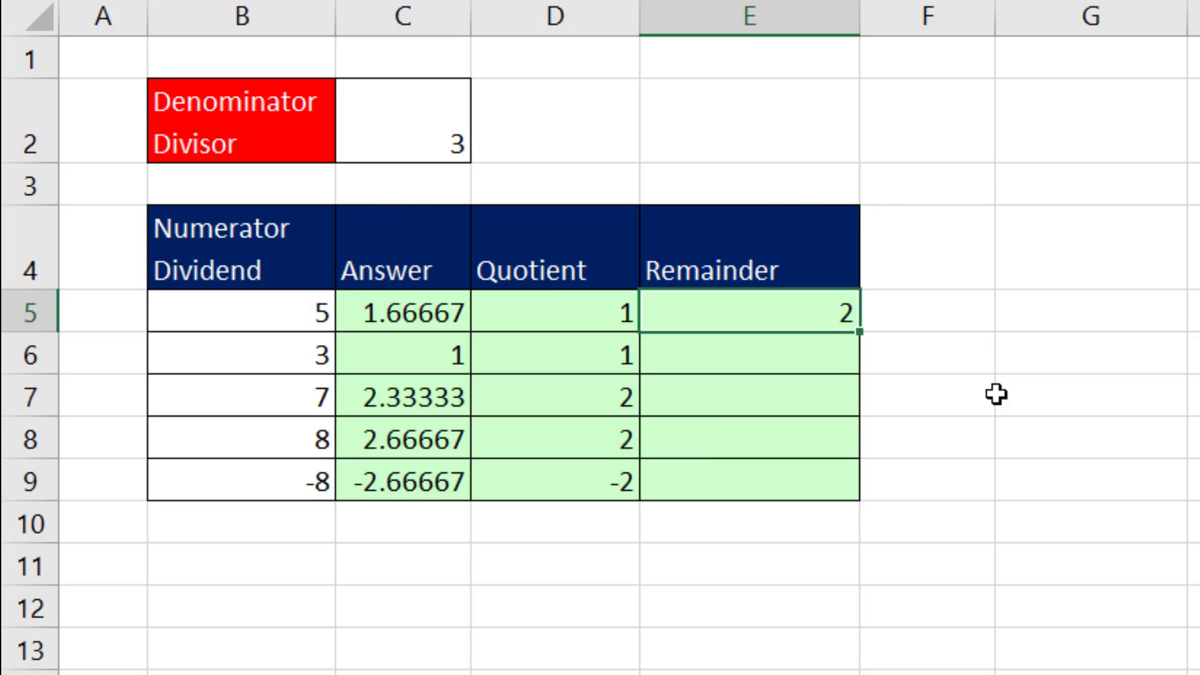
Fill the MOD formula down to E9 so the remainders read 2, 0, 1, 2, 1
drag(864, 333, 857, 498)
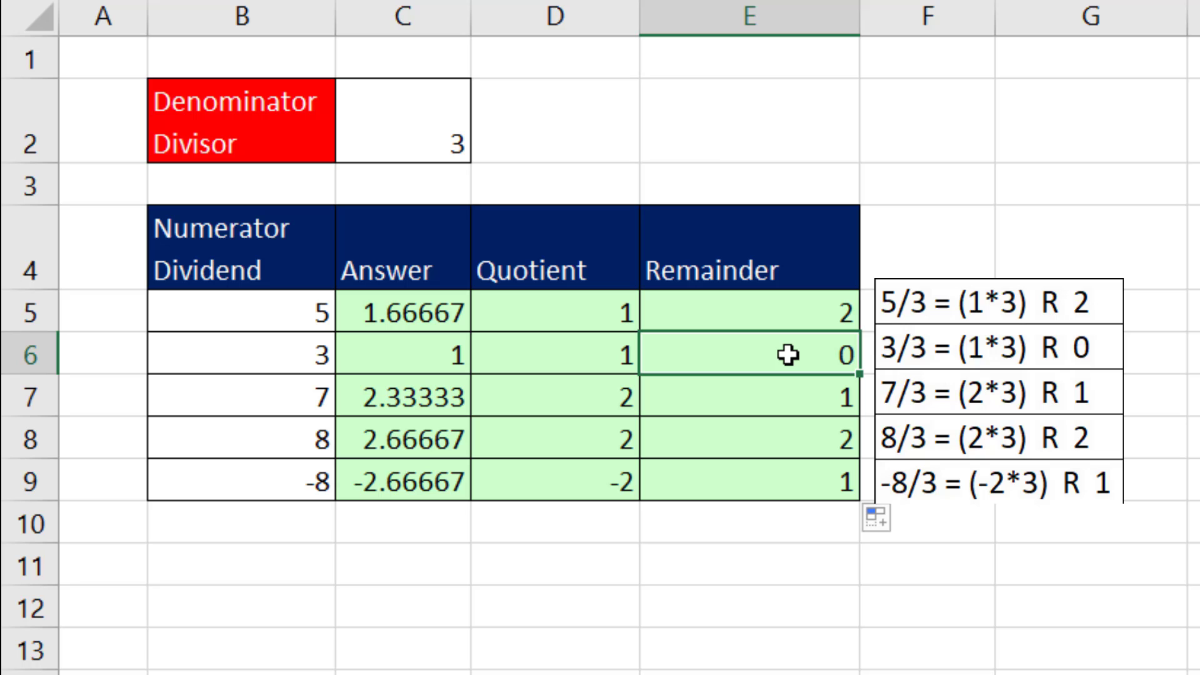
mouse_move(838, 434)
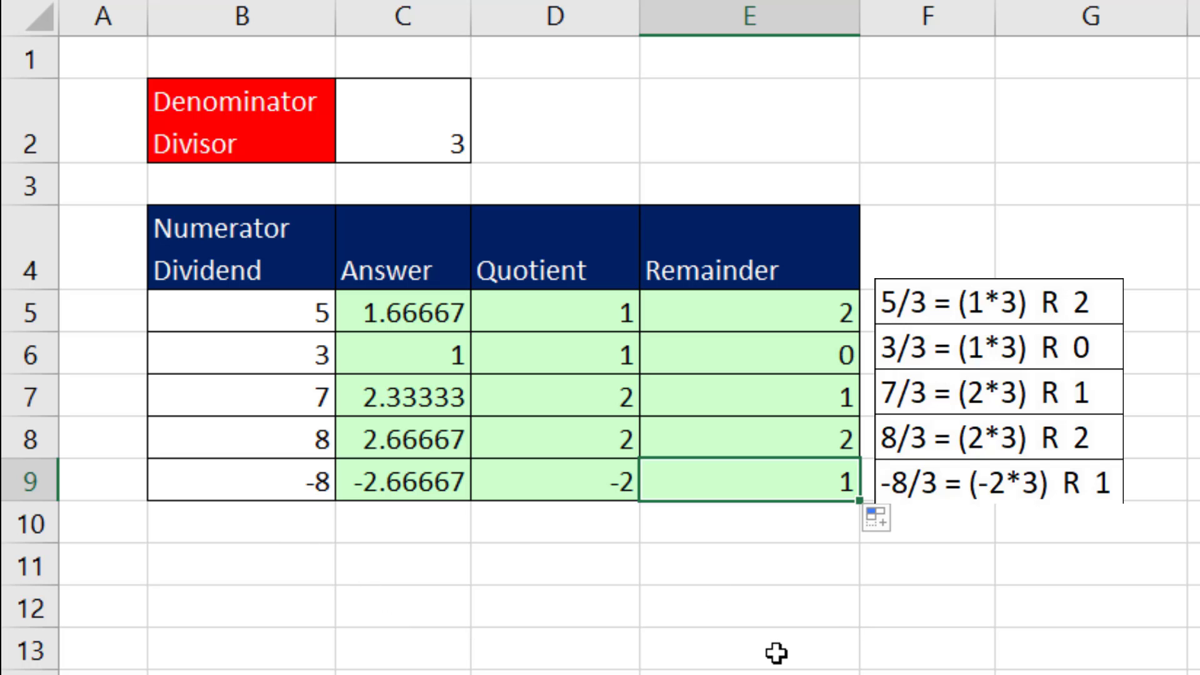
mouse_move(807, 564)
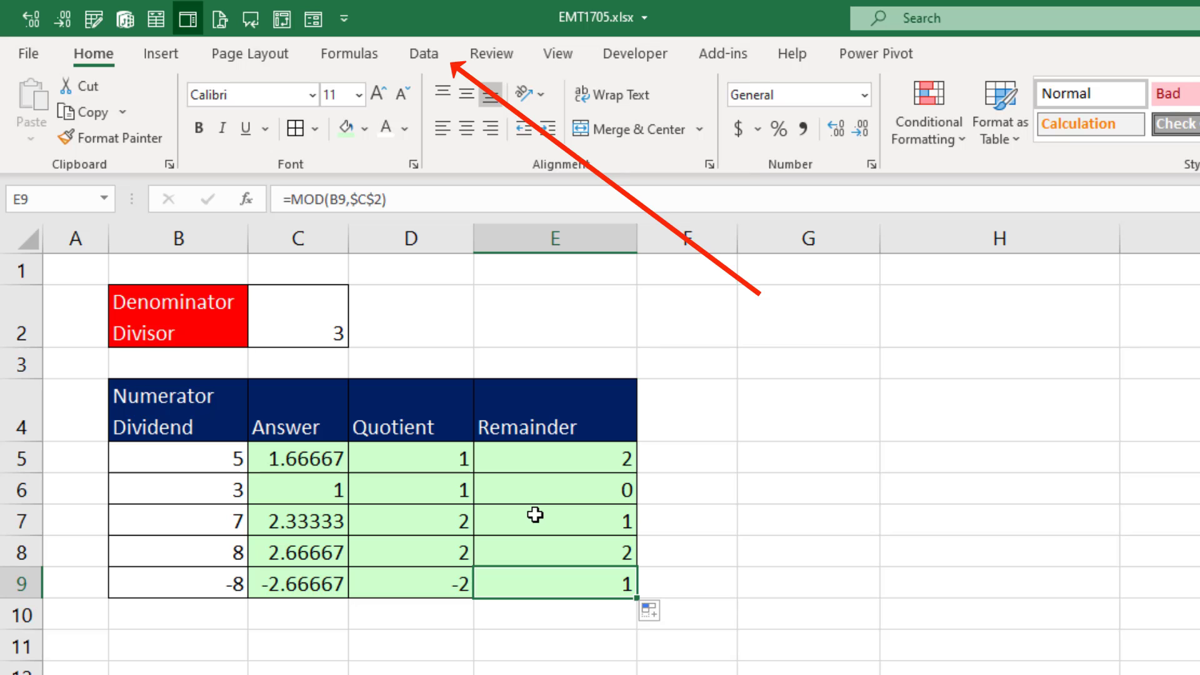
Show the Queries & Connections pane listing the connection-only ModExperiment query
click(423, 54)
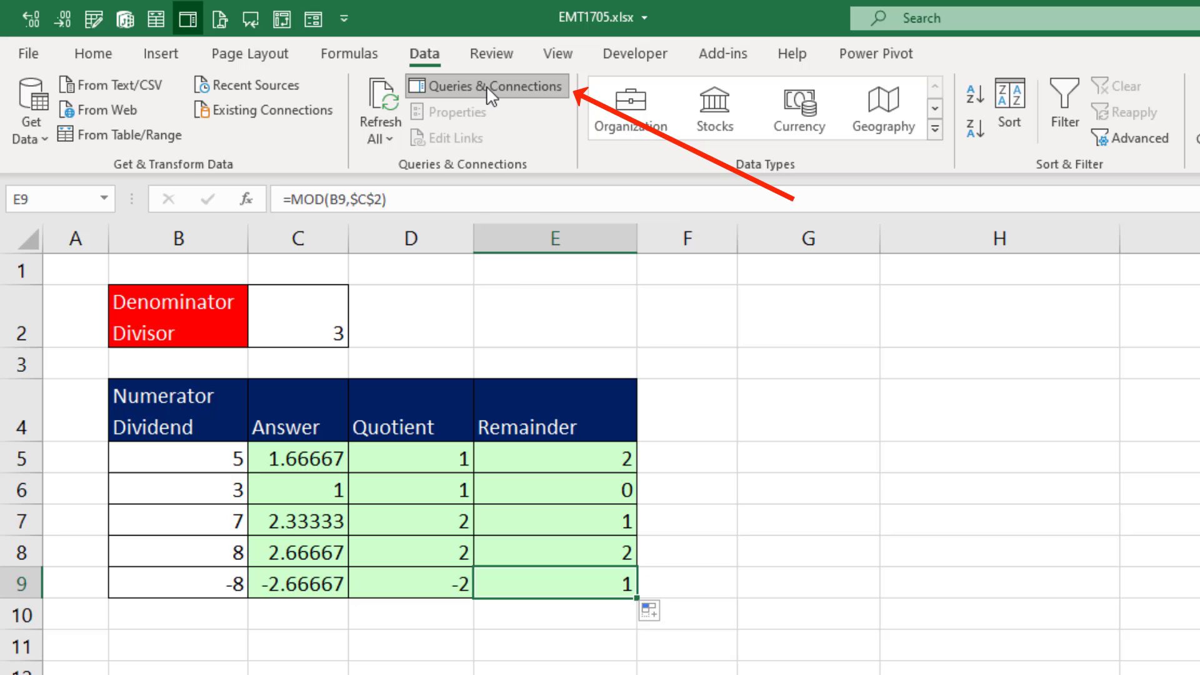
click(487, 85)
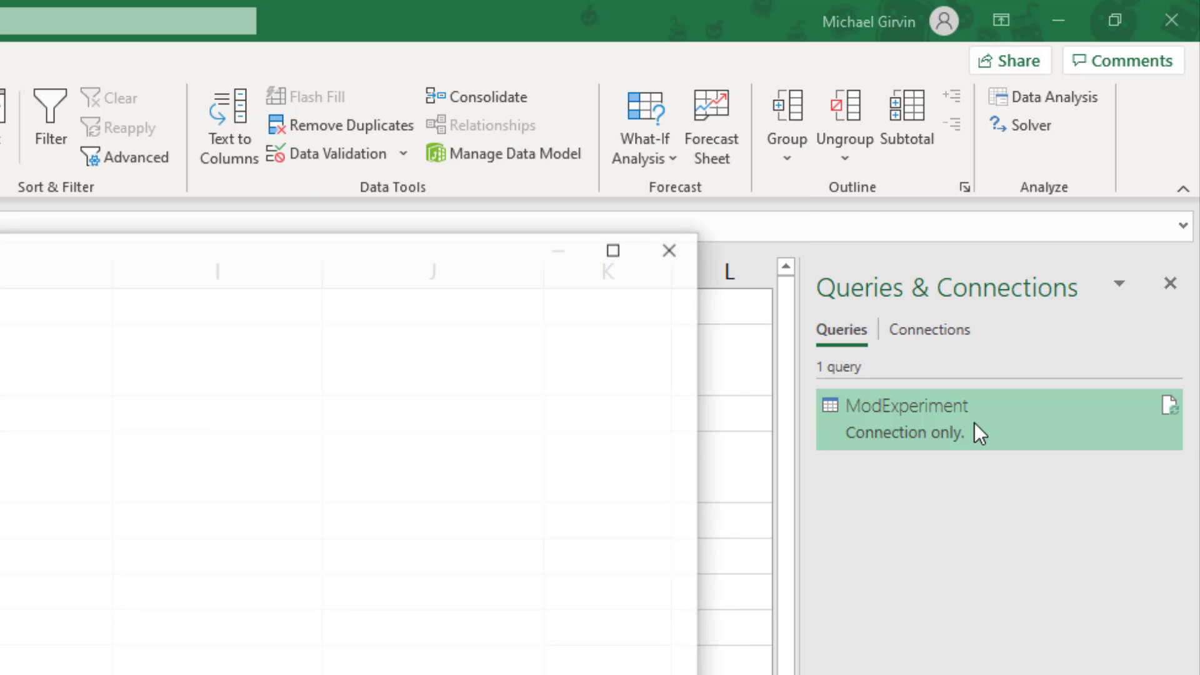
Edit ModExperiment and add a Division column from Numerator Dividend and Denominator Divisor
double_click(905, 405)
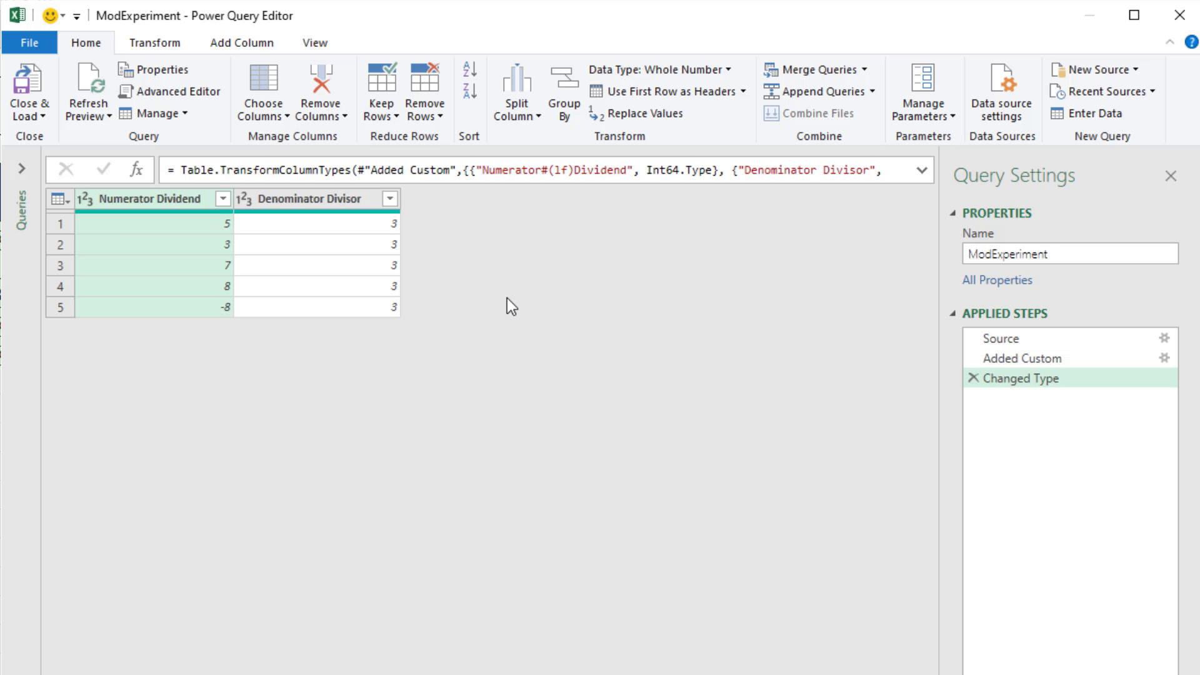
mouse_move(445, 83)
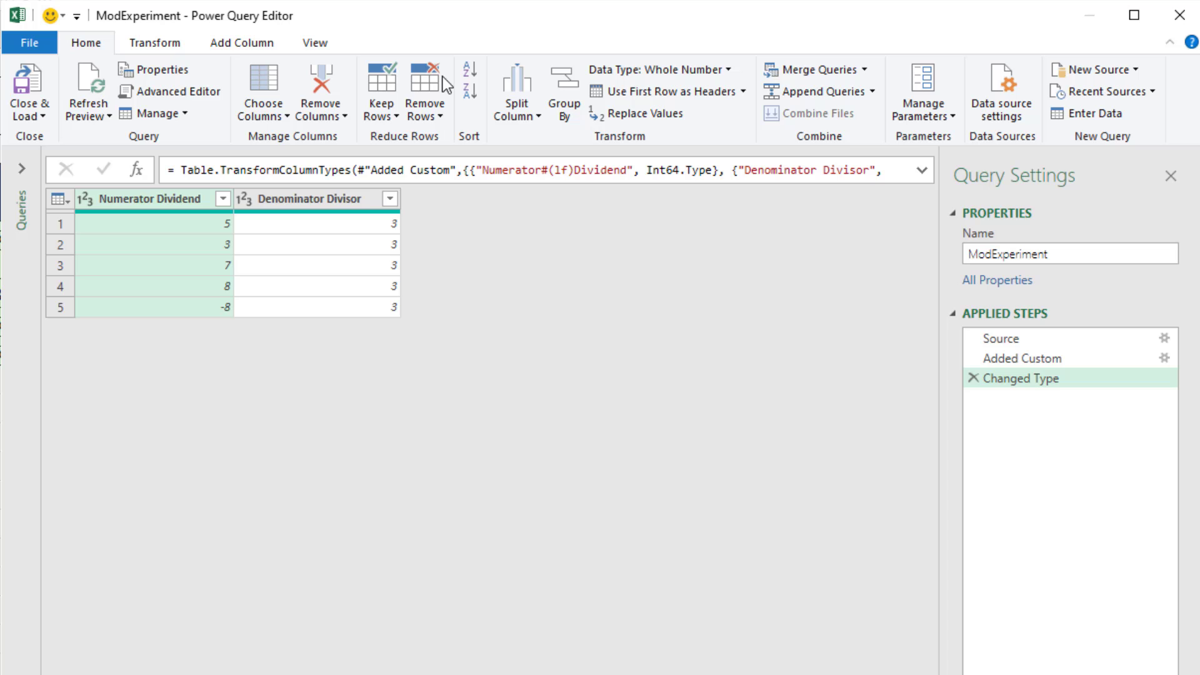
mouse_move(155, 213)
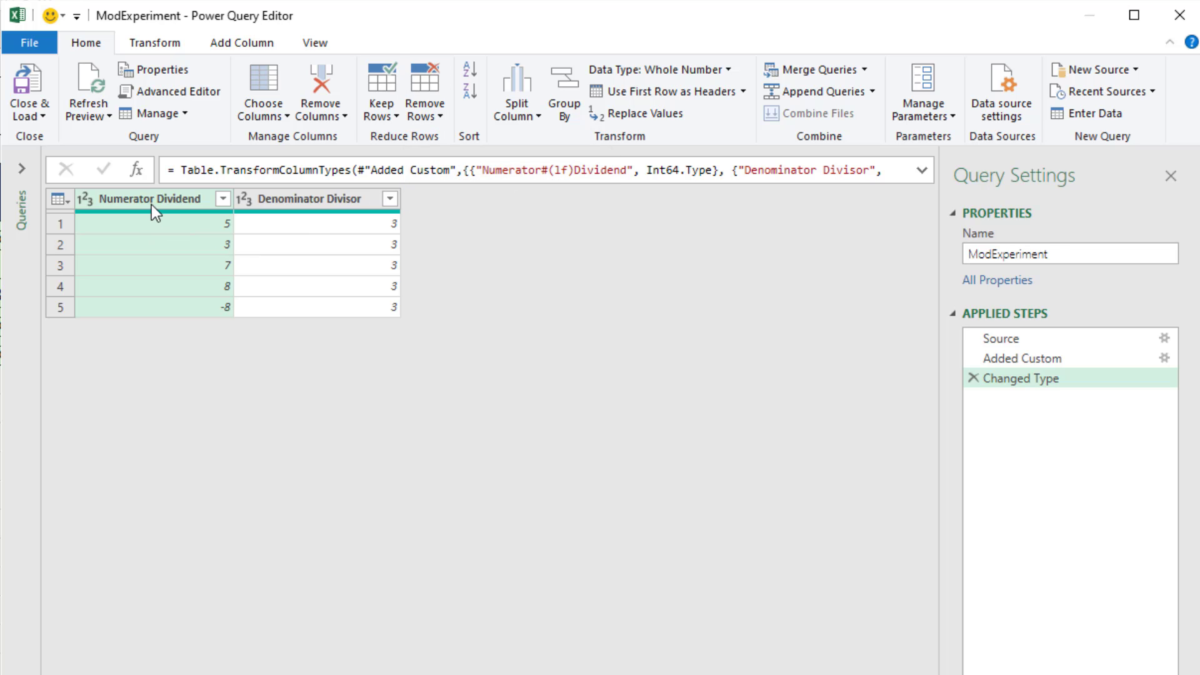
mouse_move(177, 273)
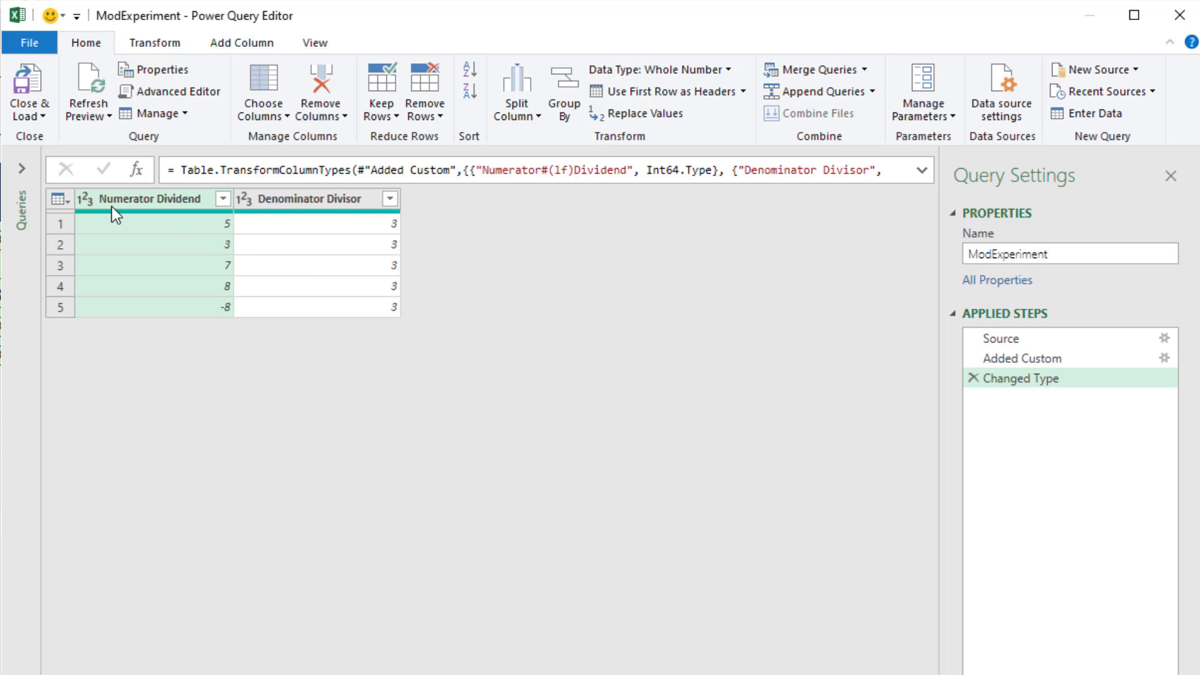
mouse_move(132, 214)
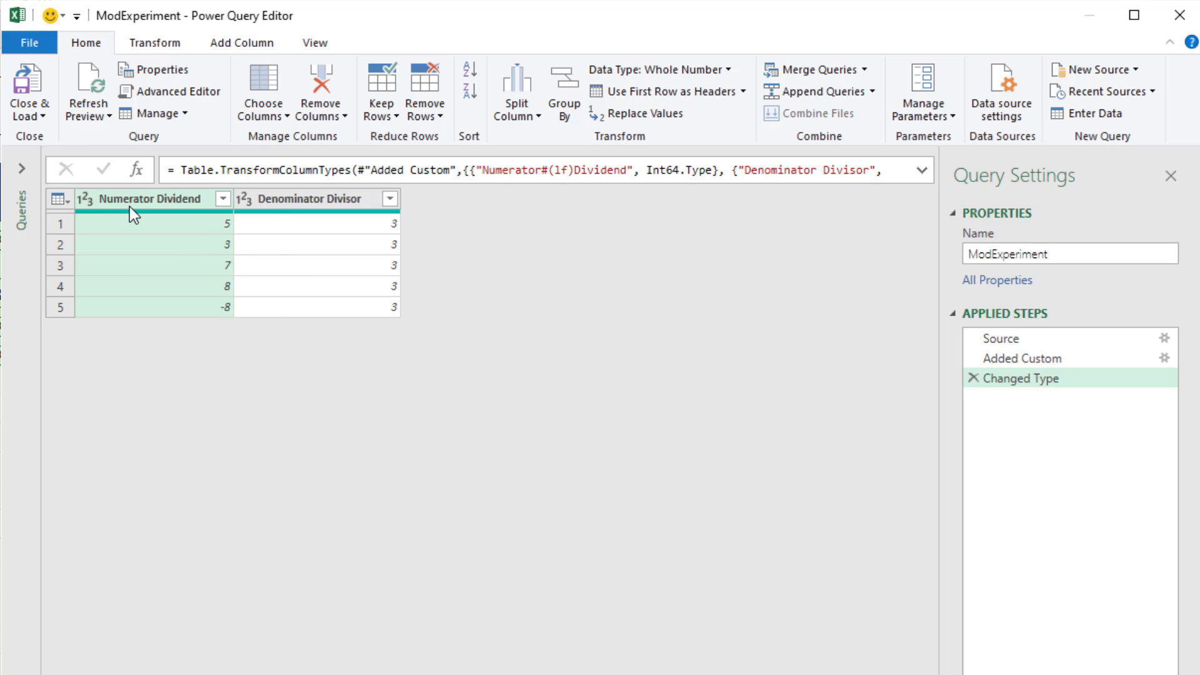
key(ctrl)
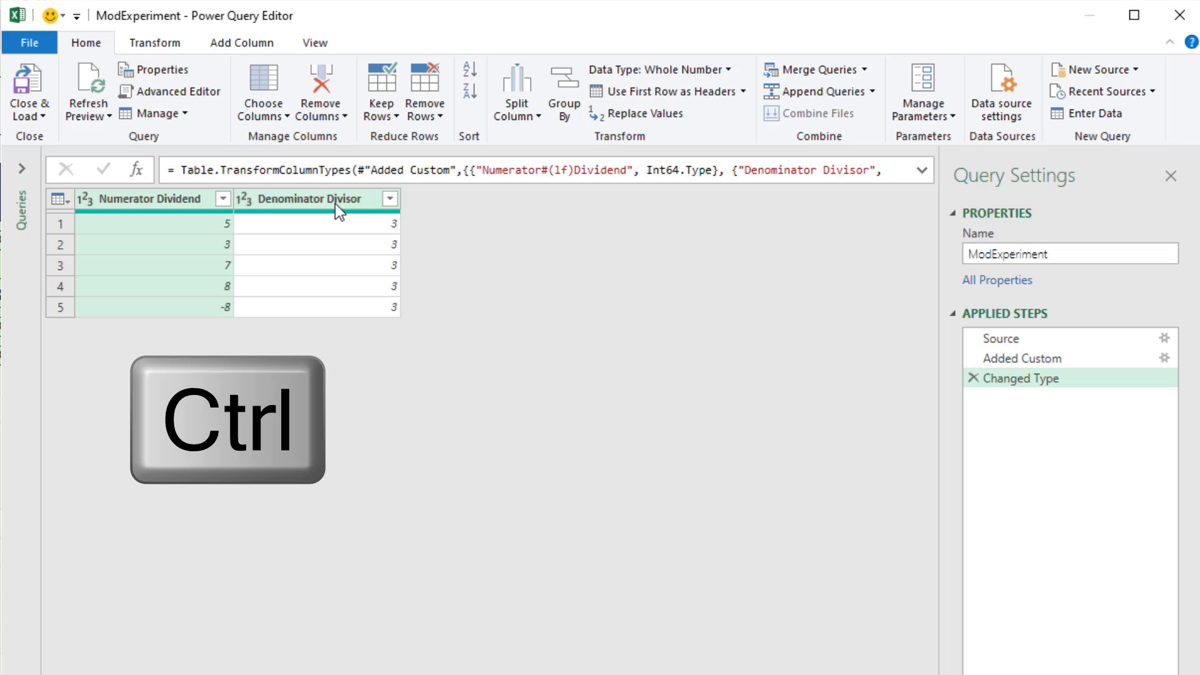
click(303, 198)
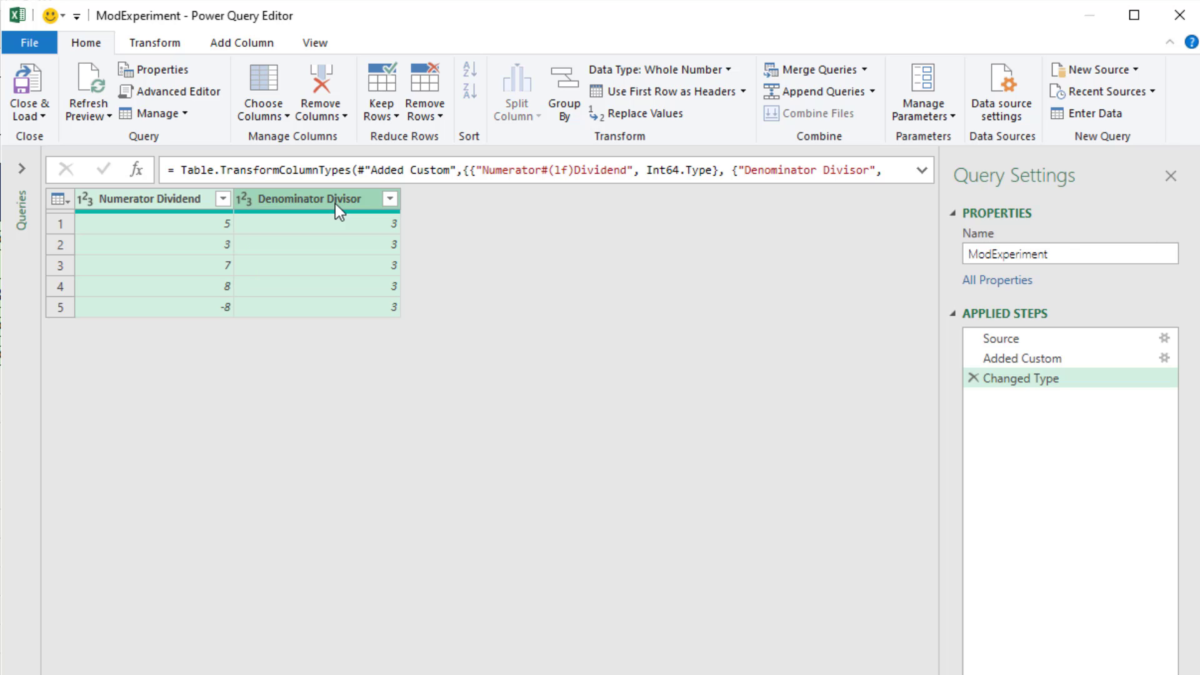
click(241, 42)
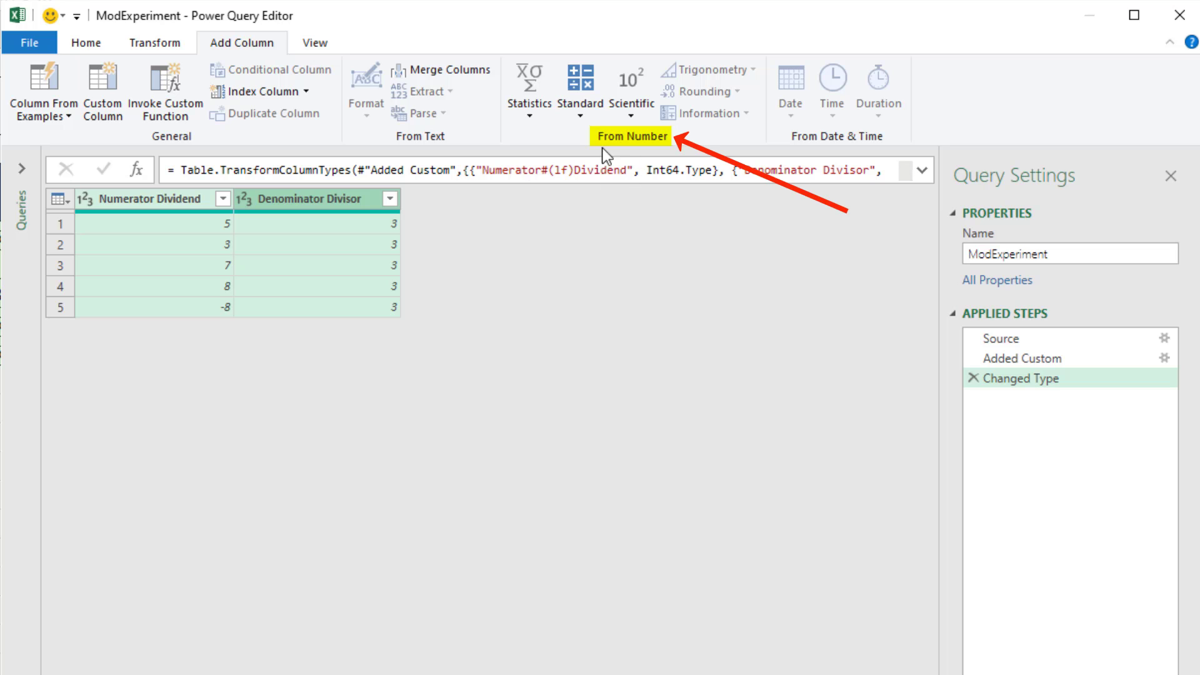
click(580, 80)
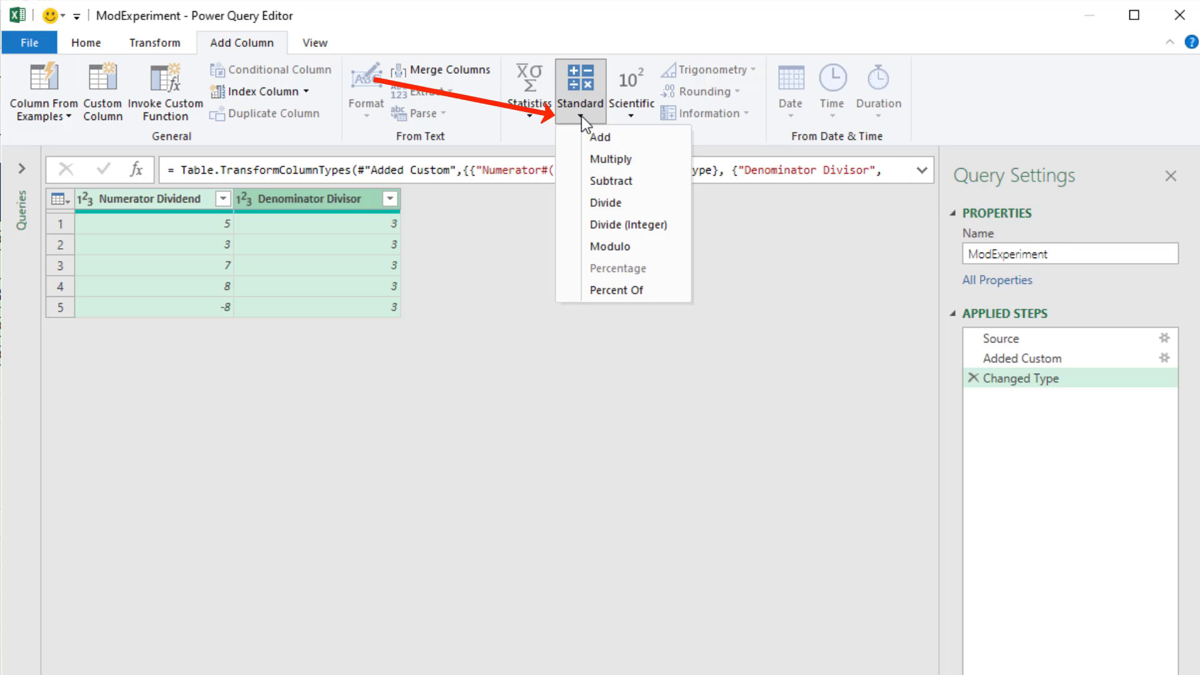
mouse_move(627, 181)
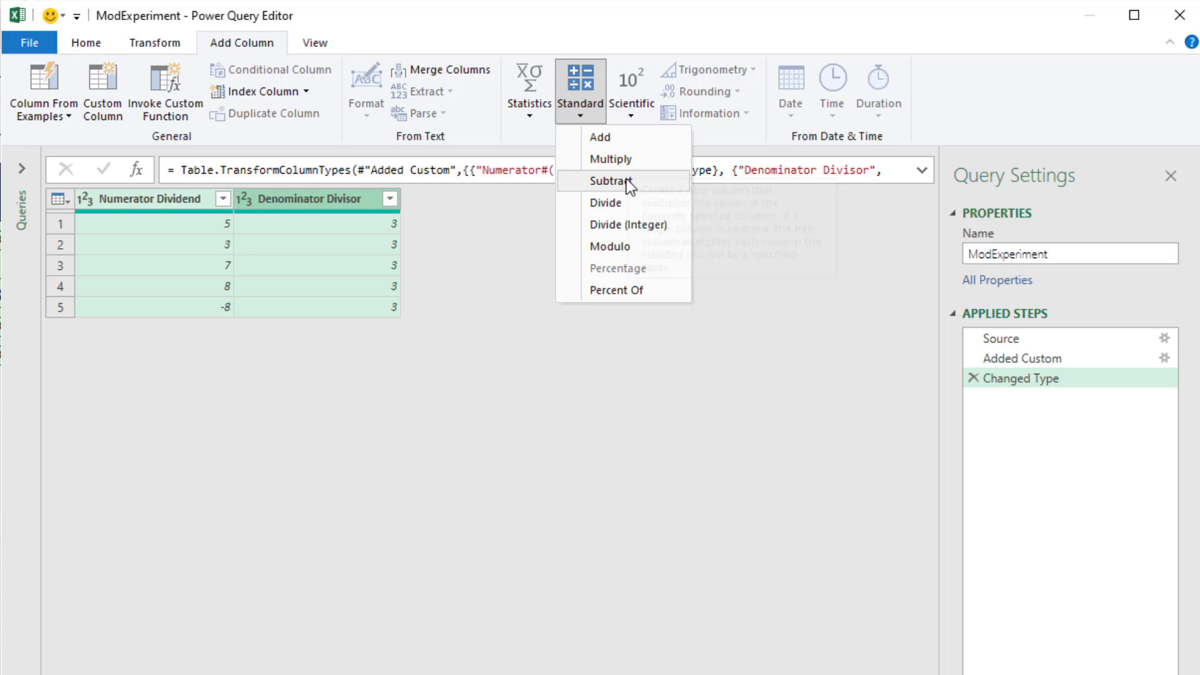
mouse_move(605, 203)
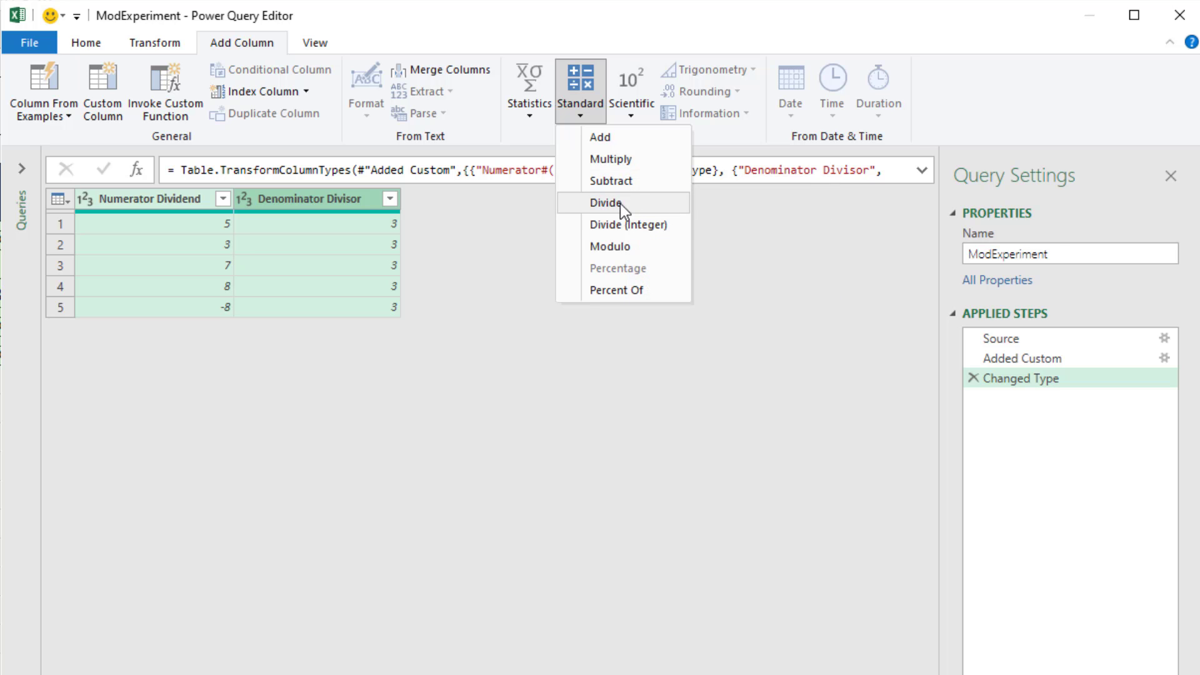
click(604, 203)
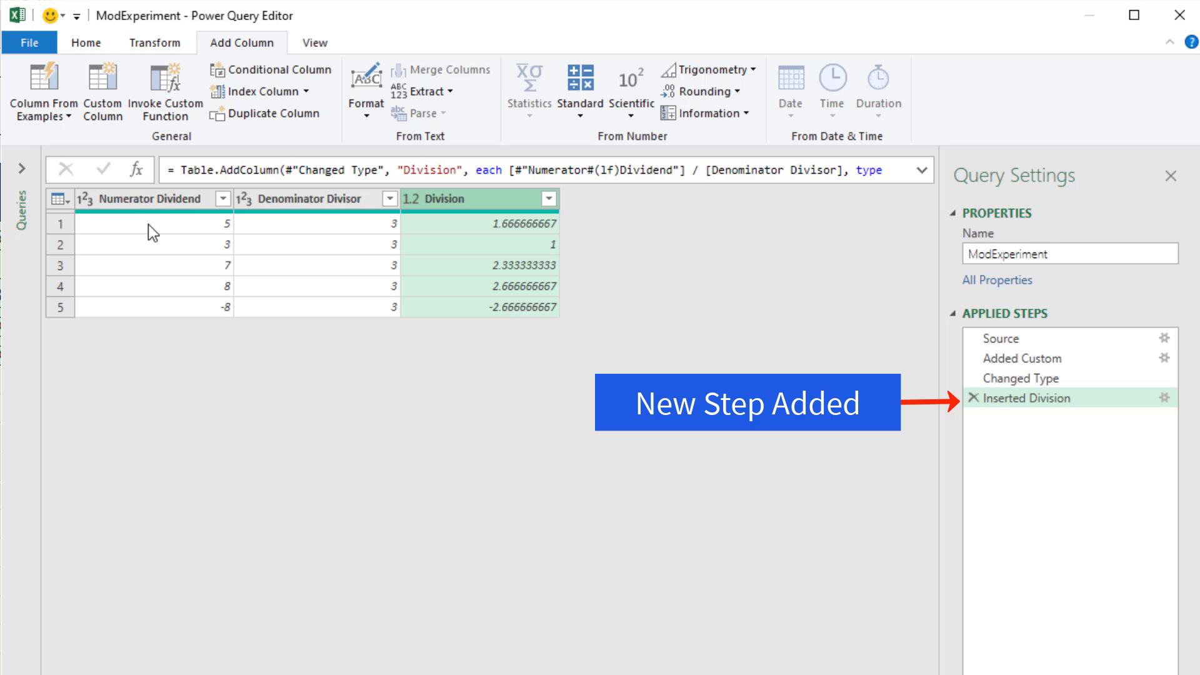
mouse_move(235, 209)
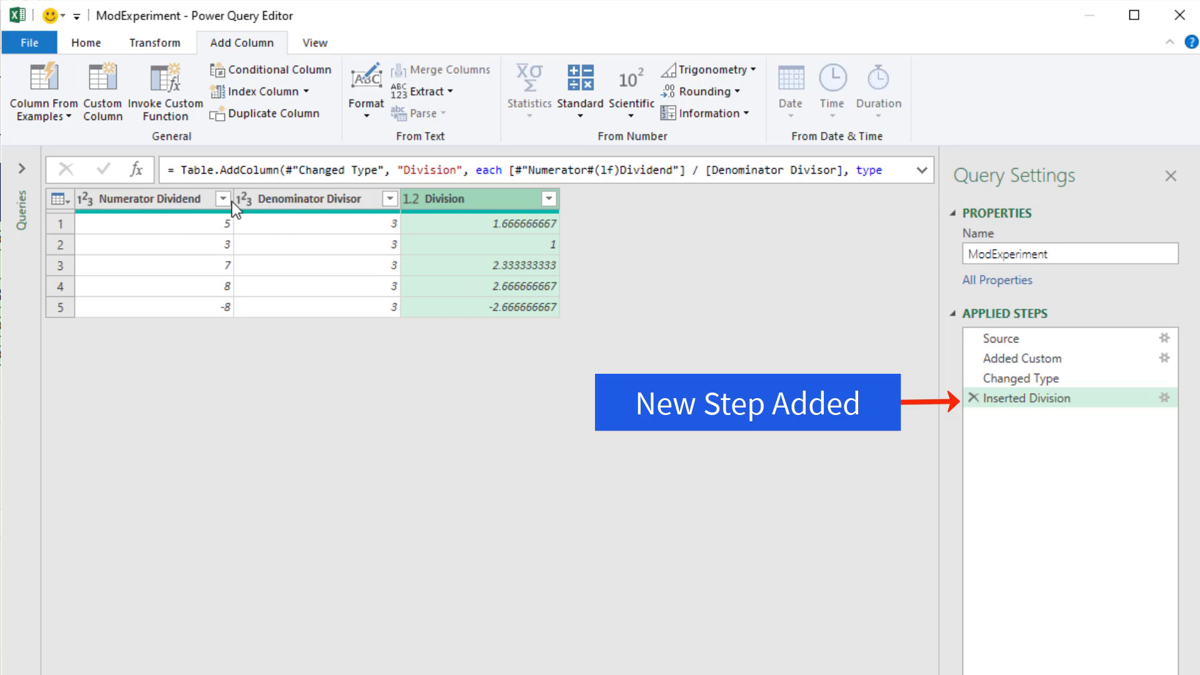
mouse_move(482, 330)
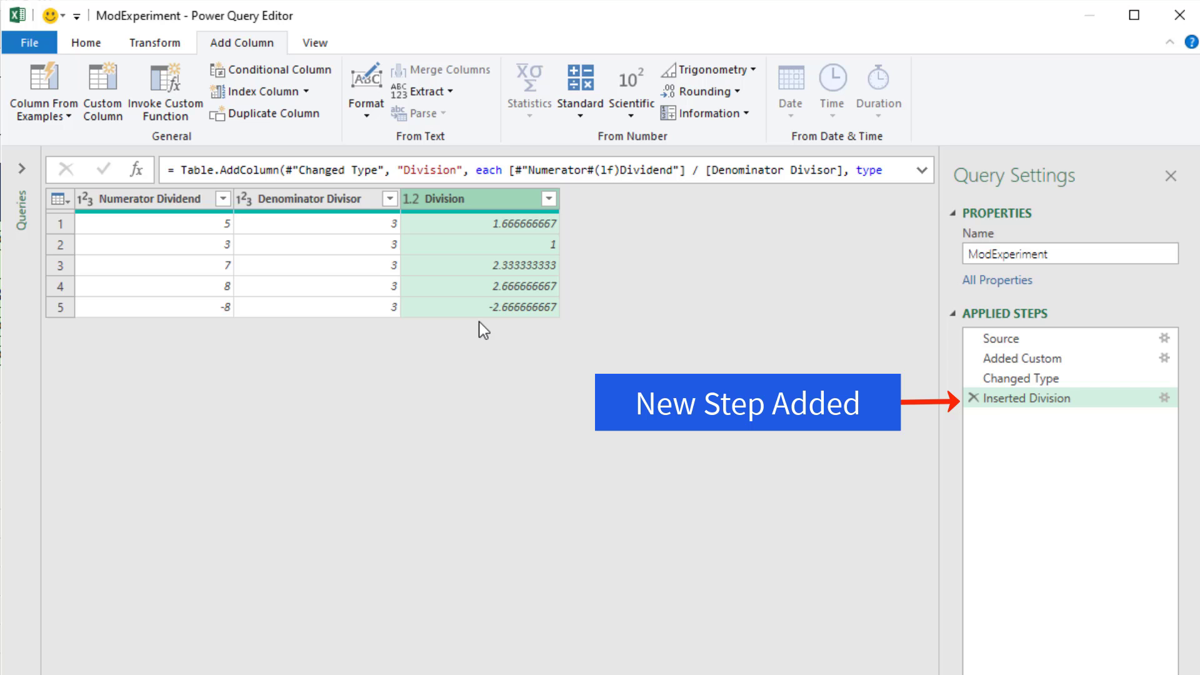
mouse_move(247, 253)
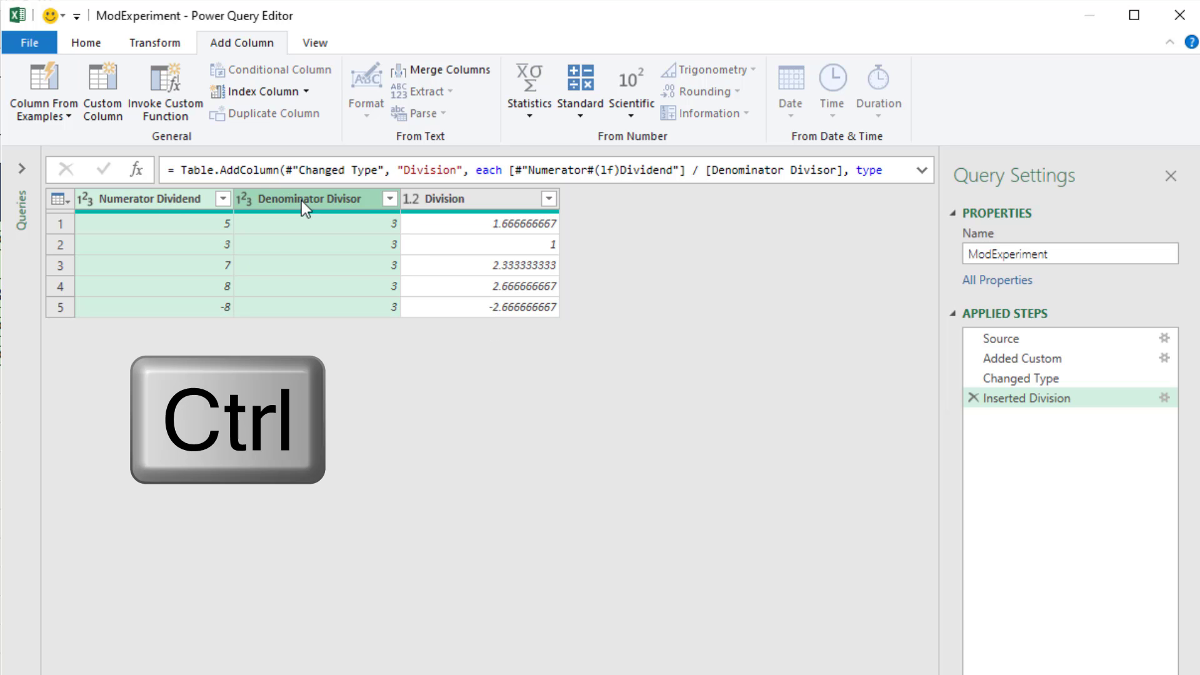
Add an Integer-Division column from the same two columns
click(580, 90)
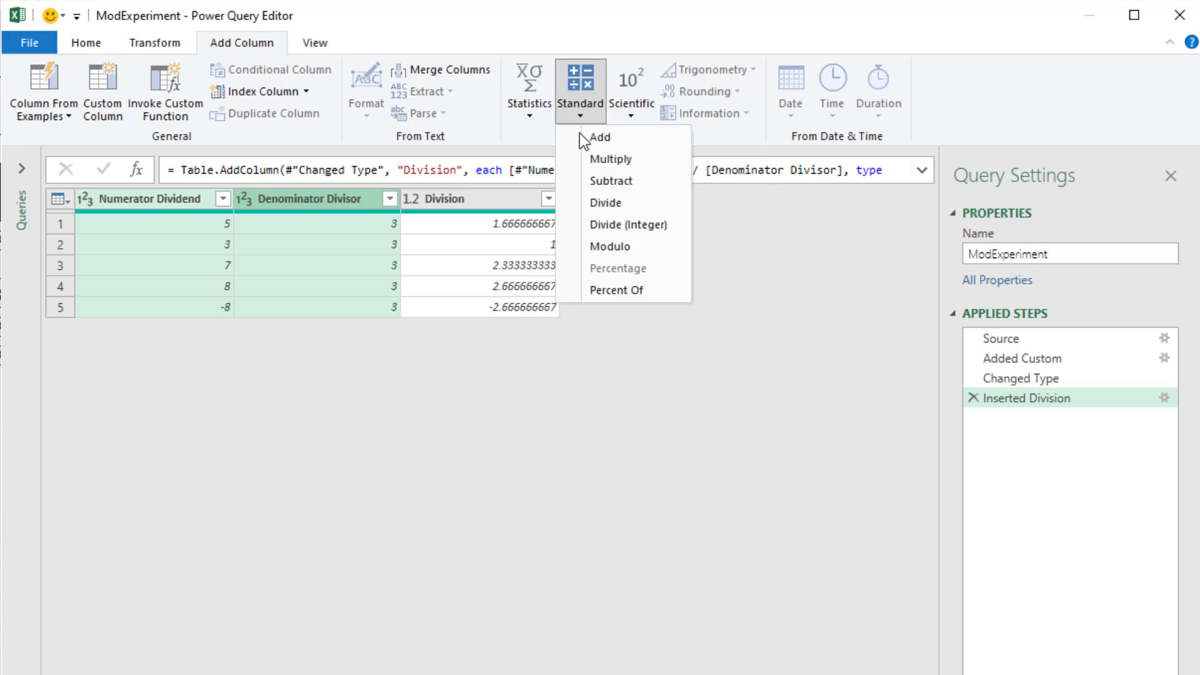
mouse_move(626, 224)
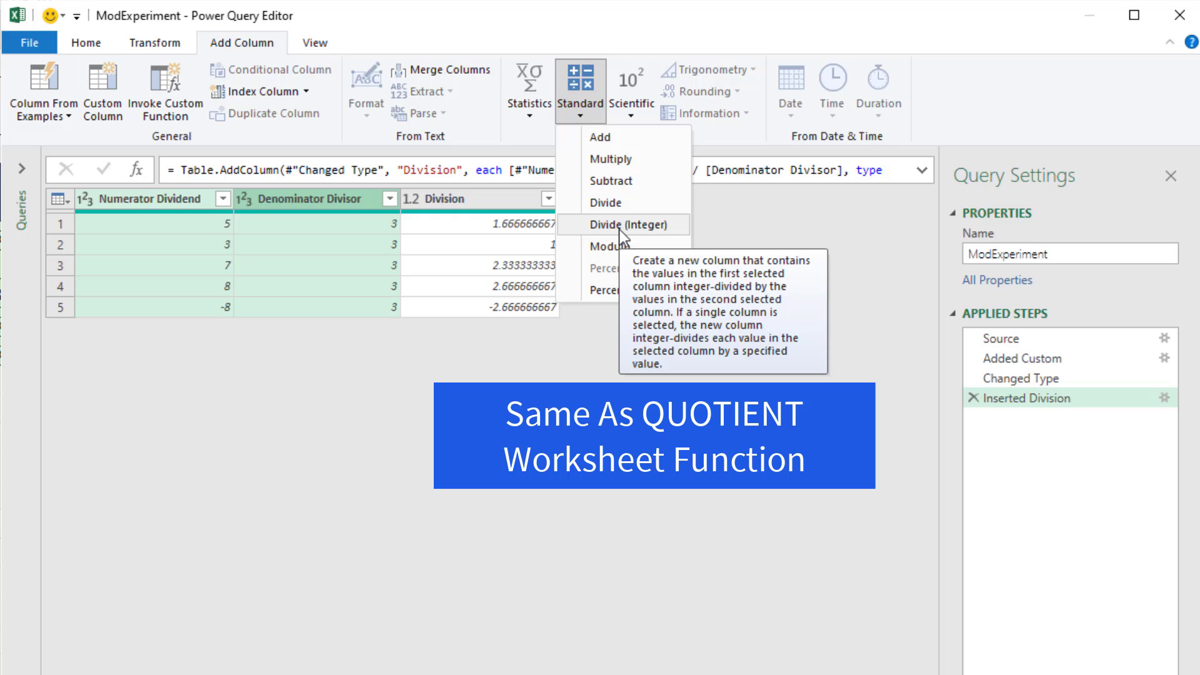
click(623, 224)
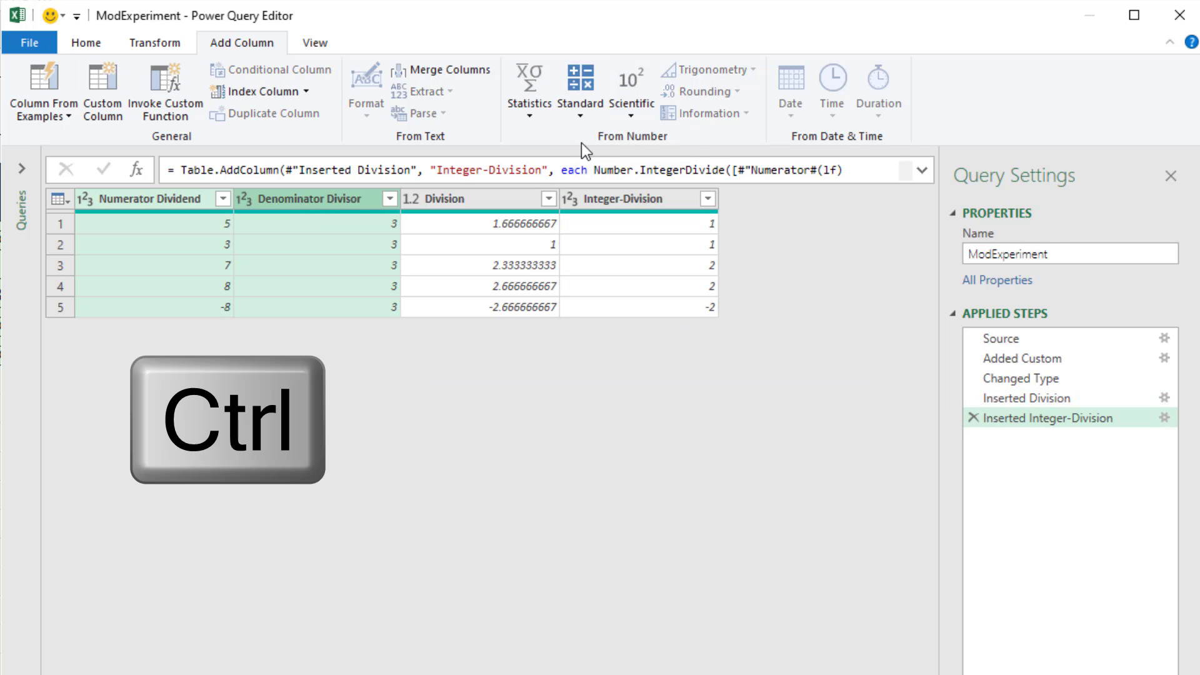
Add a Modulo column showing remainders 2, 0, 1, 2 and -2
click(580, 86)
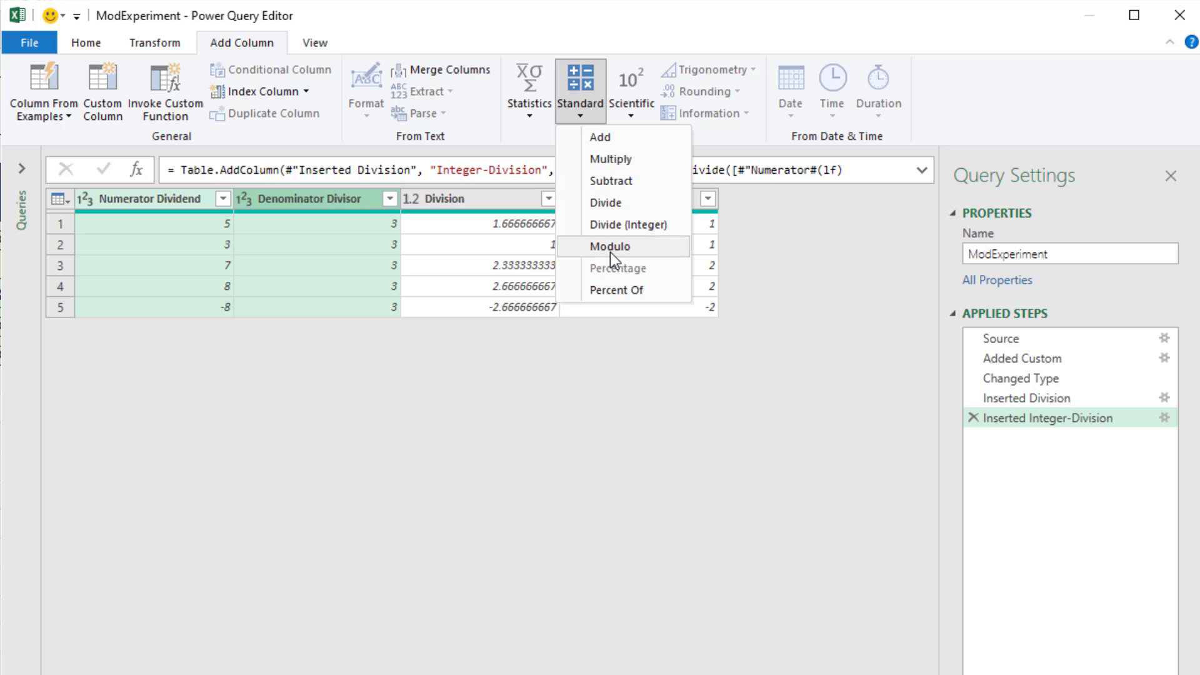
click(610, 246)
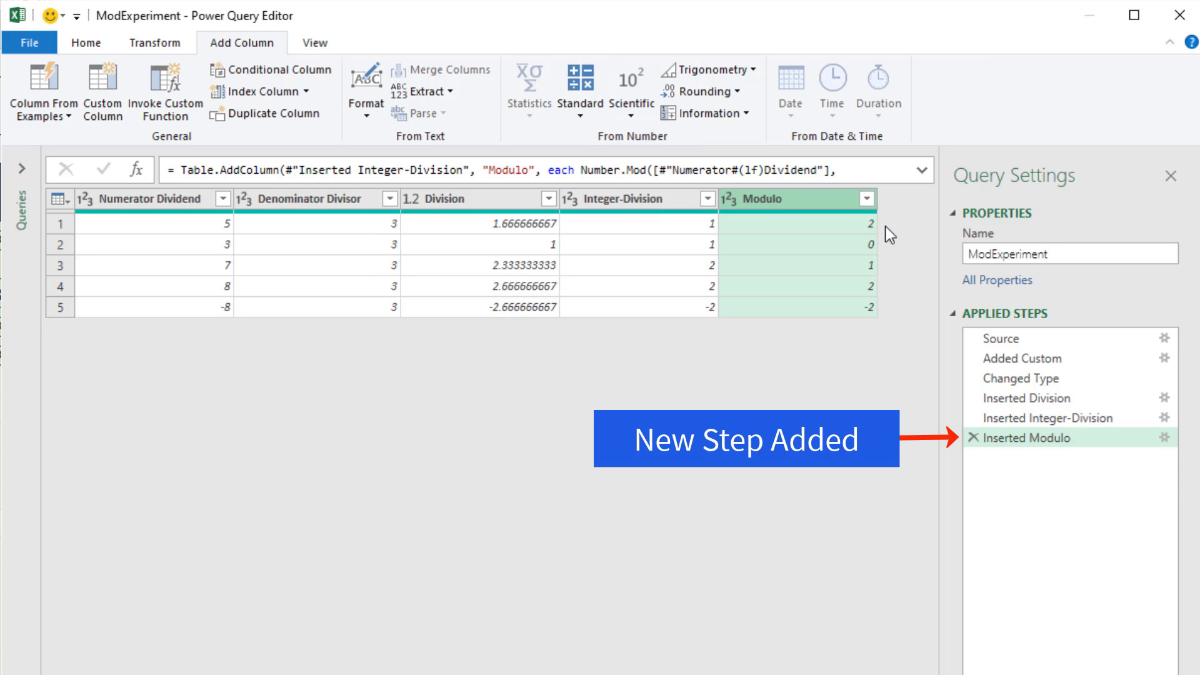
mouse_move(875, 350)
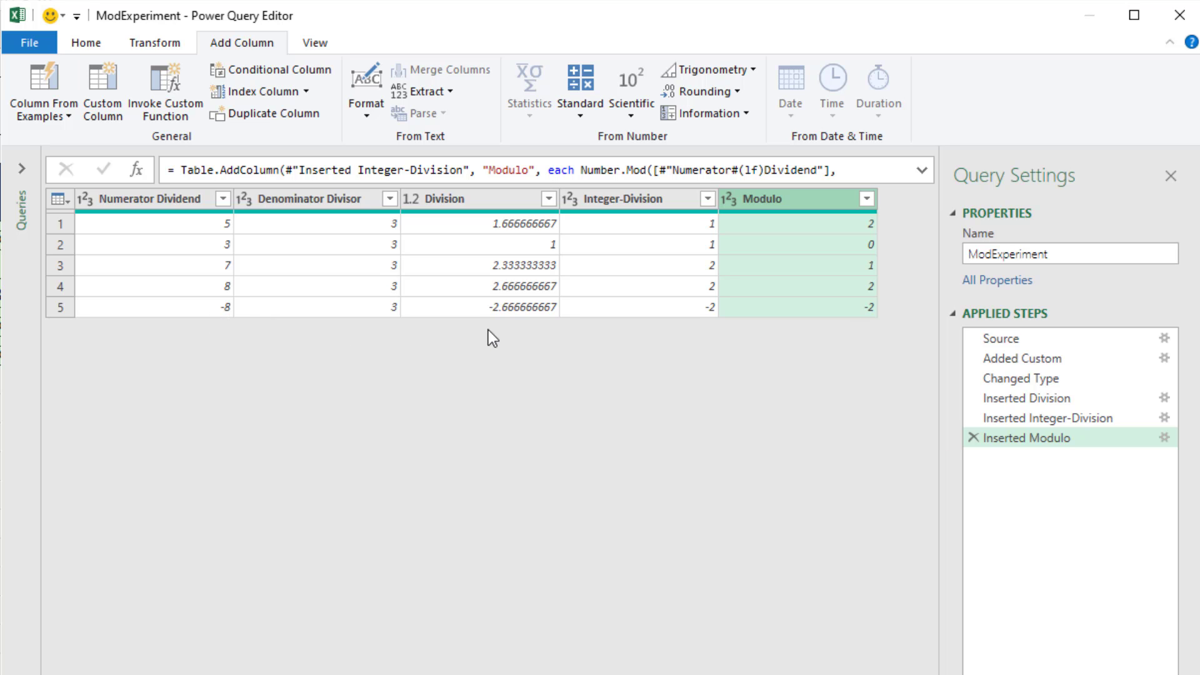
mouse_move(776, 467)
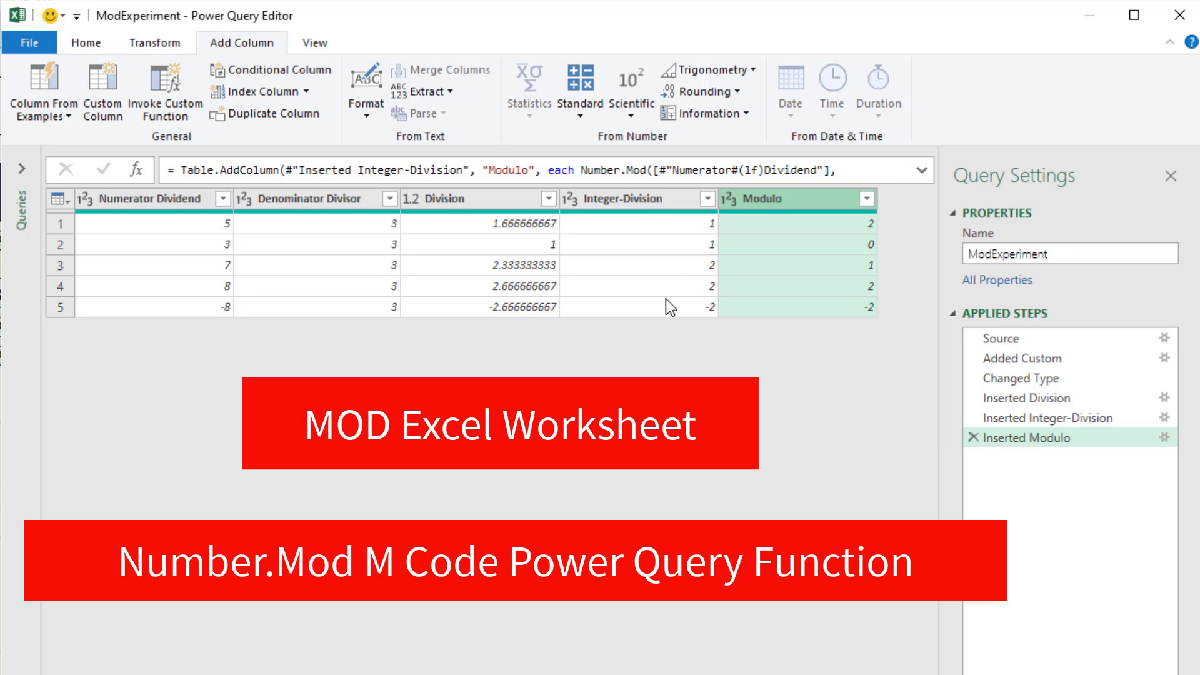
click(88, 42)
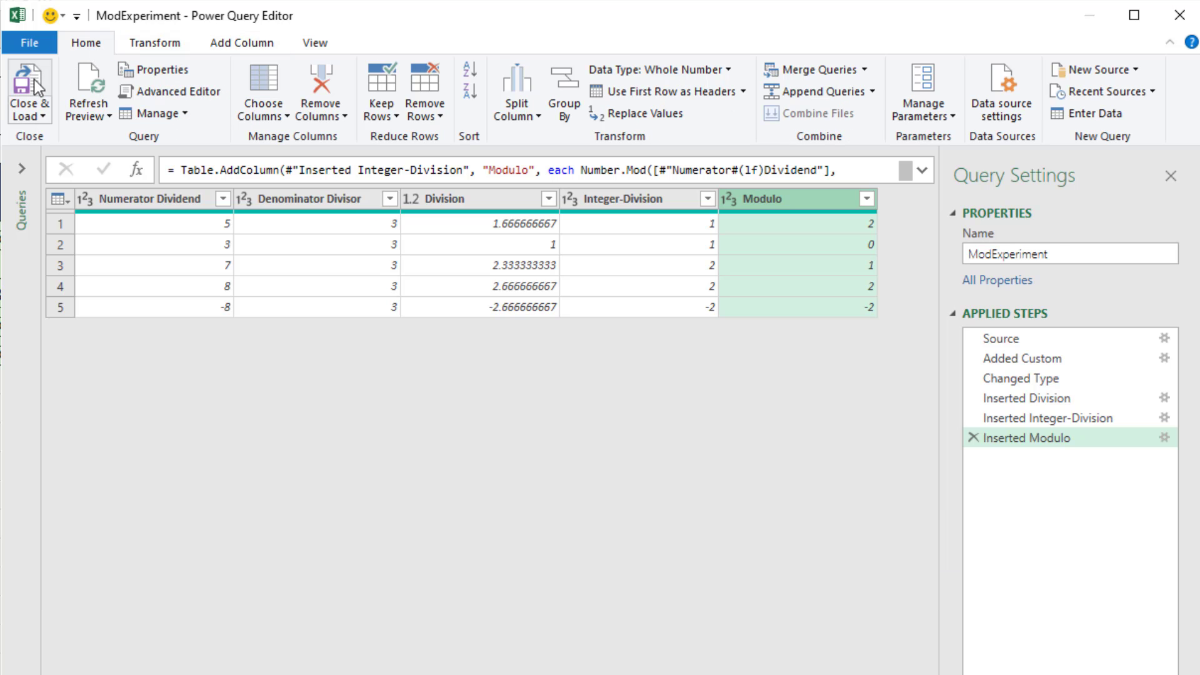
Close & Load, then load ModExperiment as a table on the existing worksheet at $G$4
click(28, 90)
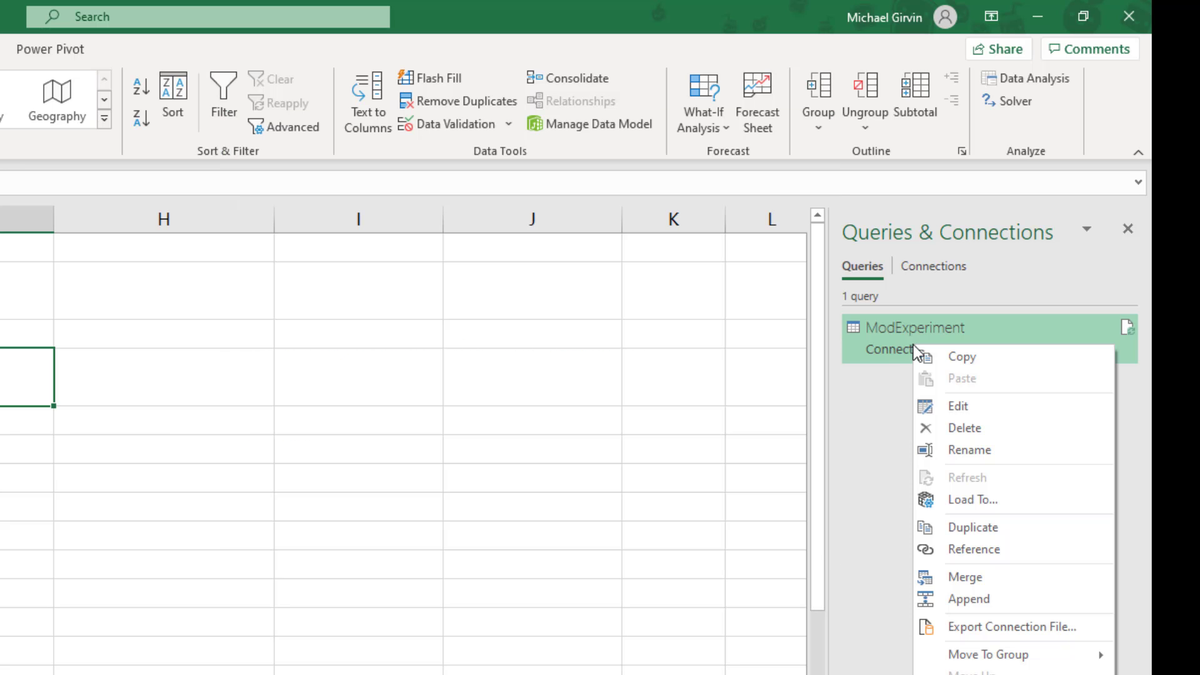
mouse_move(973, 498)
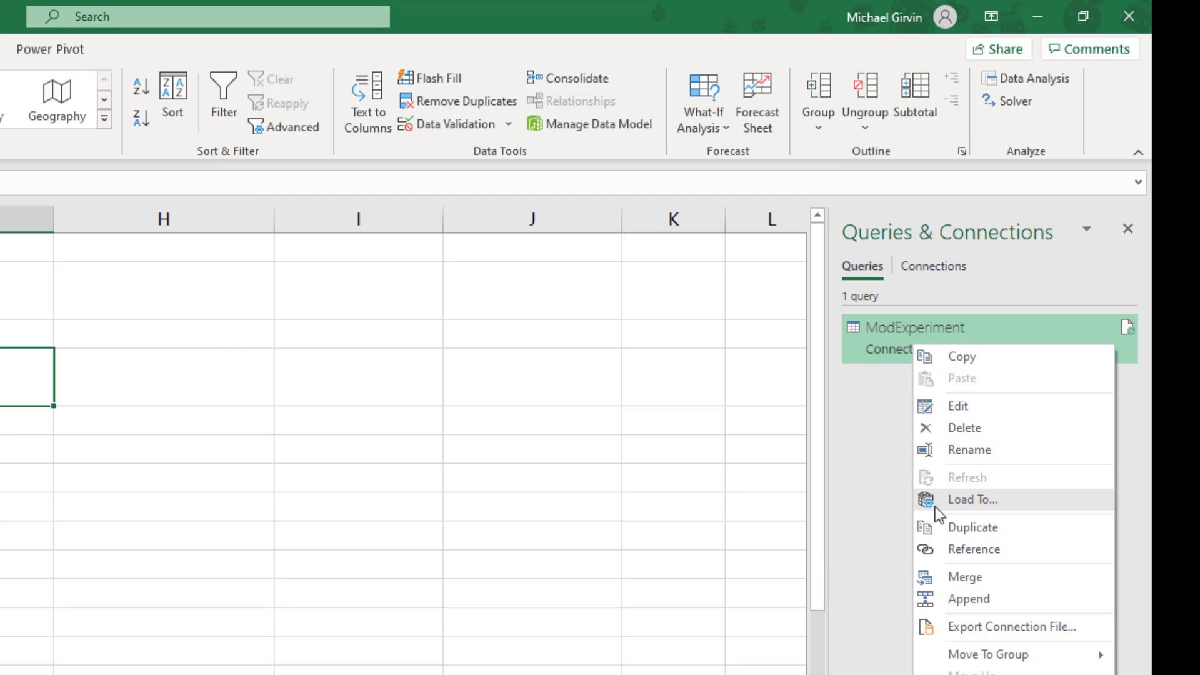
click(971, 499)
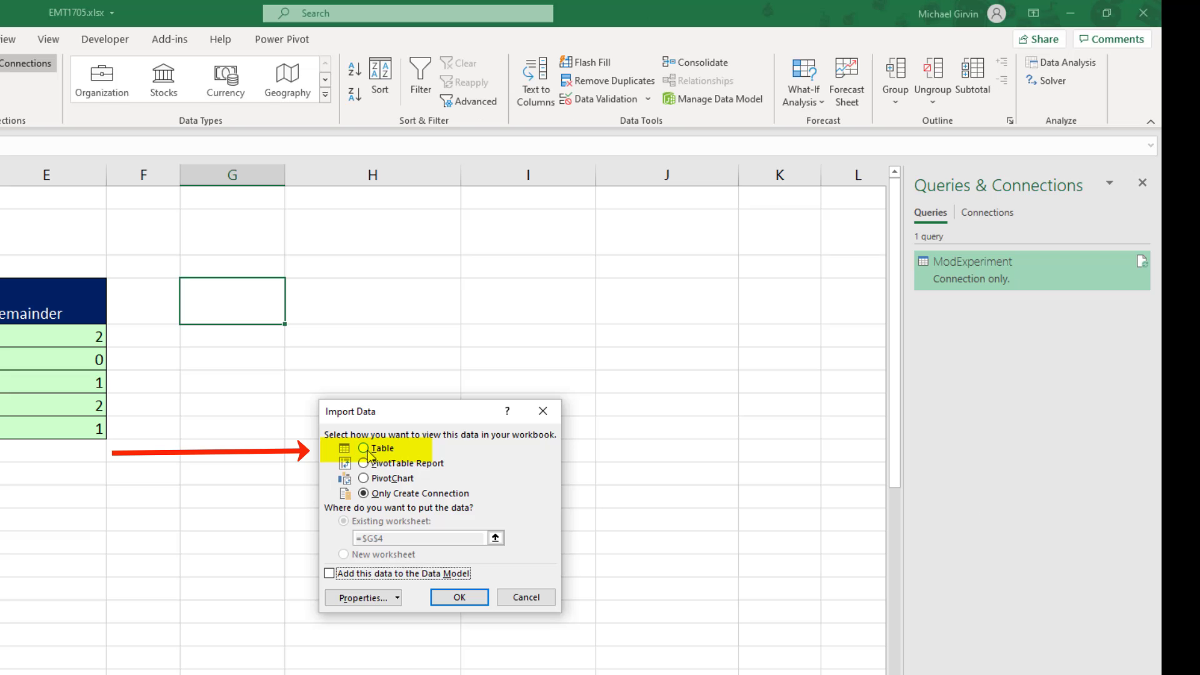
click(366, 448)
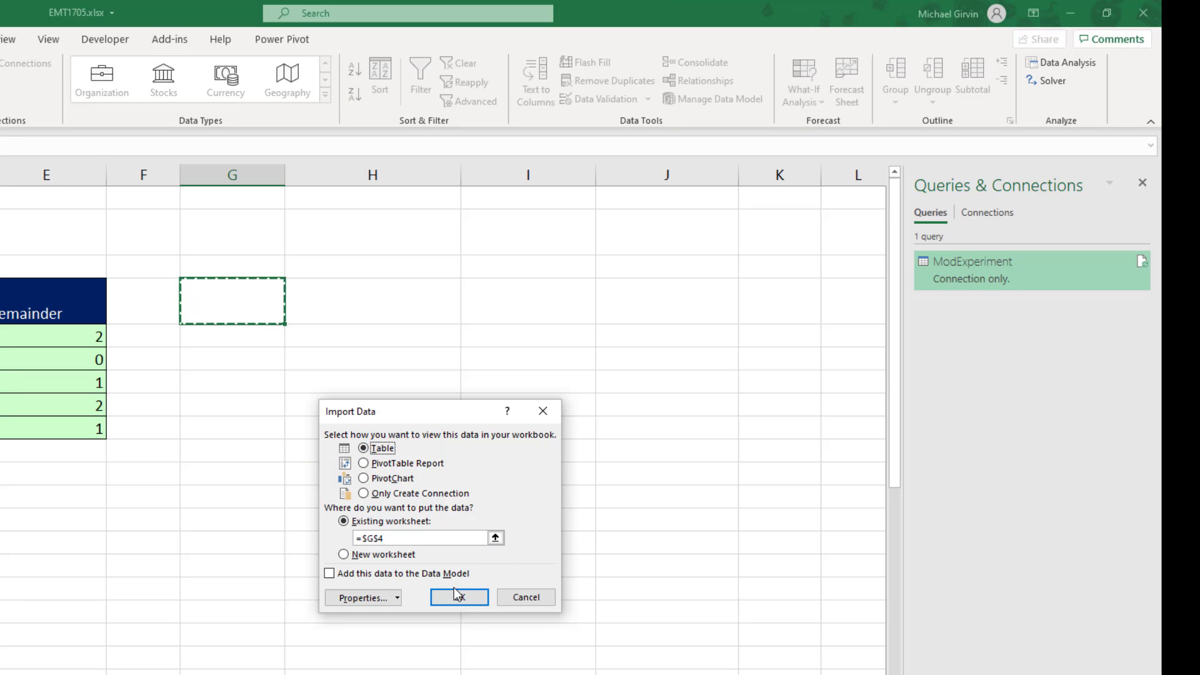
click(458, 597)
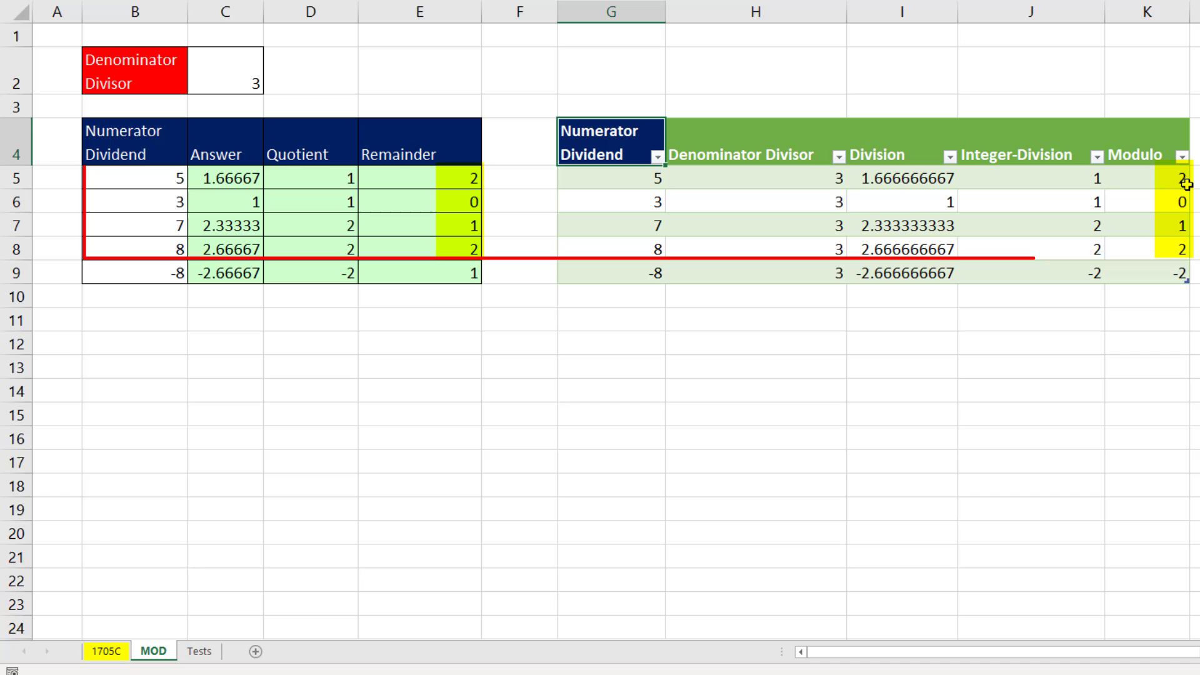
drag(7, 248, 8, 265)
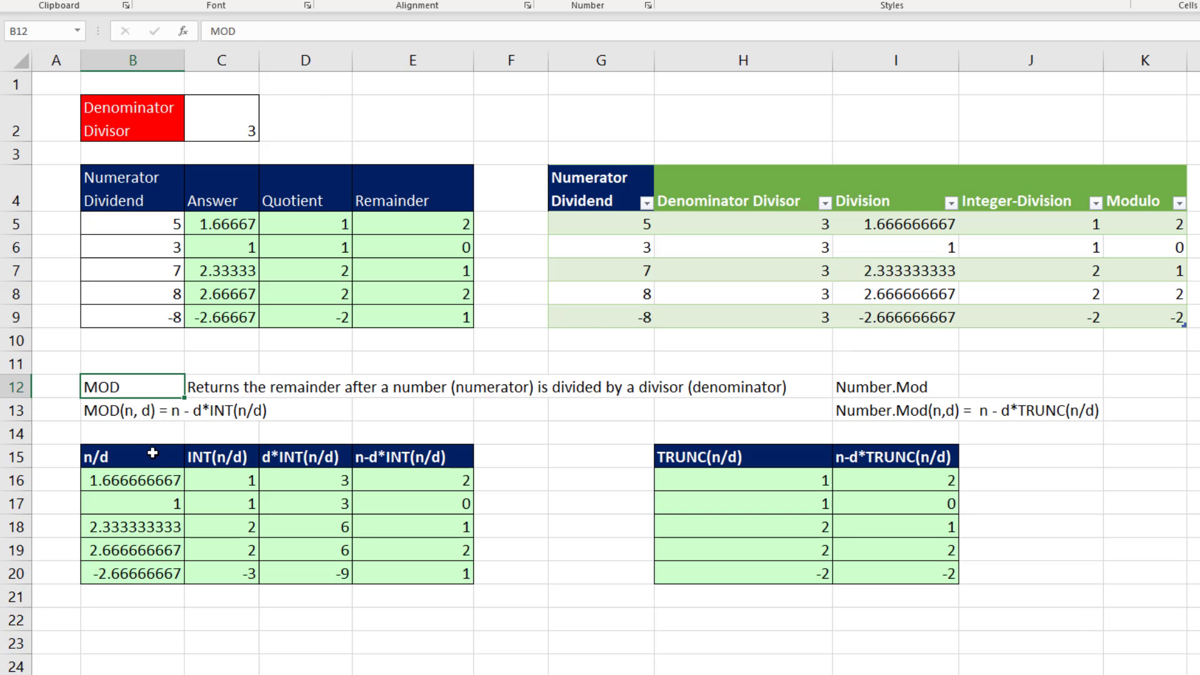
drag(153, 410, 278, 410)
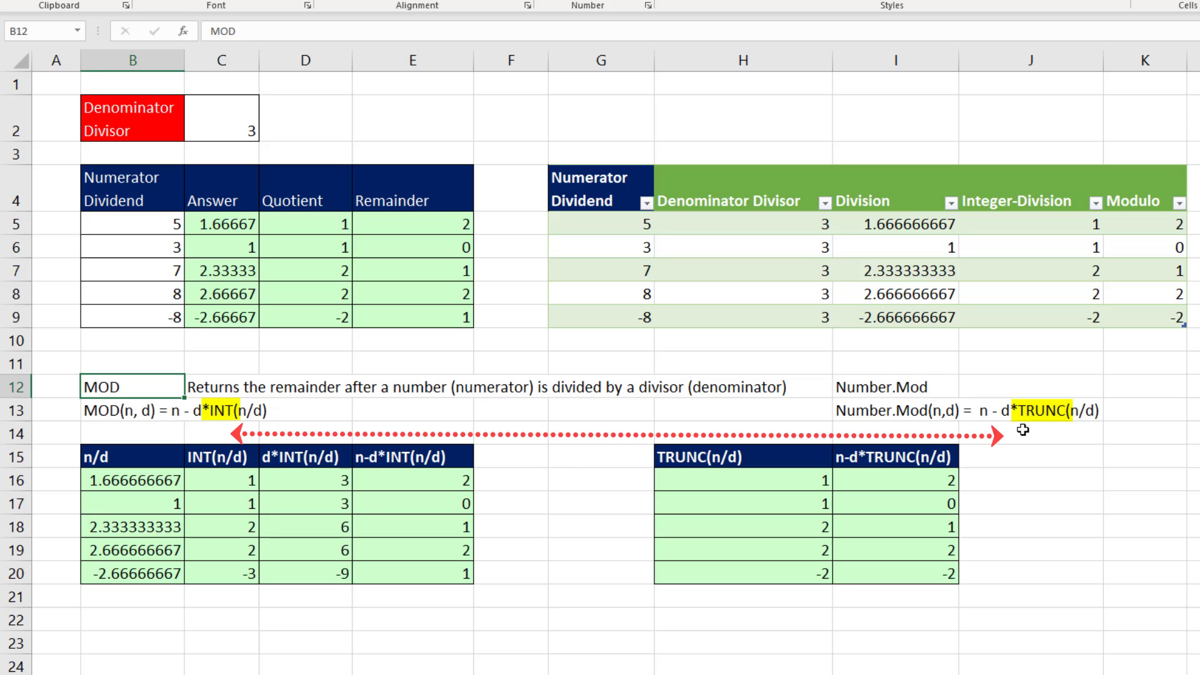
mouse_move(270, 438)
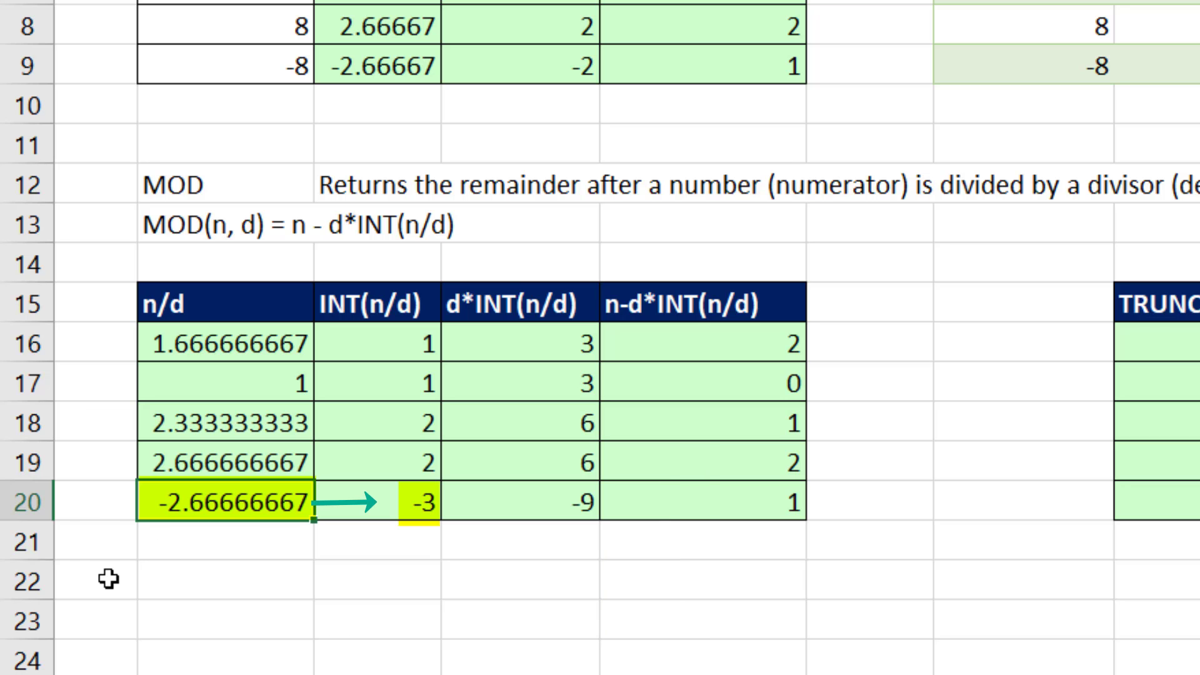
mouse_move(411, 540)
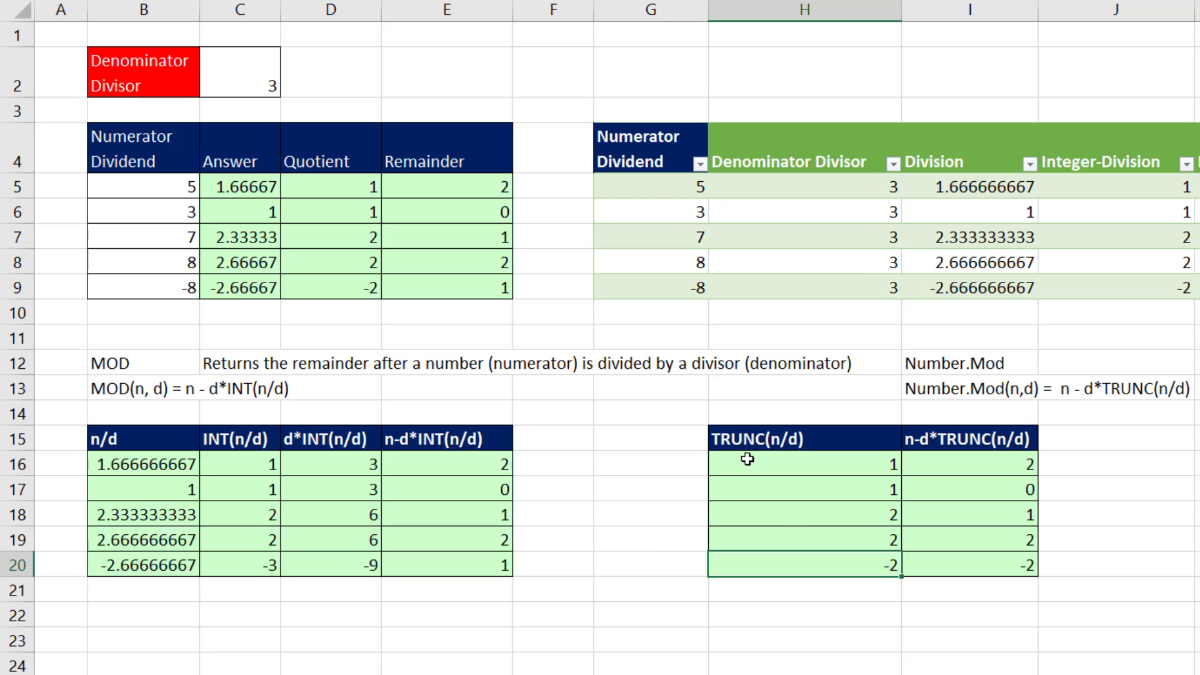
Add a d*TRUNC(n/d) column reading 3, 3, 6, 6, -6 and check the last row's formula
click(143, 565)
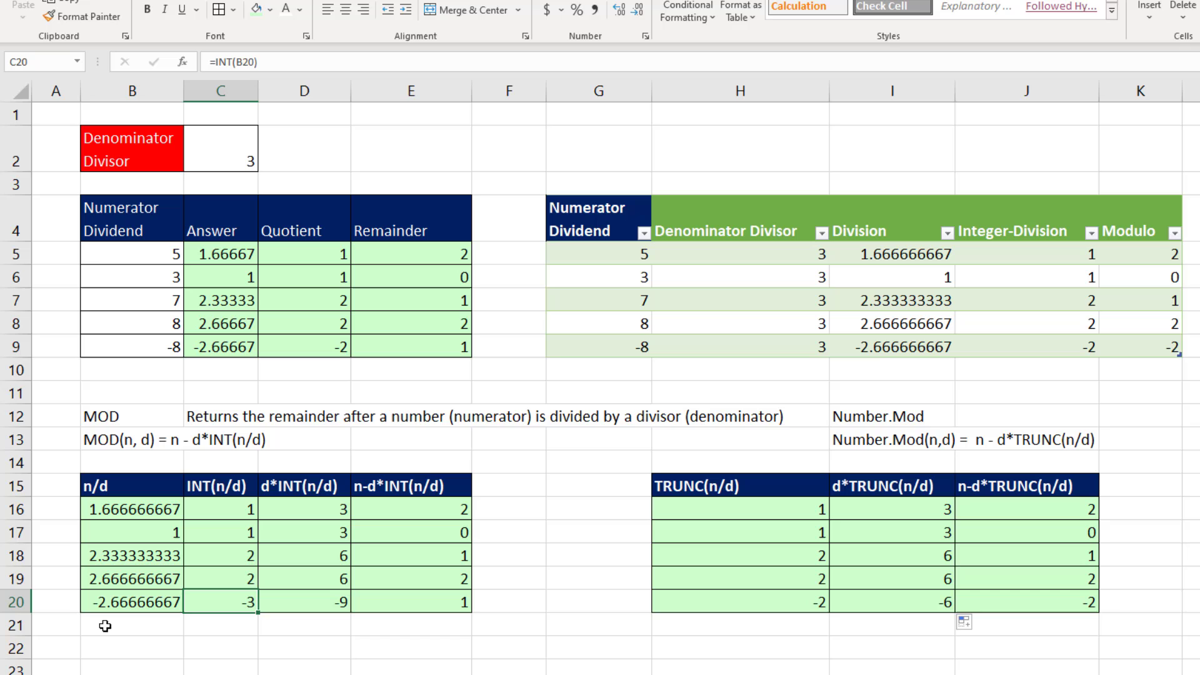
mouse_move(272, 509)
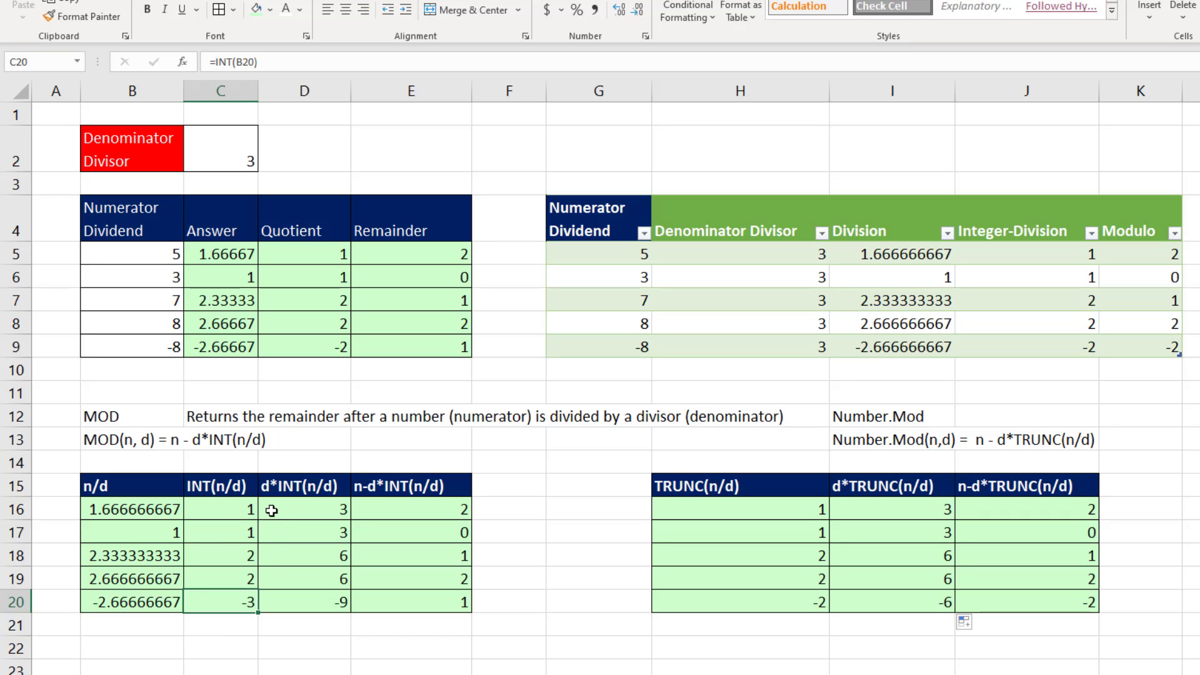
mouse_move(251, 159)
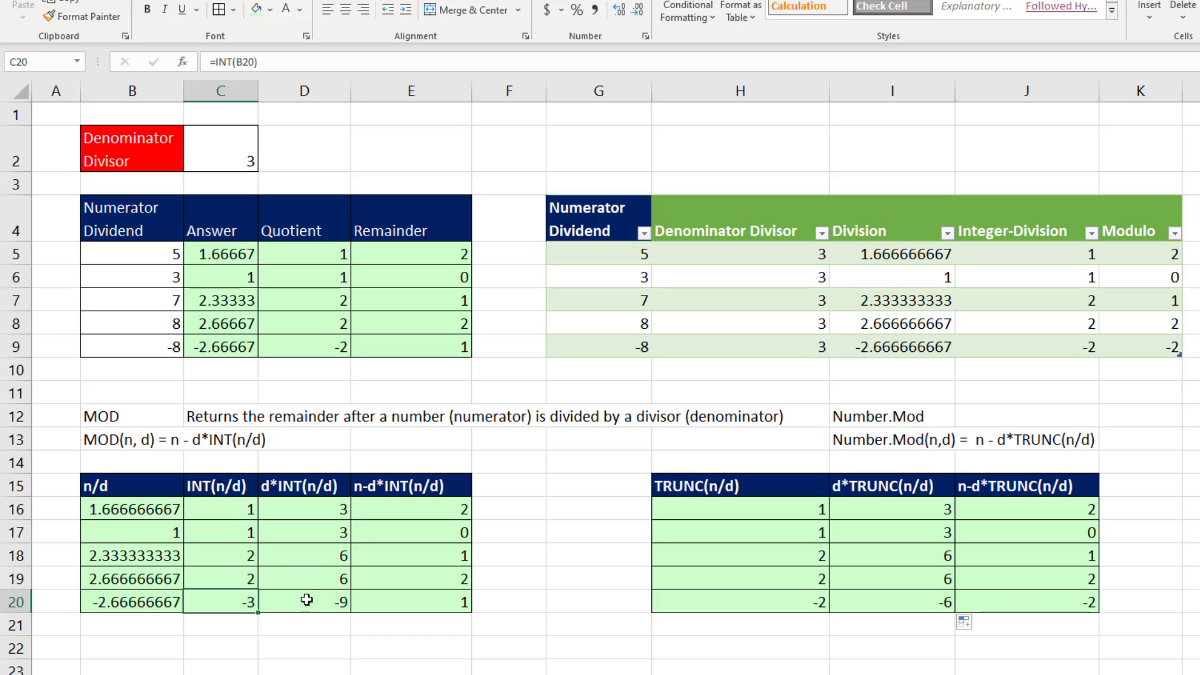
click(304, 601)
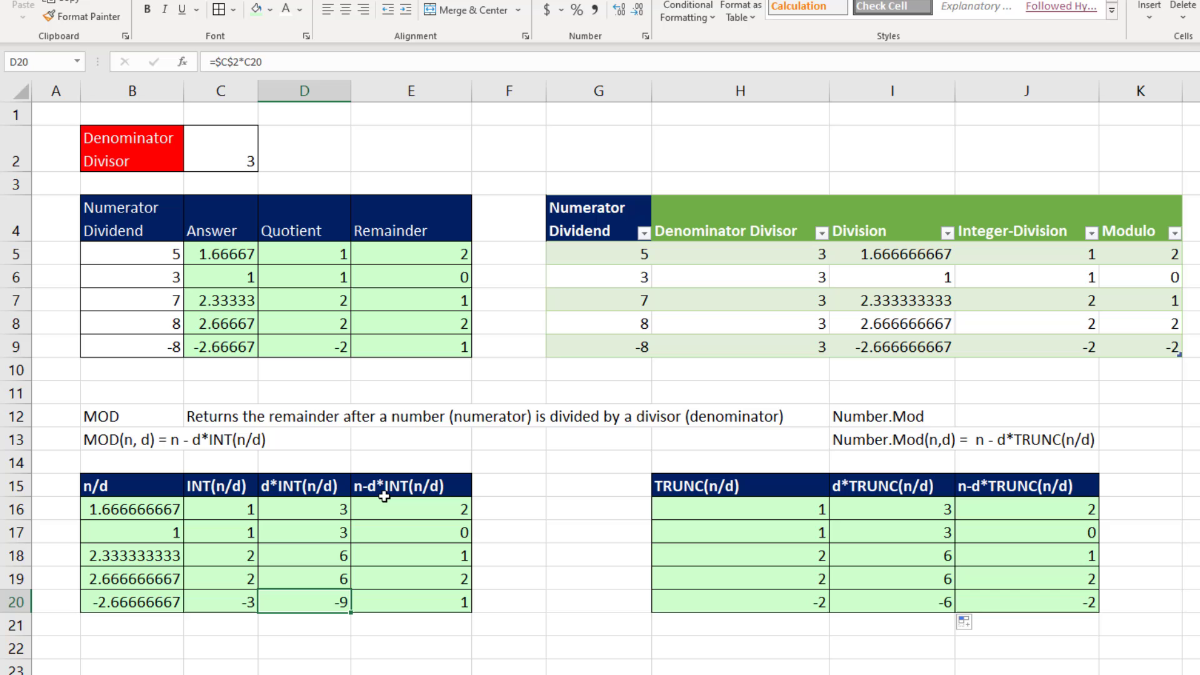
mouse_move(159, 364)
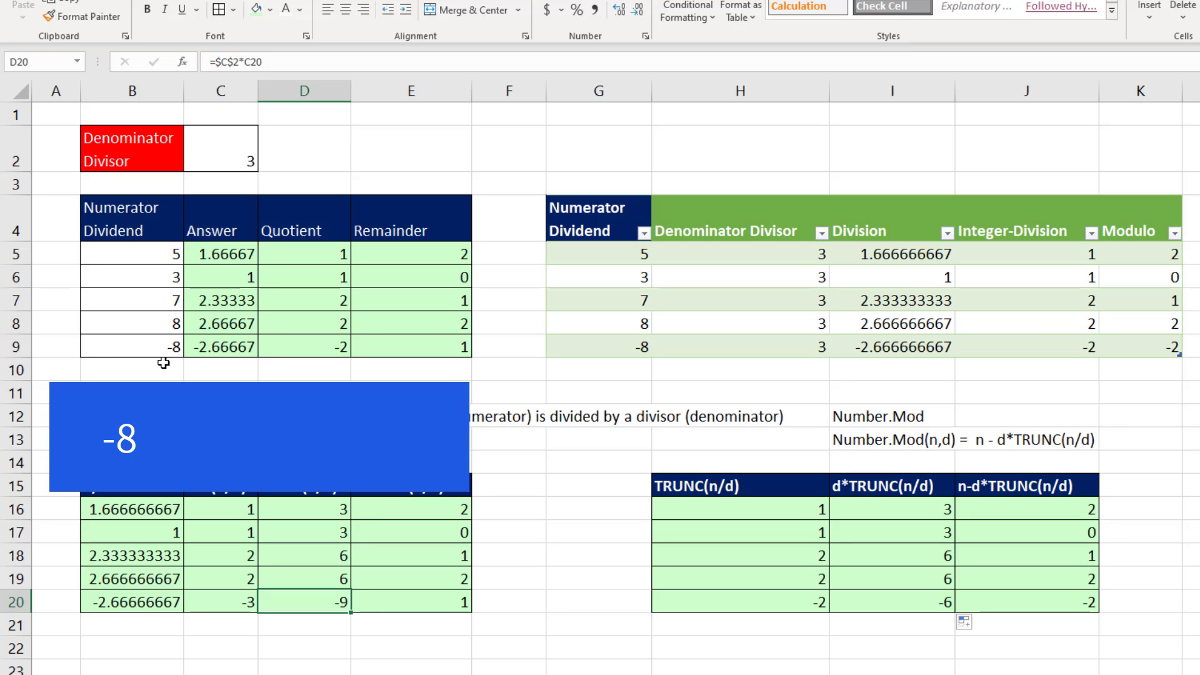
text(-- 9)
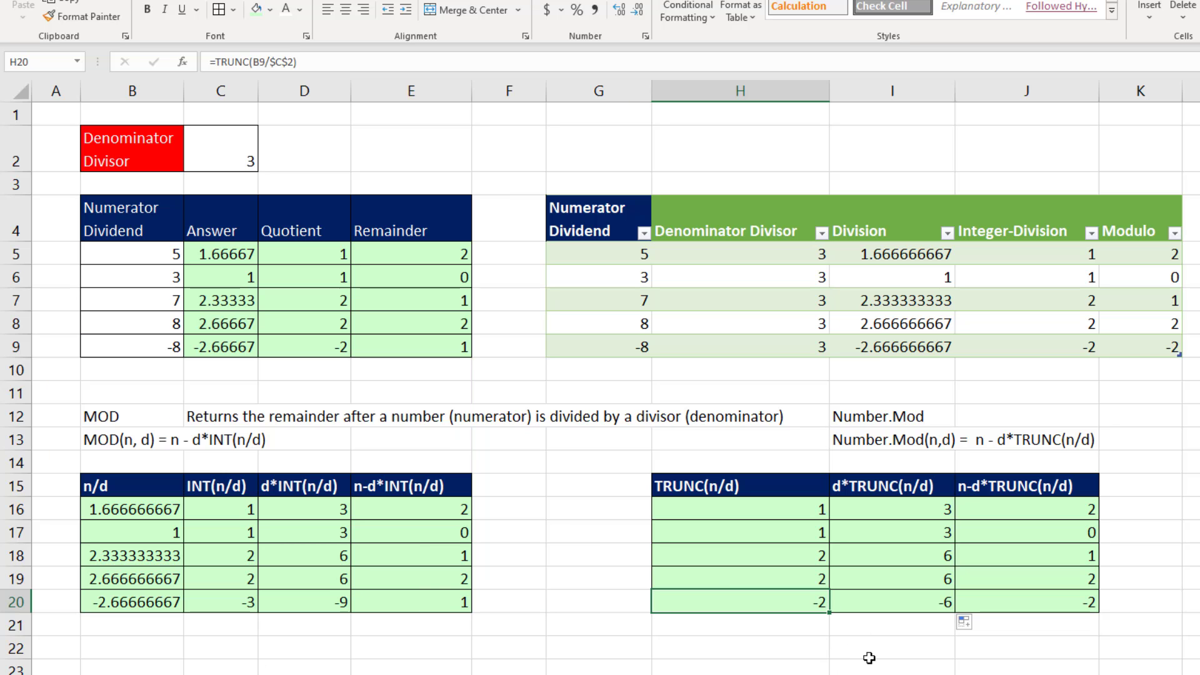
mouse_move(281, 171)
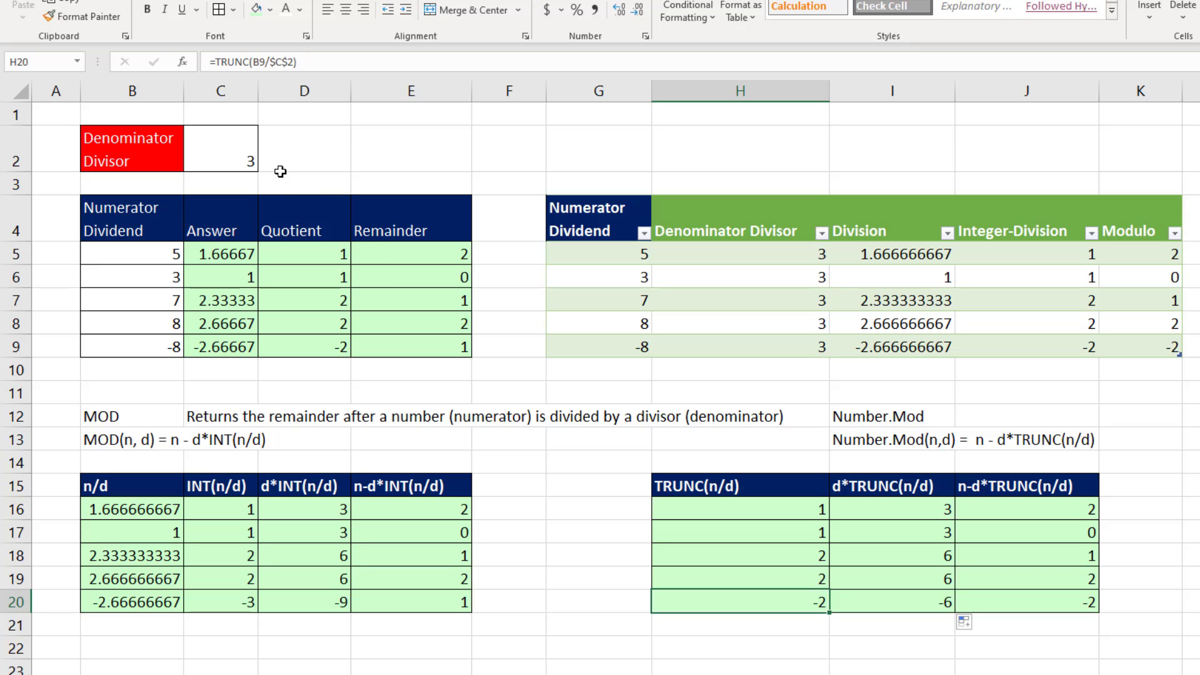
click(891, 601)
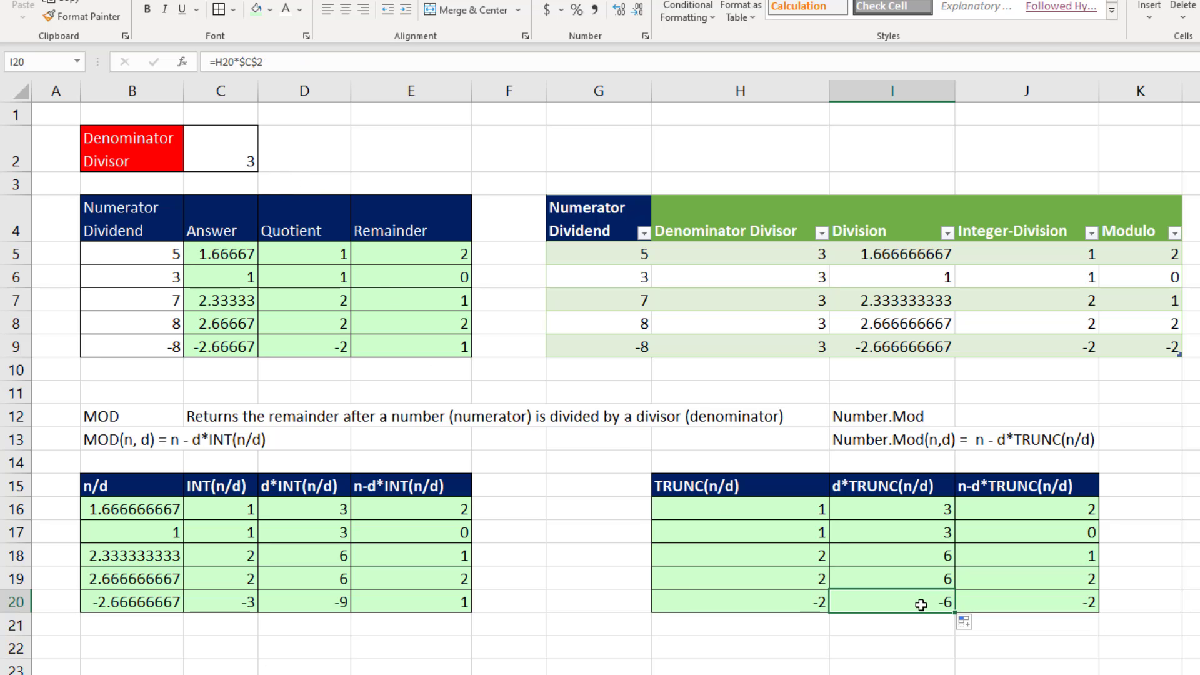
mouse_move(970, 506)
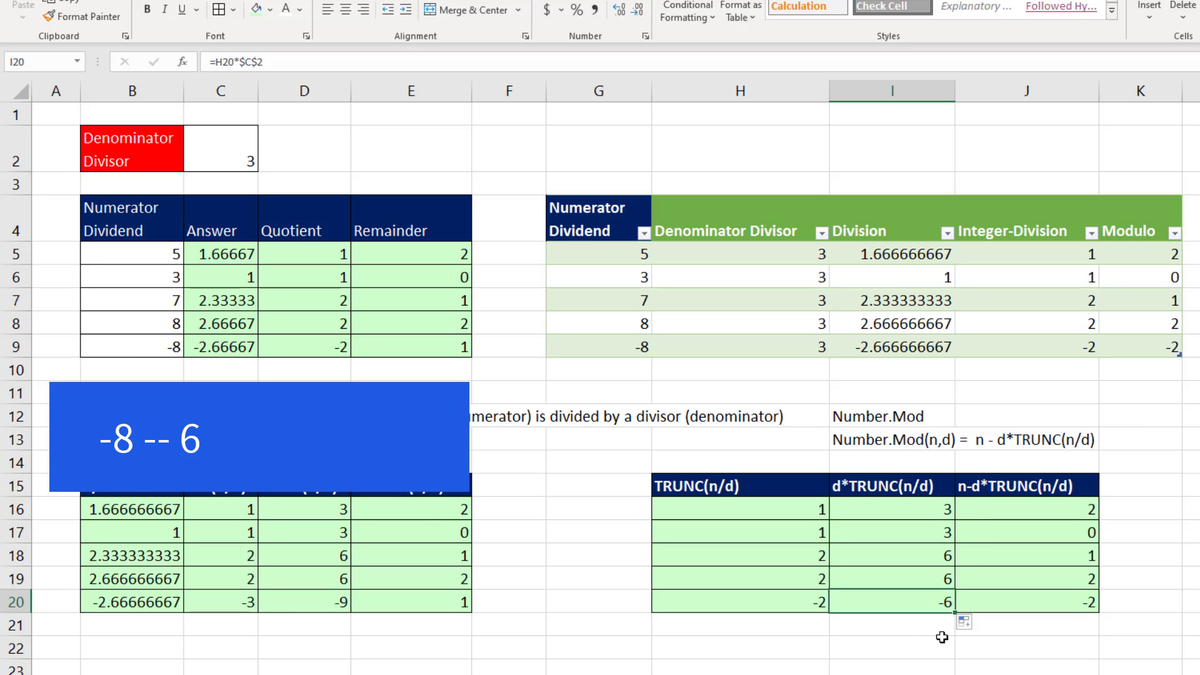
text(= -8 + 6)
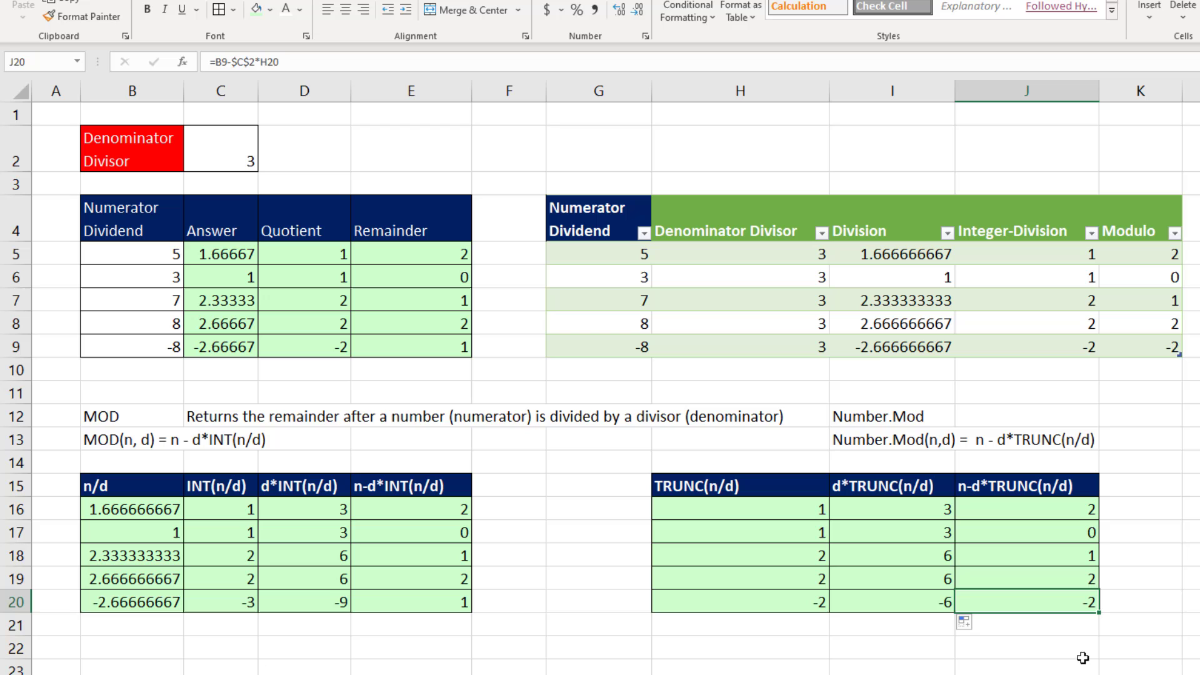
mouse_move(316, 513)
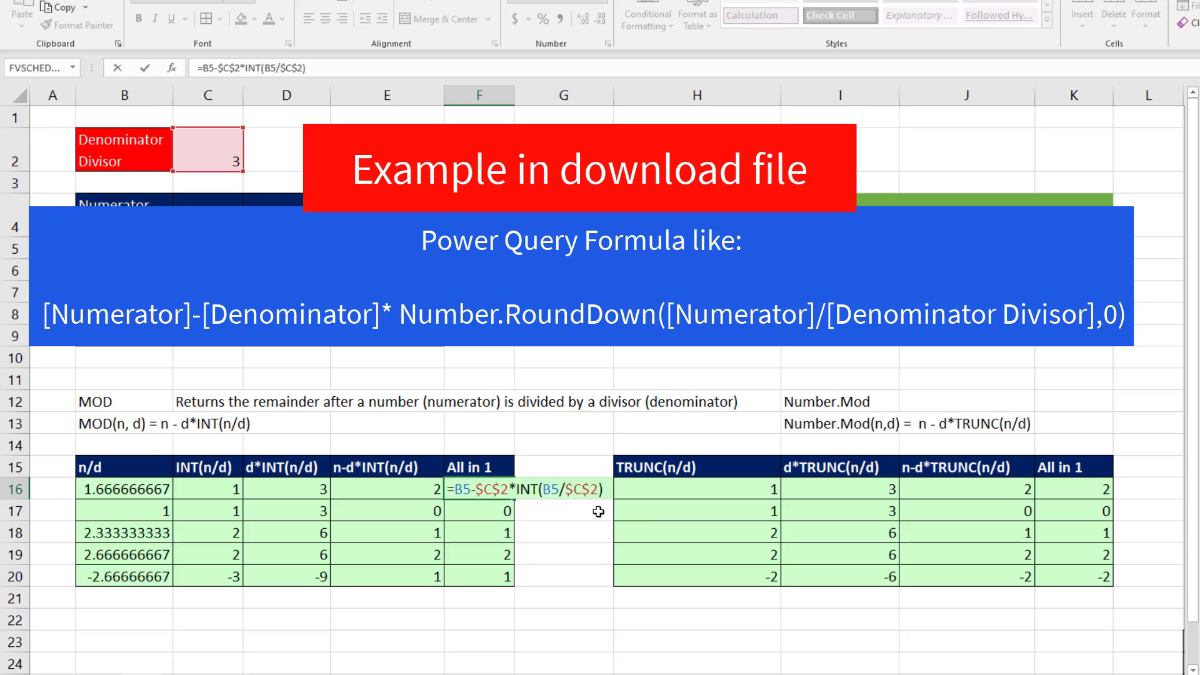
mouse_move(555, 512)
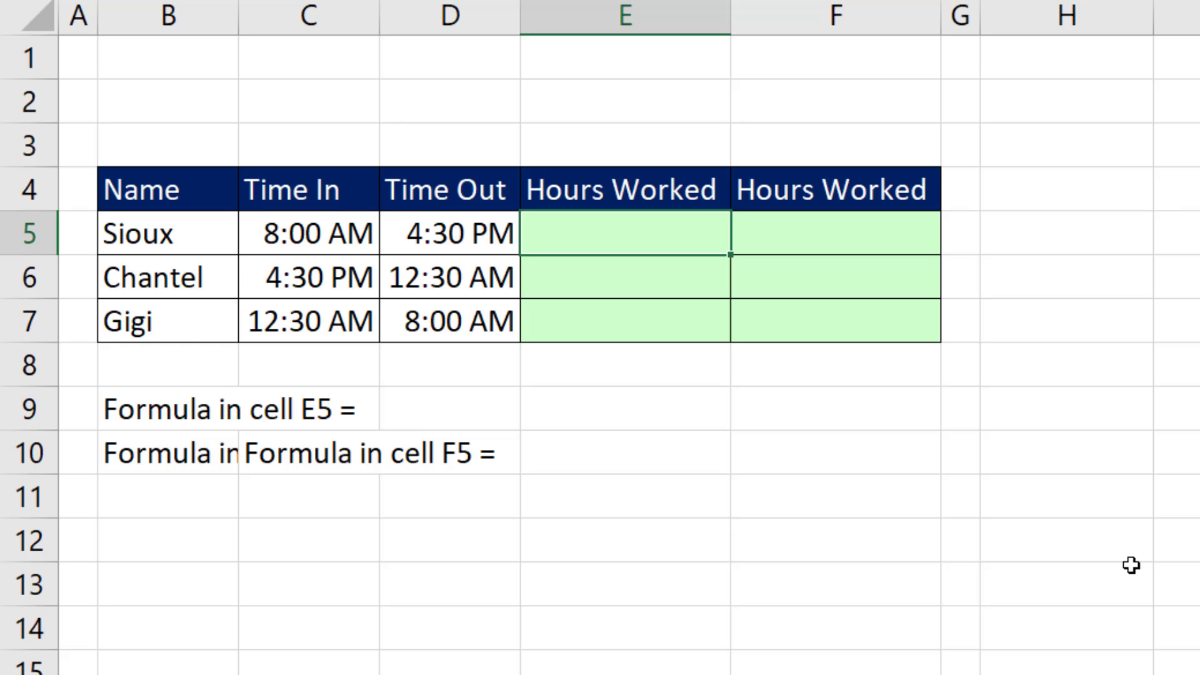
Enter =D5-C5 as Hours Worked in E5 and fill it down the shift table
text(=)
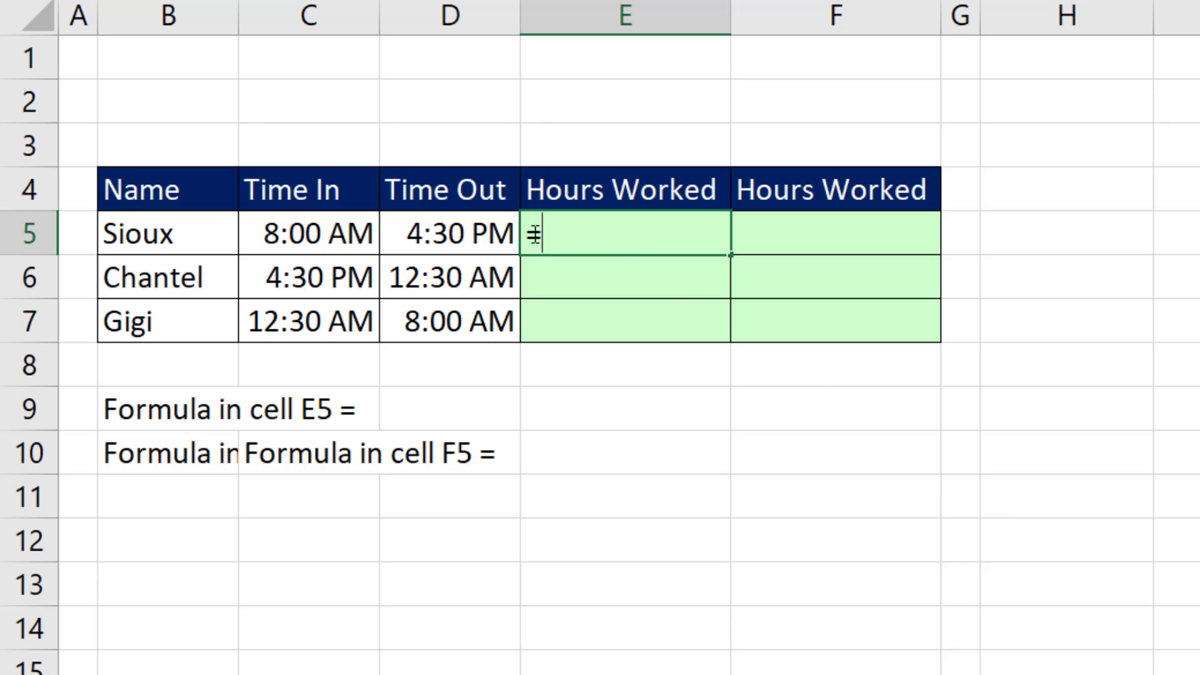
click(449, 234)
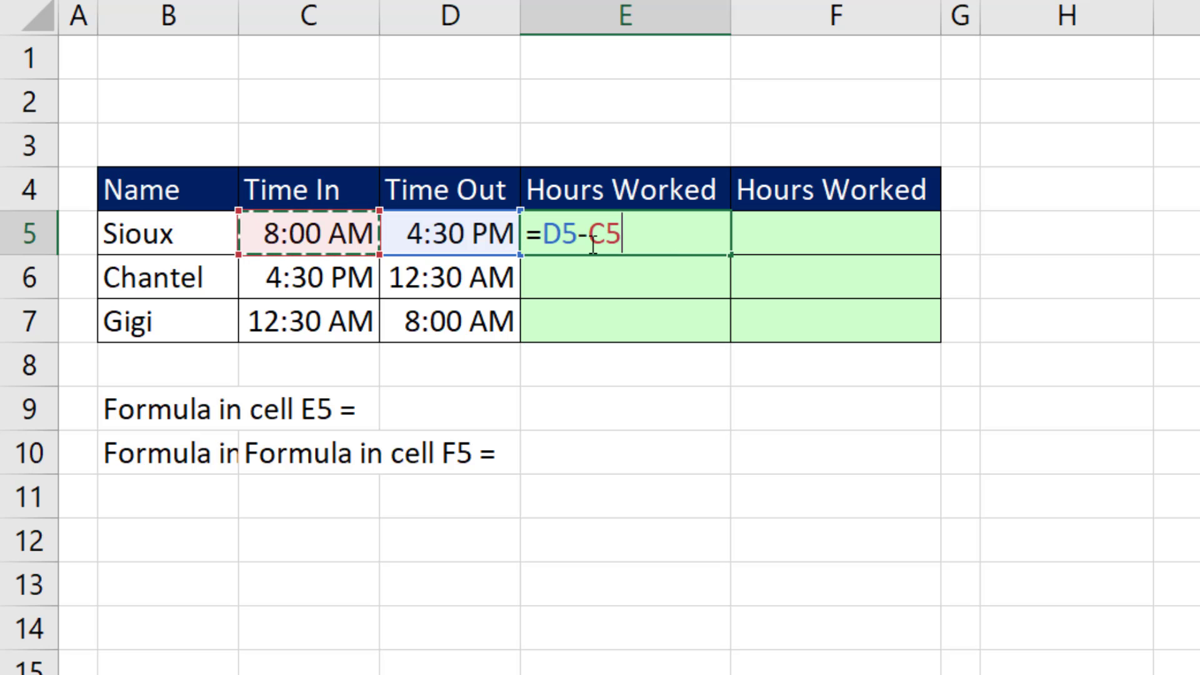
key(Enter)
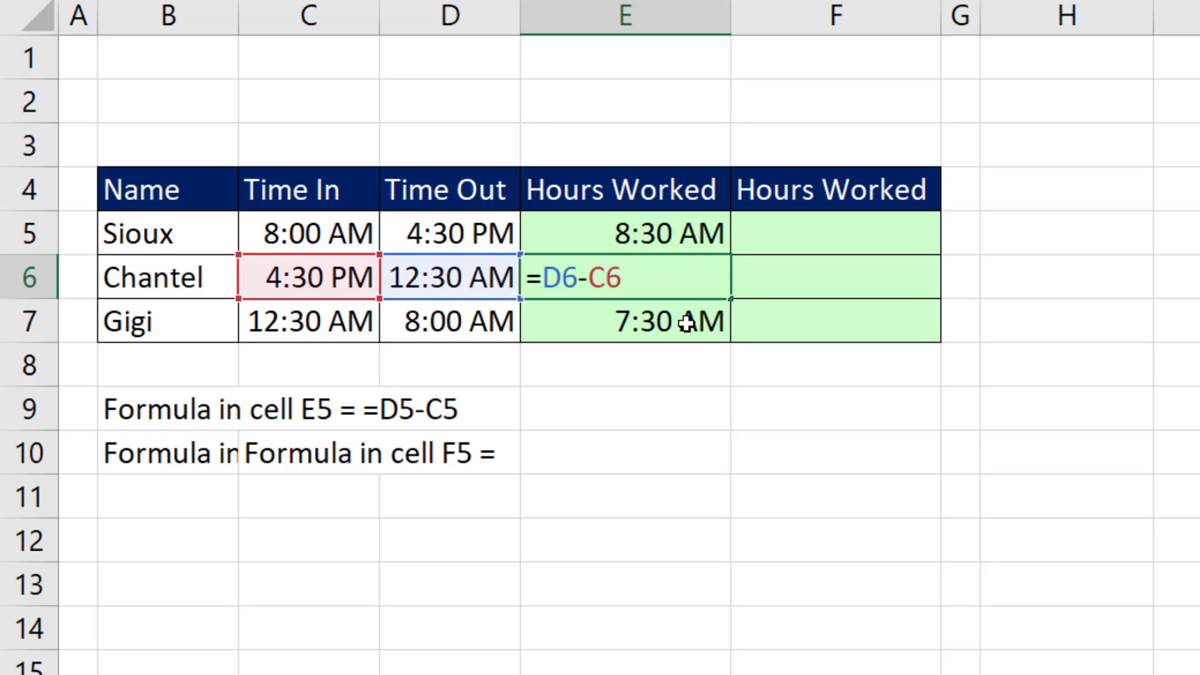
mouse_move(494, 305)
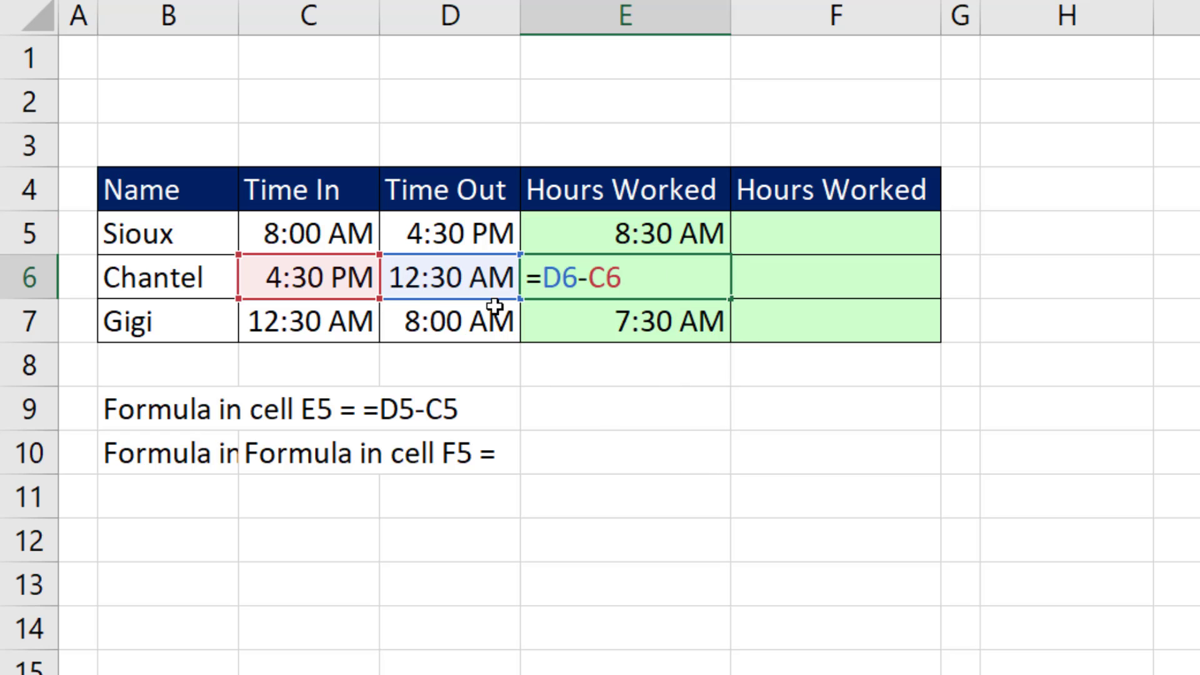
key(Enter)
text(=)
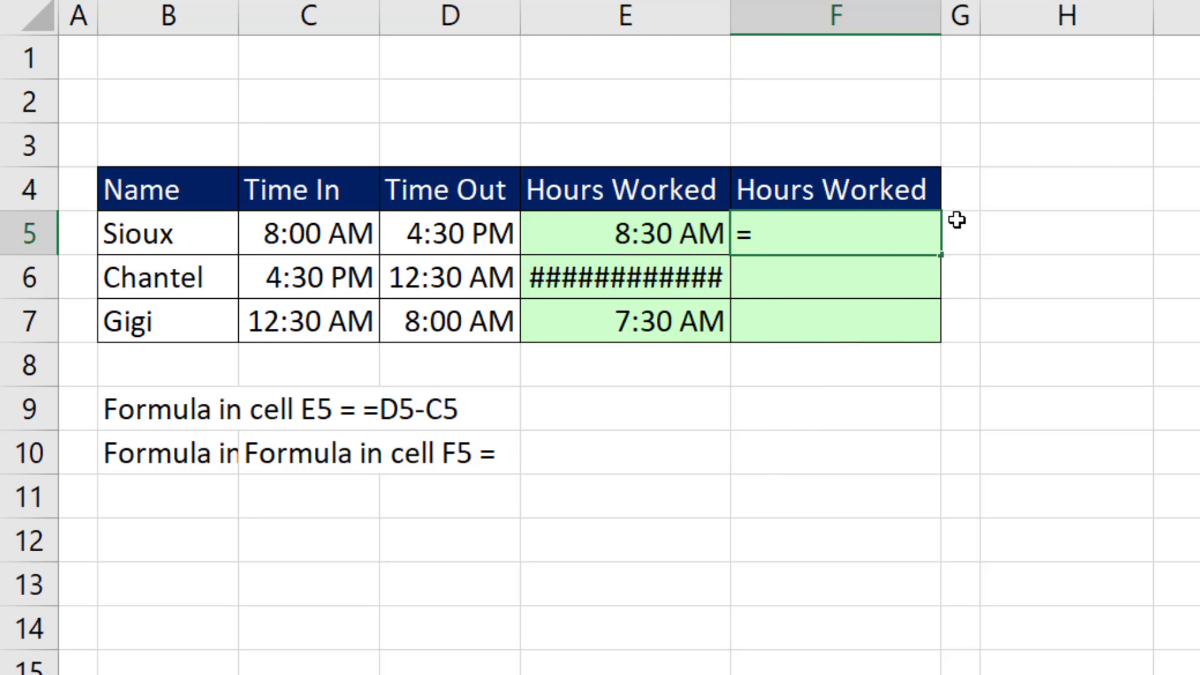
Enter =MOD(D5-C5,1) in F5 so overnight shifts give 8:30, 8:00, 7:30 AM
text(MOD()
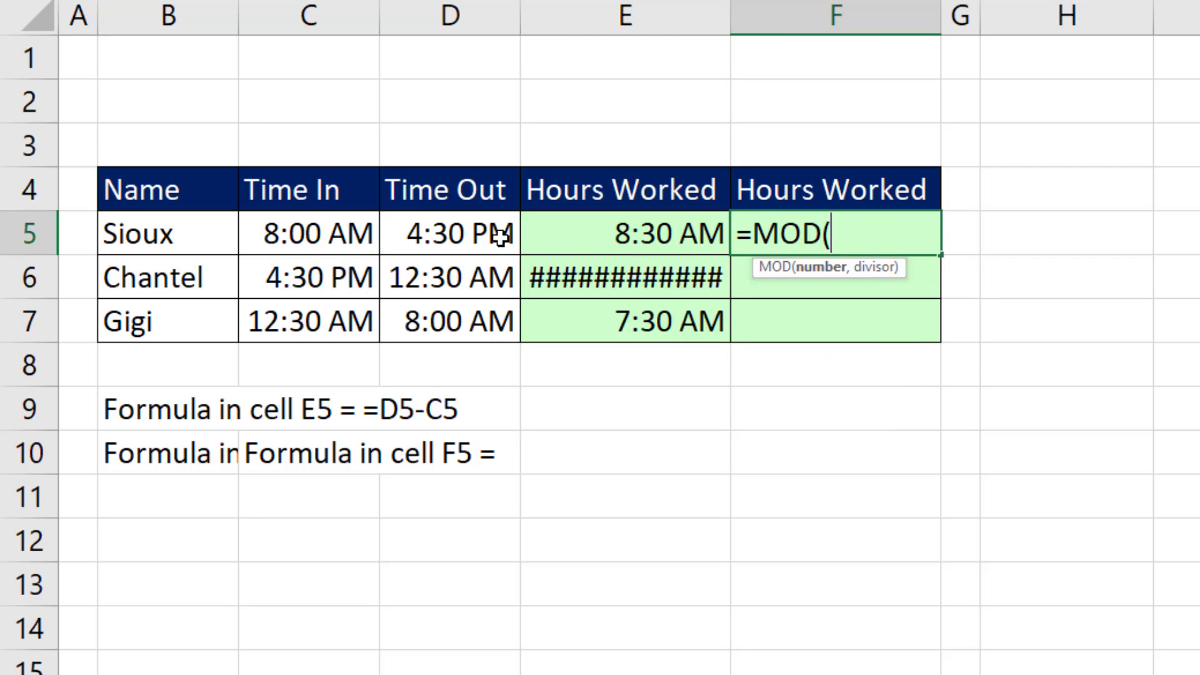
click(449, 234)
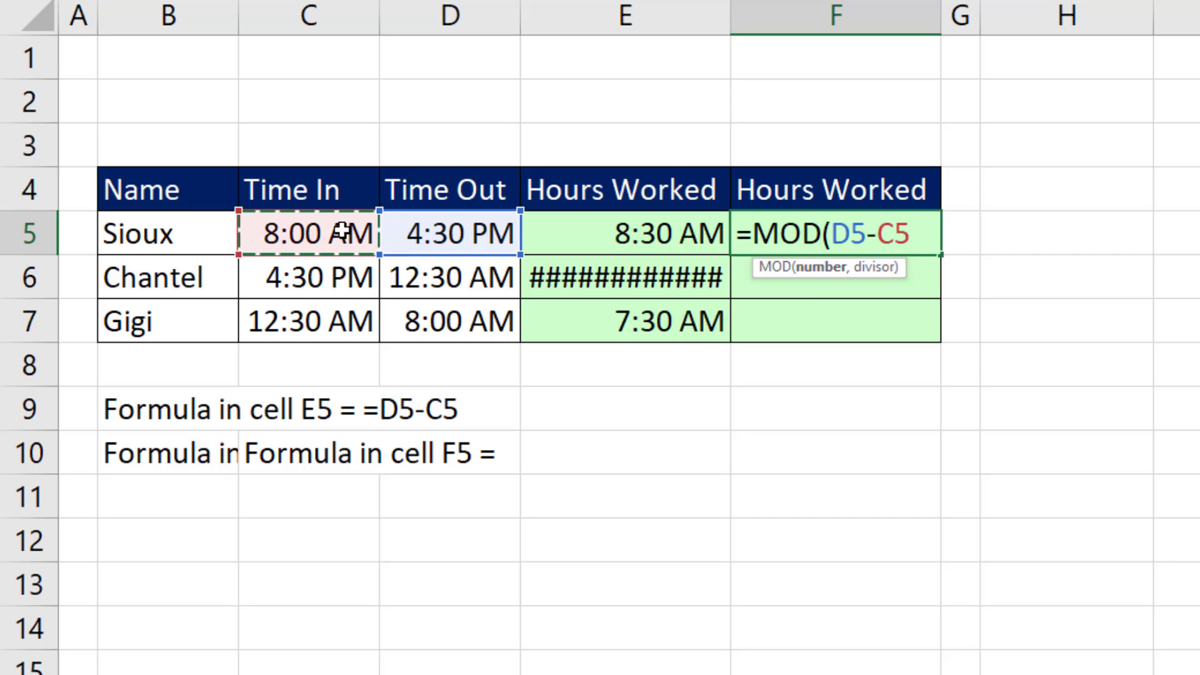
text(,1))
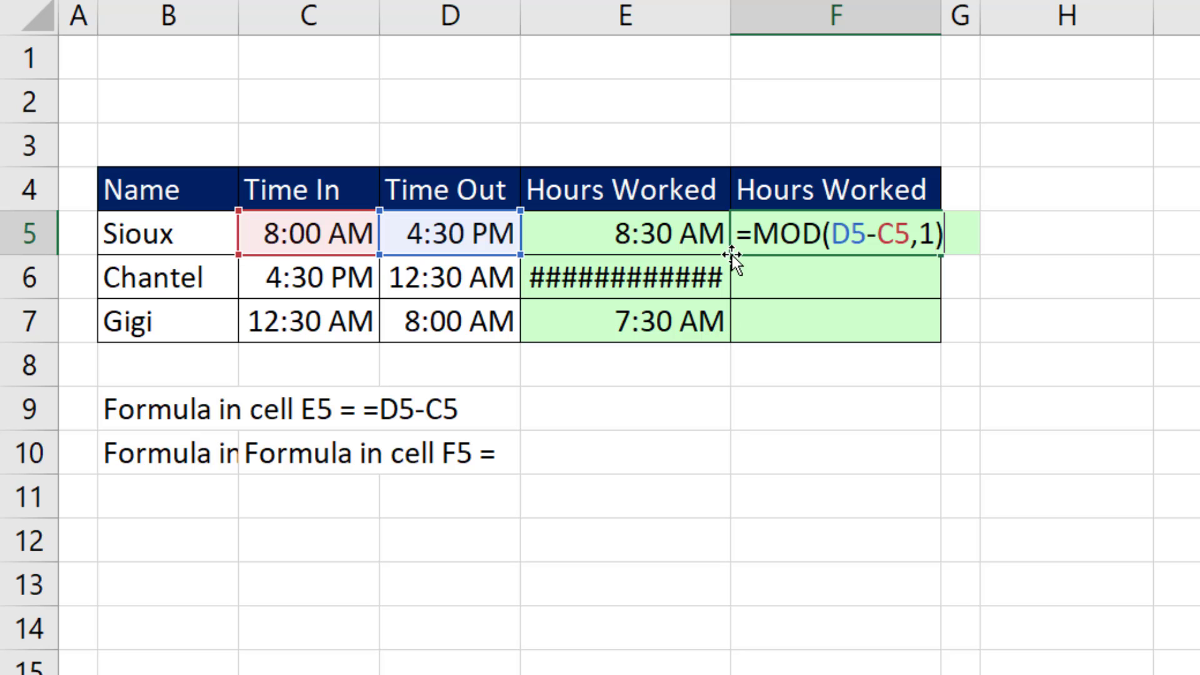
mouse_move(772, 258)
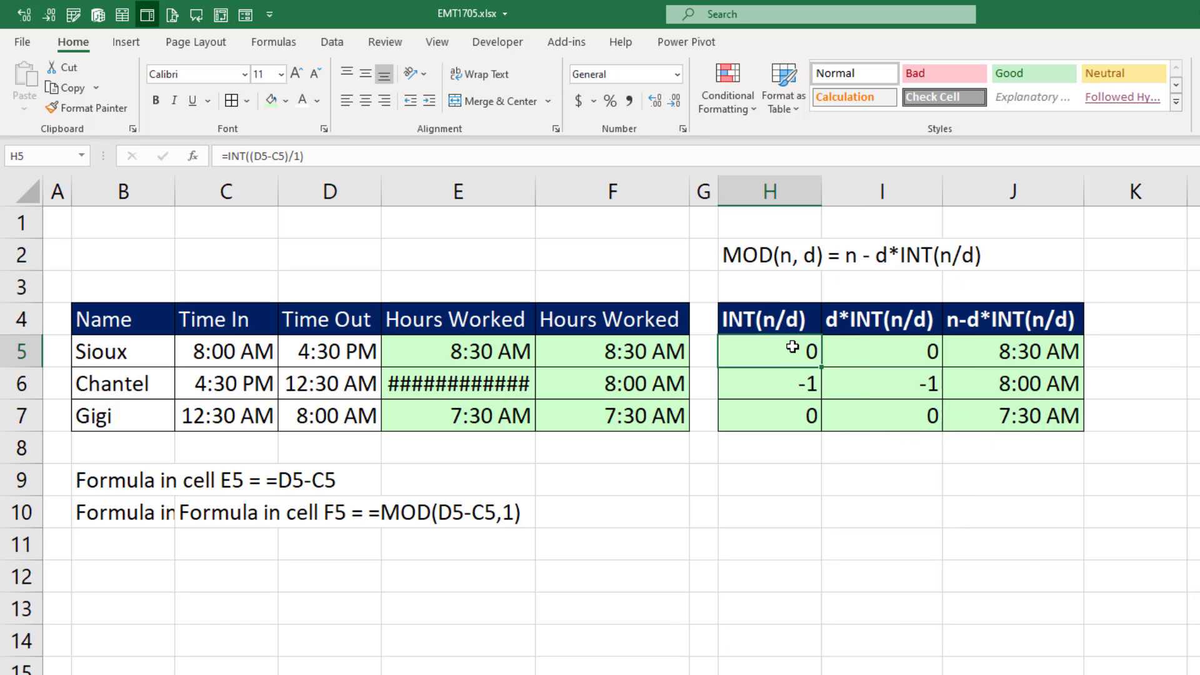
Show the Hours Worked values E5:E7 as plain General decimals, Chantel's at -0.666666667
double_click(769, 352)
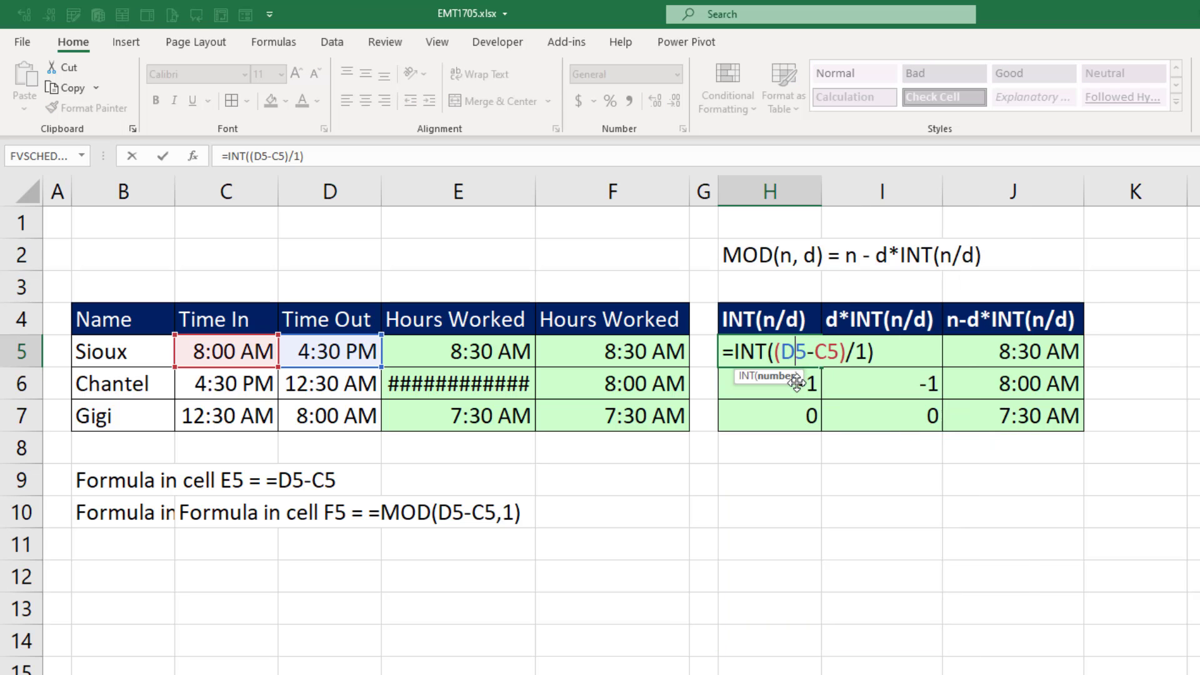
mouse_move(859, 367)
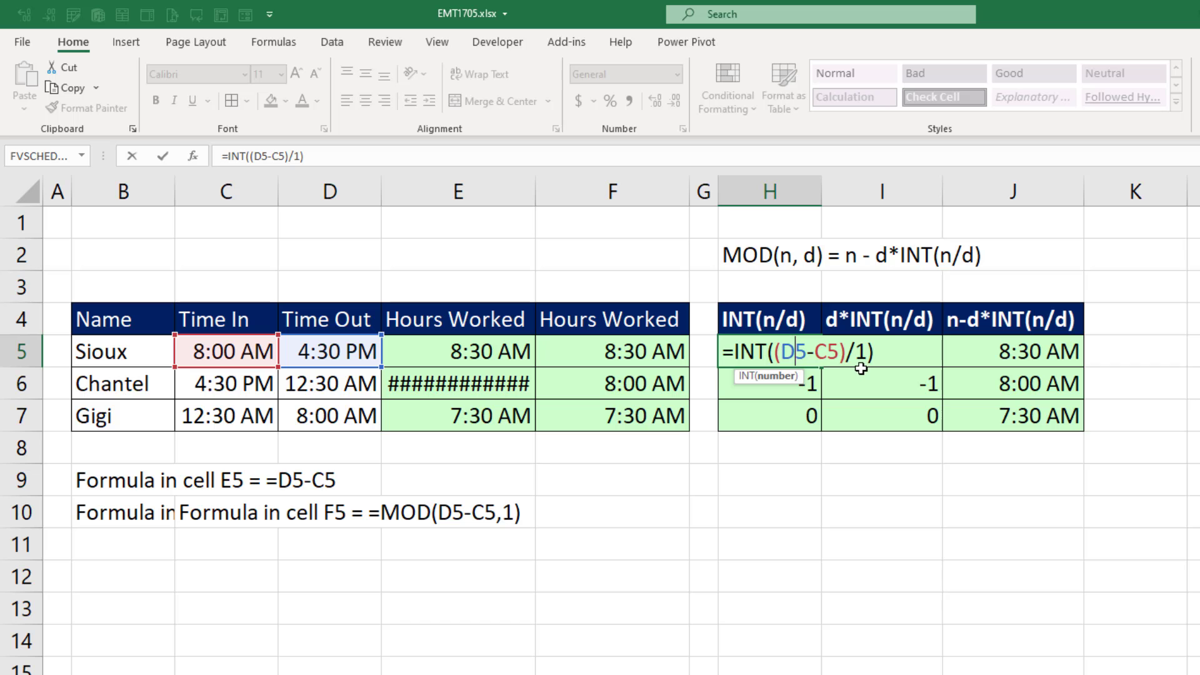
mouse_move(649, 404)
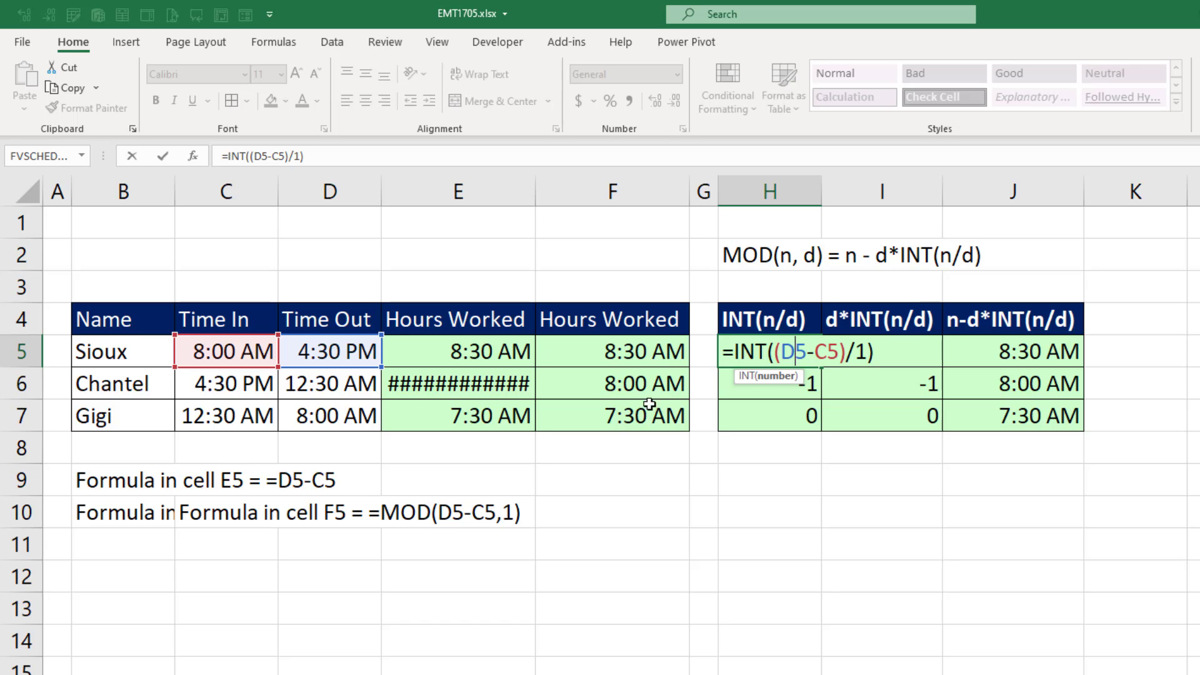
mouse_move(517, 527)
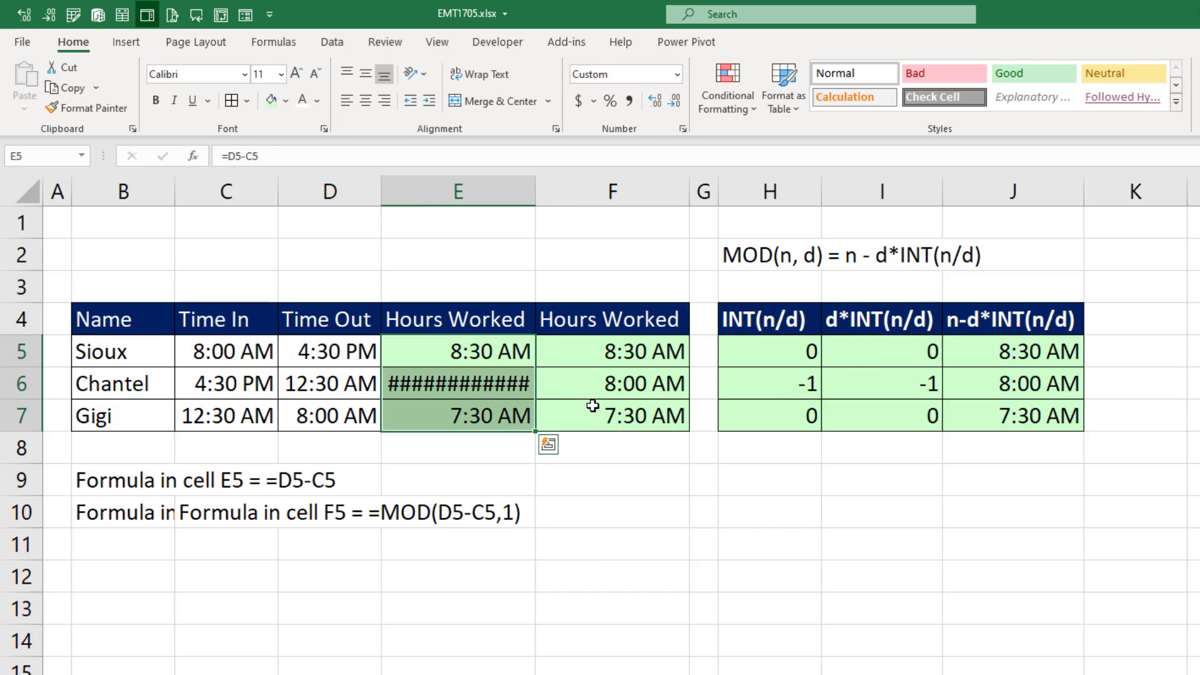
key(ctrl+shift+`)
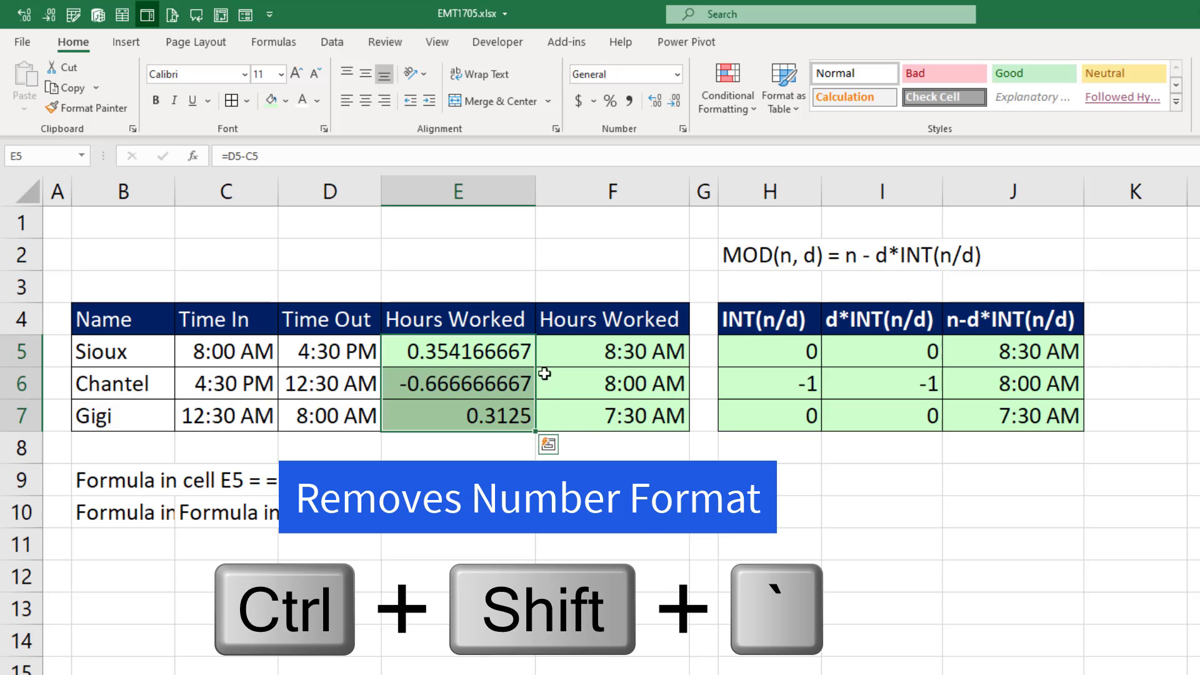
mouse_move(571, 352)
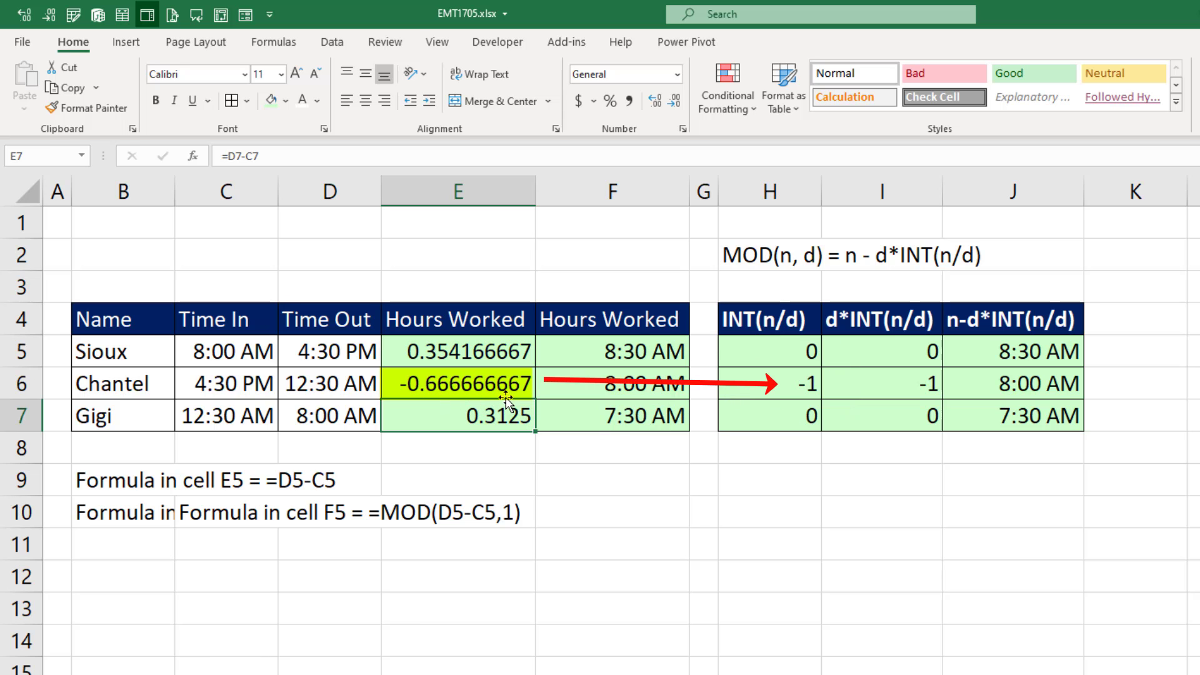
mouse_move(925, 347)
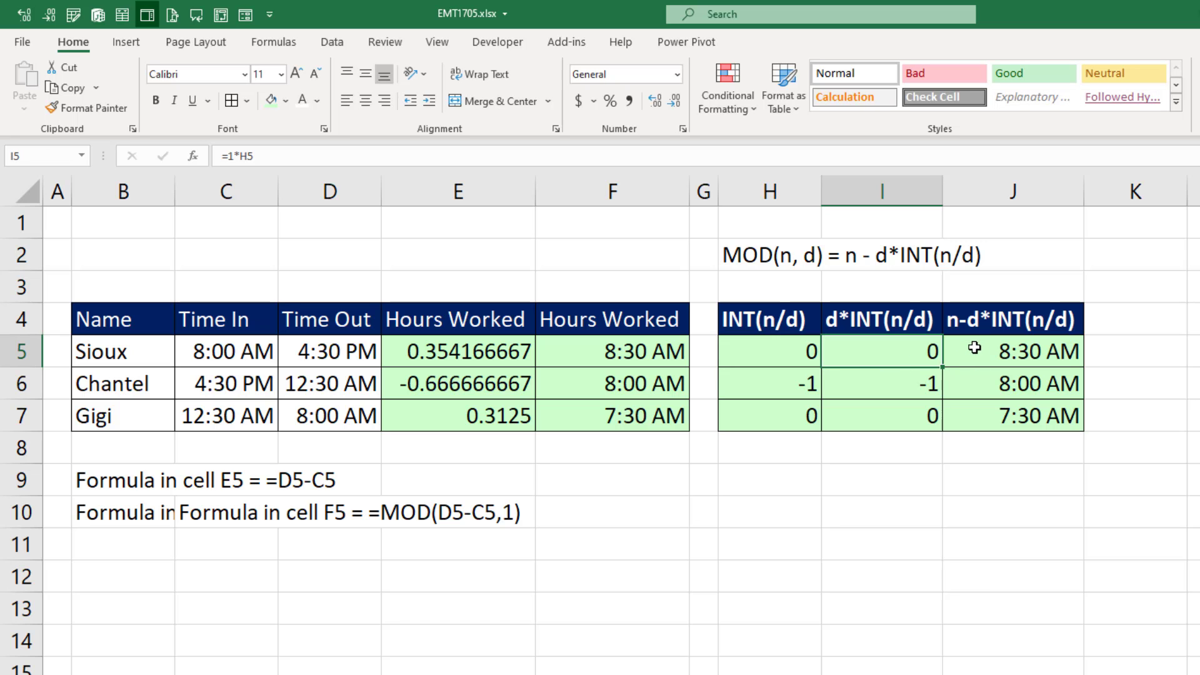
text(=(D5-C5)-I5)
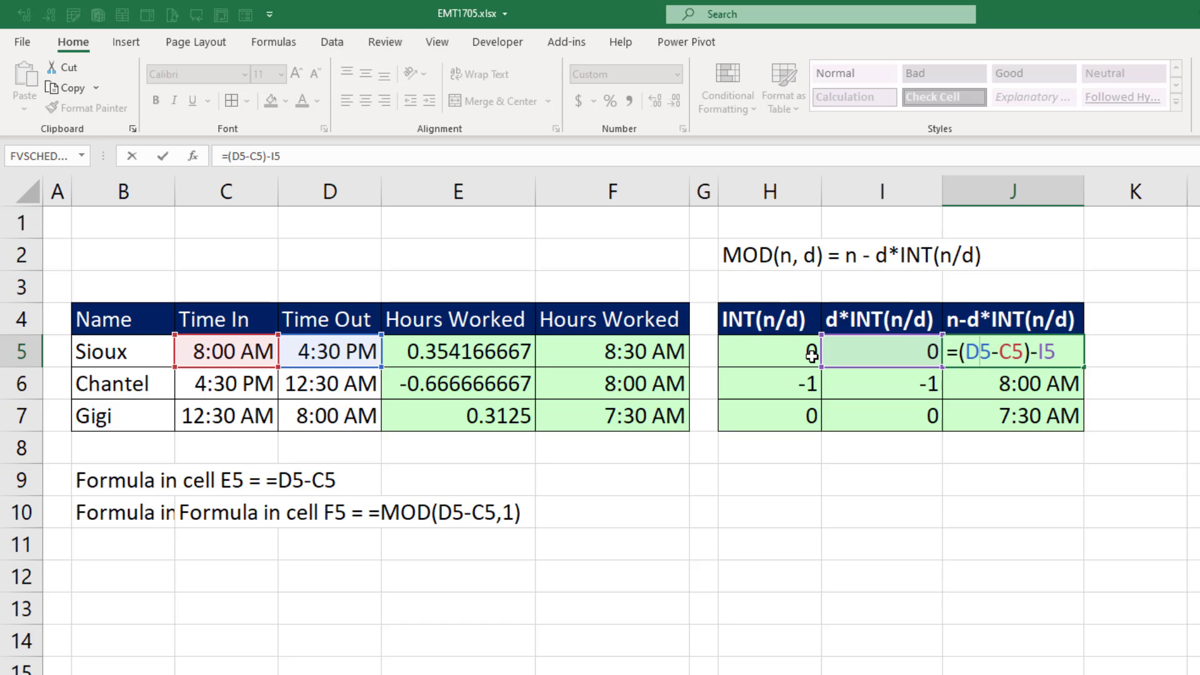
mouse_move(1087, 366)
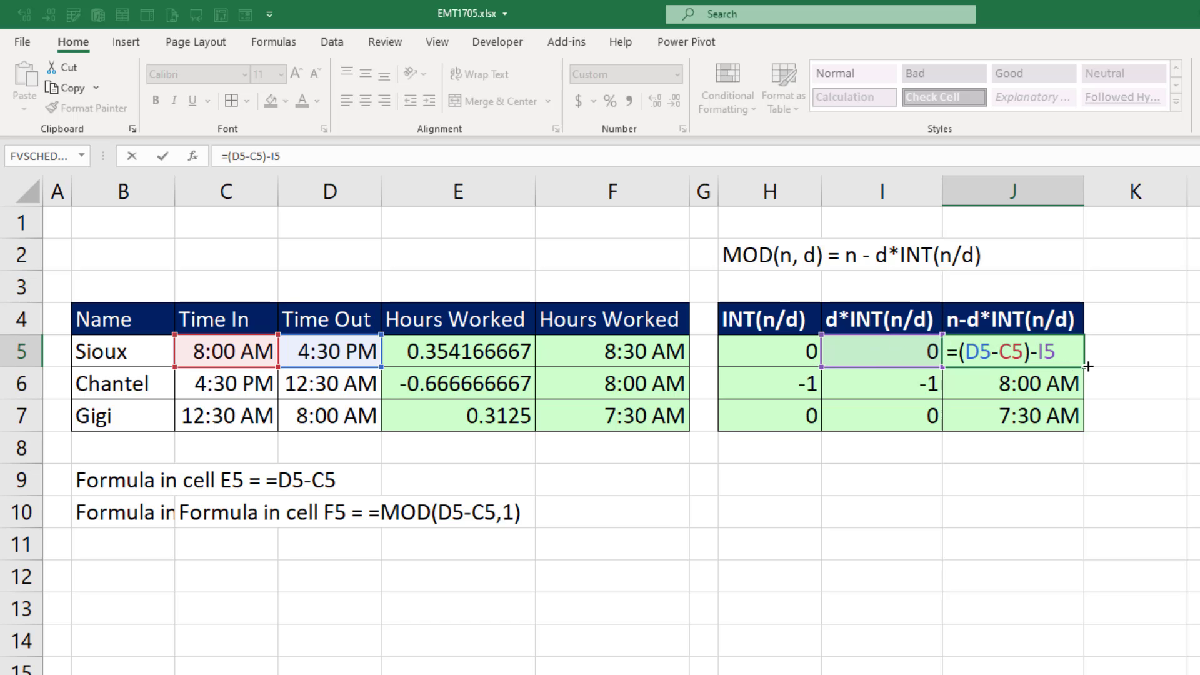
mouse_move(938, 409)
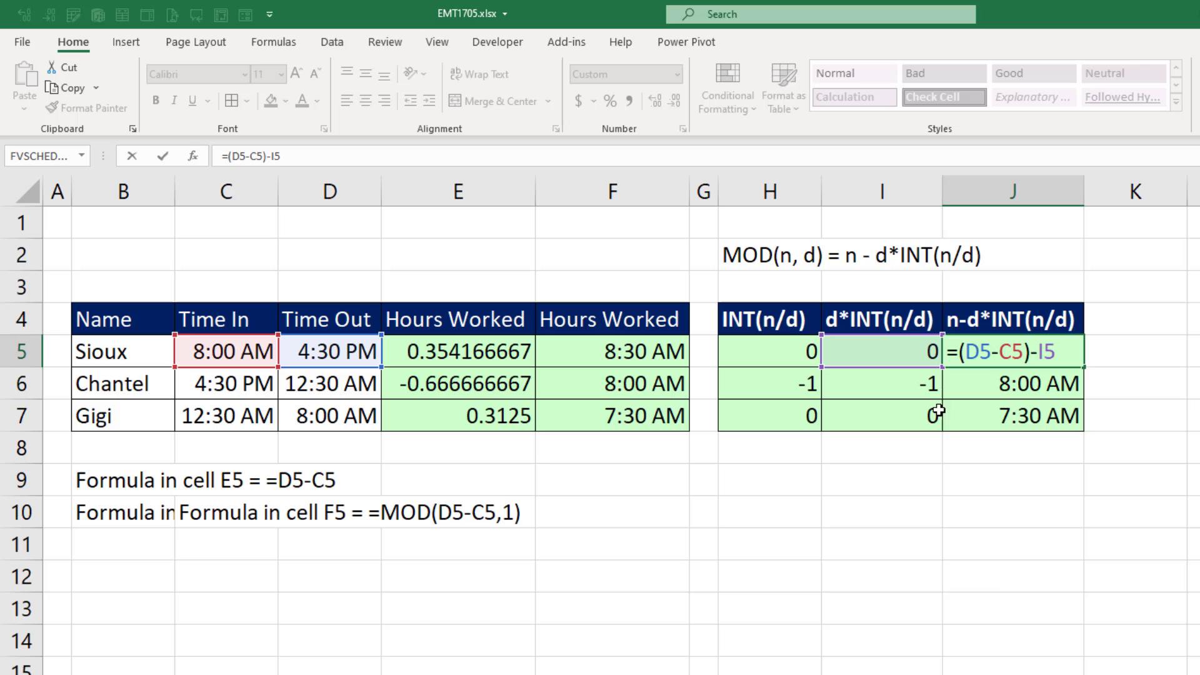
mouse_move(980, 404)
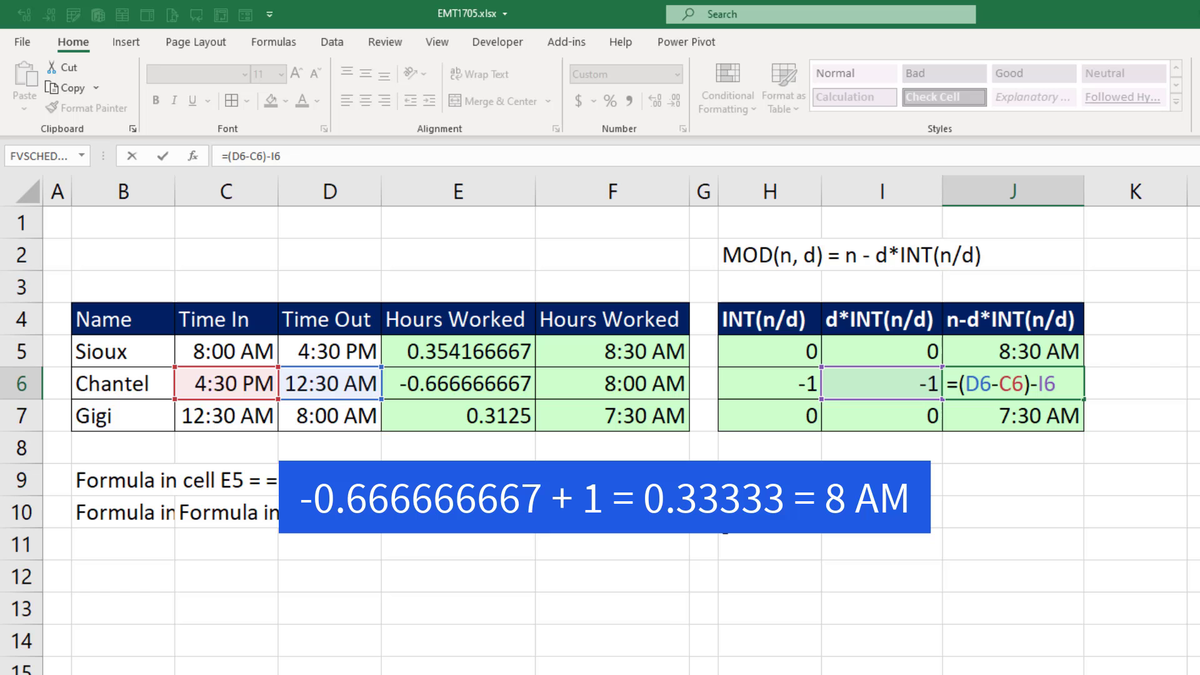
mouse_move(840, 370)
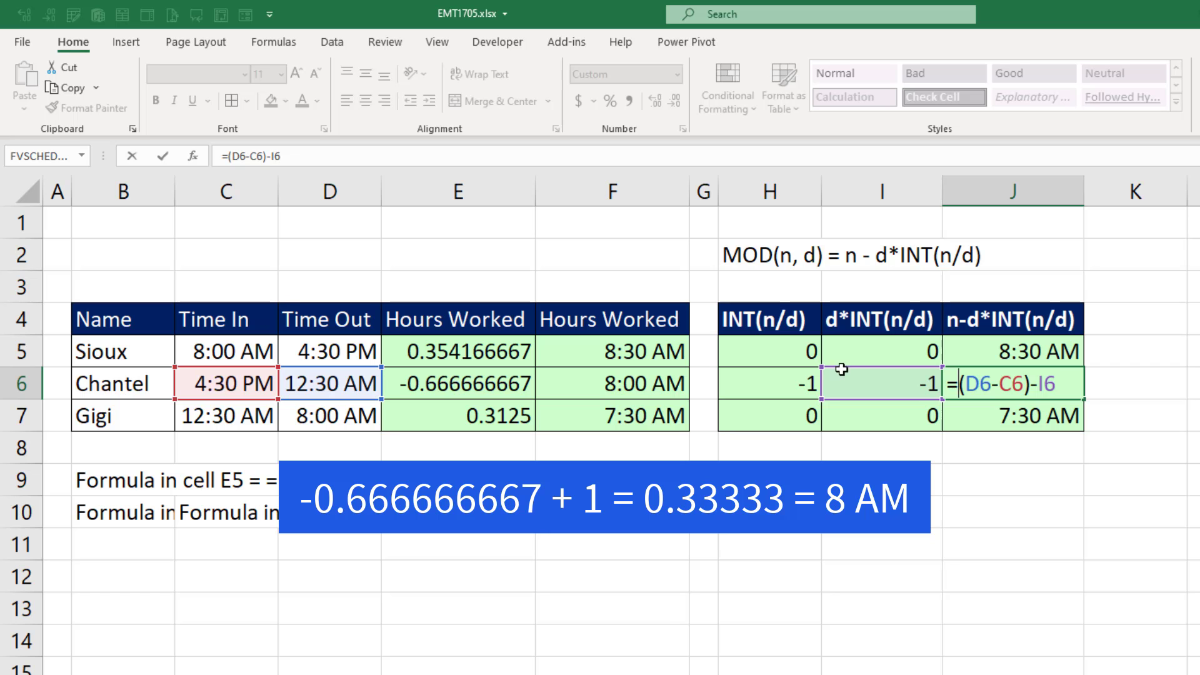
key(f9)
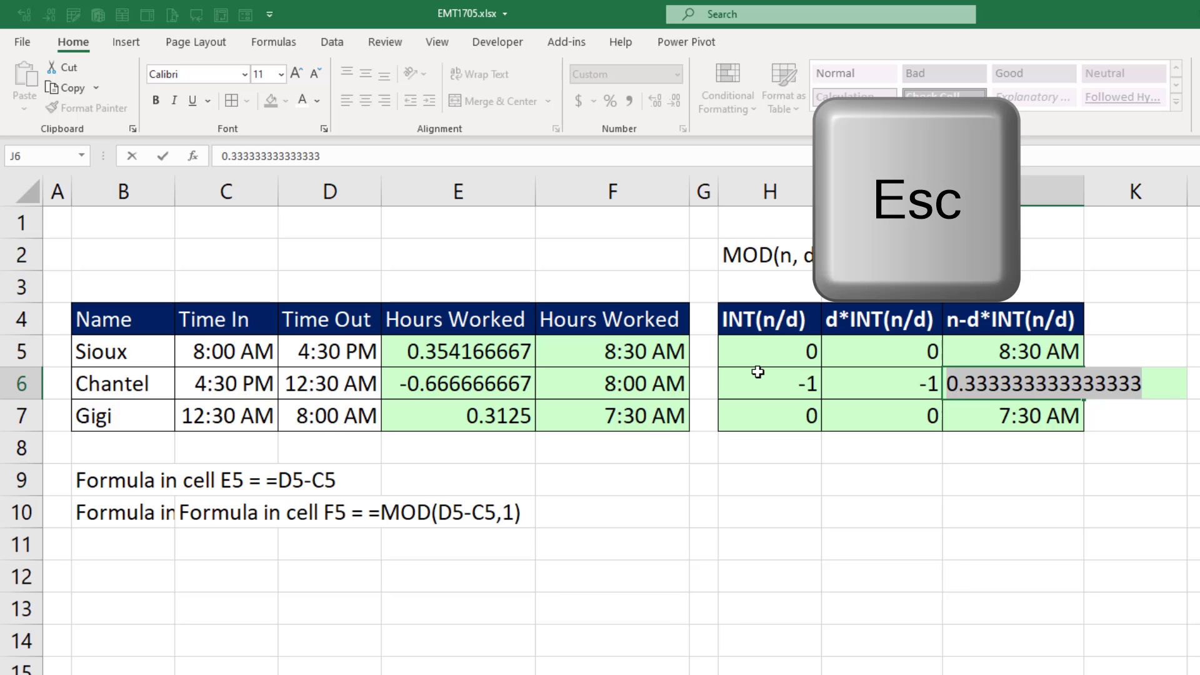
double_click(610, 351)
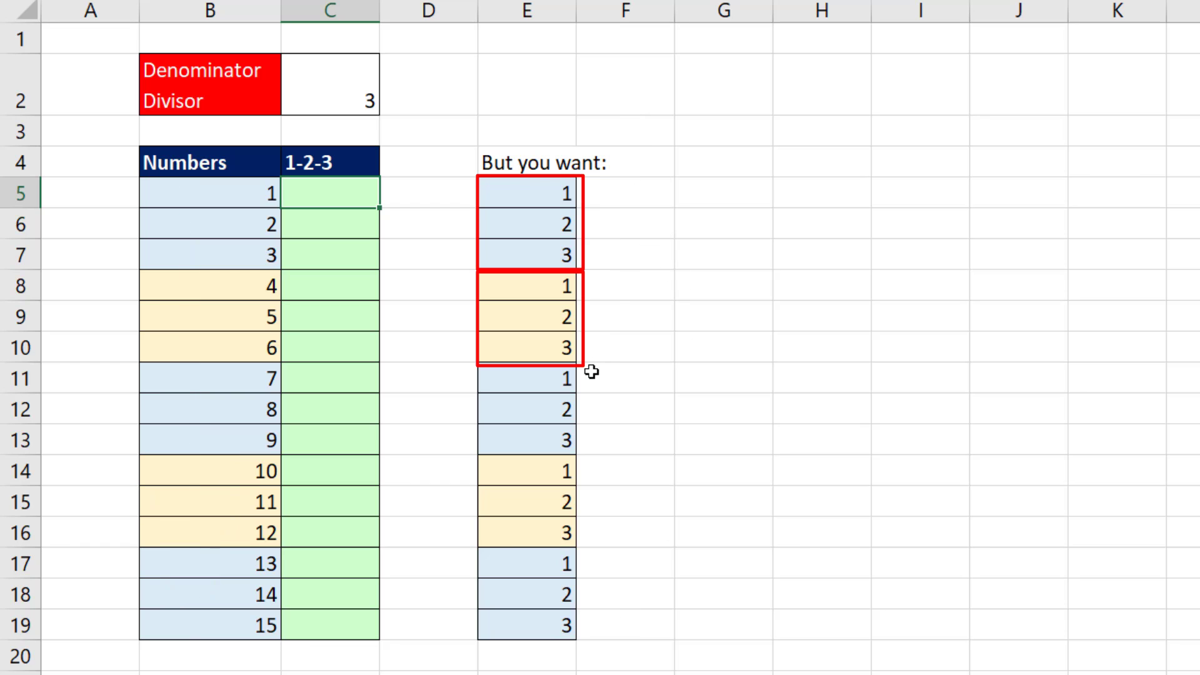
Enter =MOD(B5,$C$2) in C5 and fill it down through C19, giving 1, 2, 0
text(=)
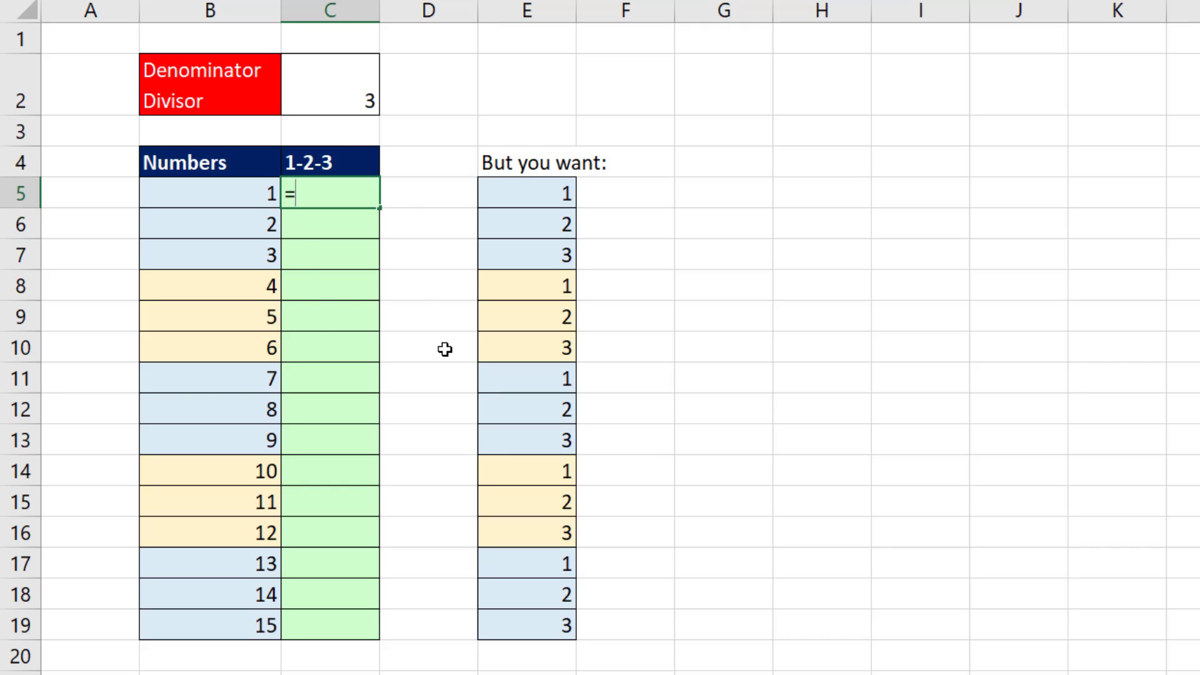
text(MOD()
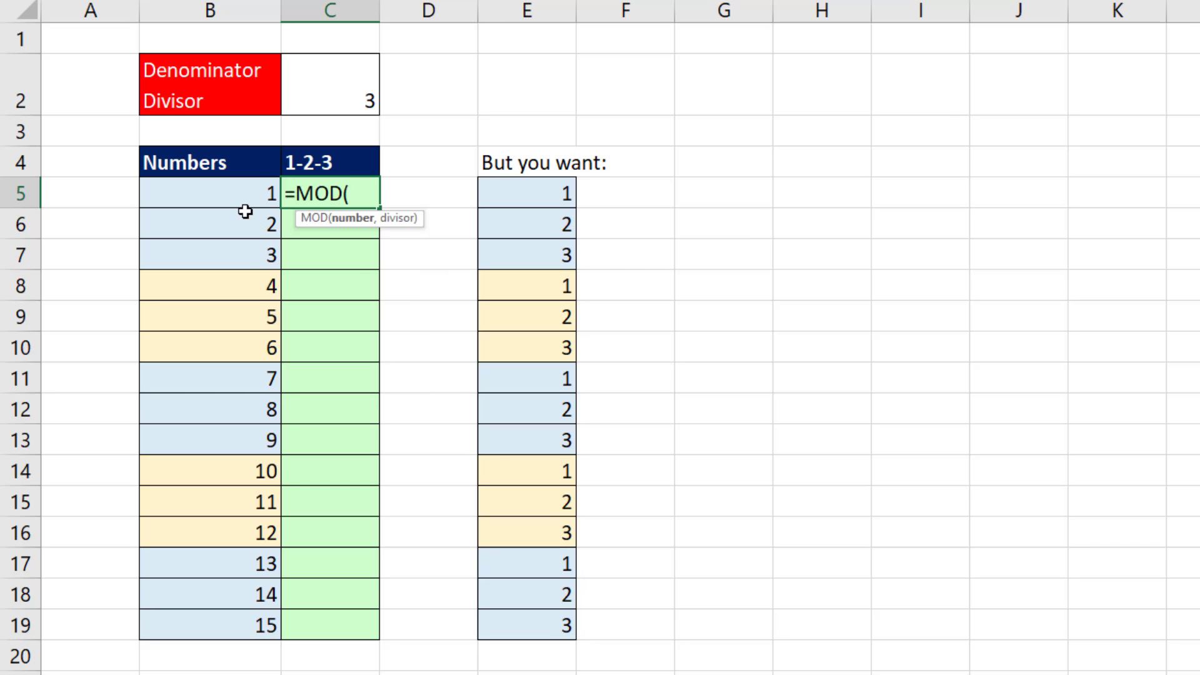
click(208, 193)
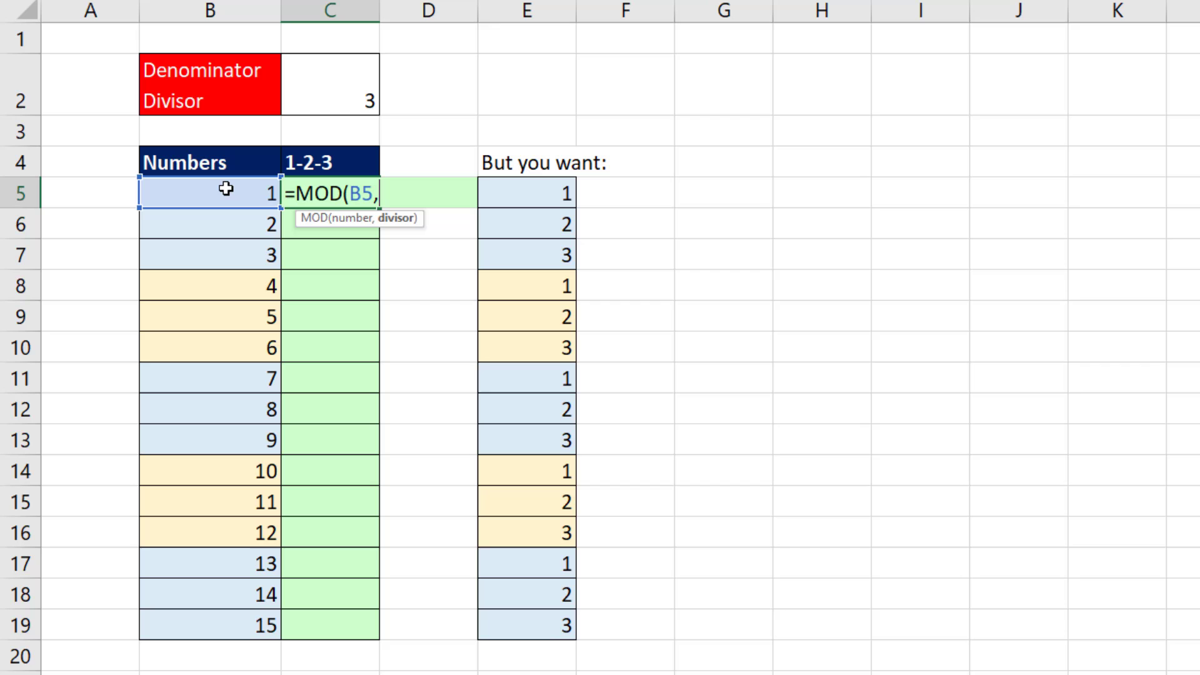
key(f4)
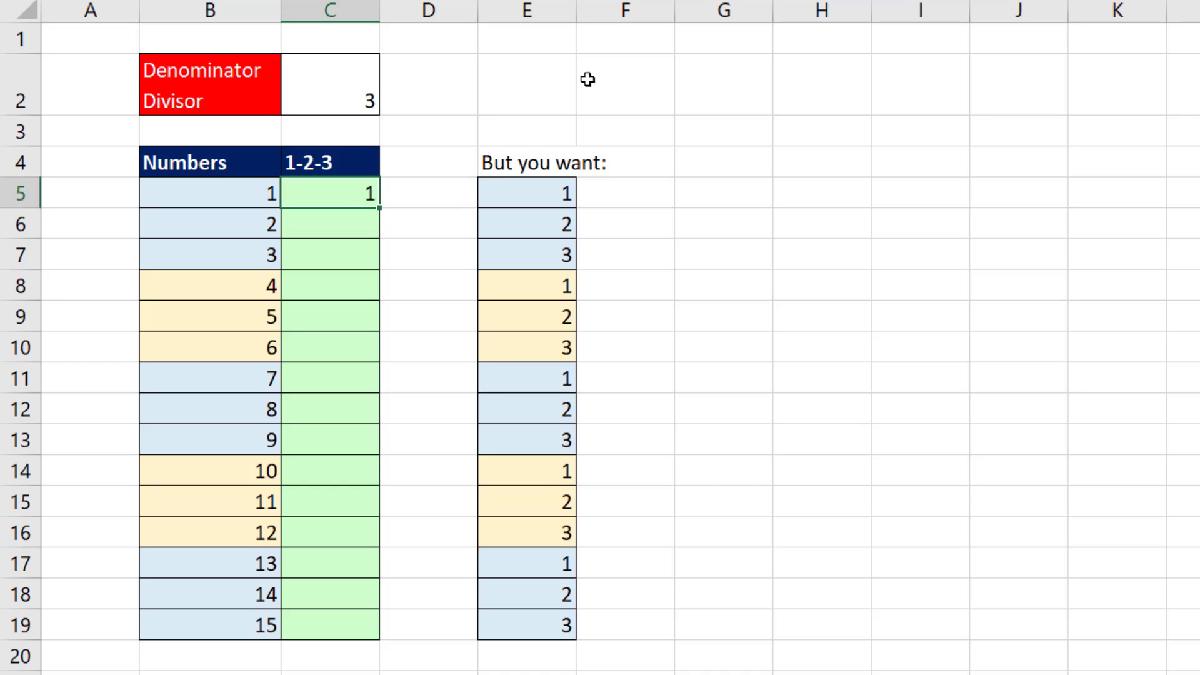
drag(367, 201, 367, 626)
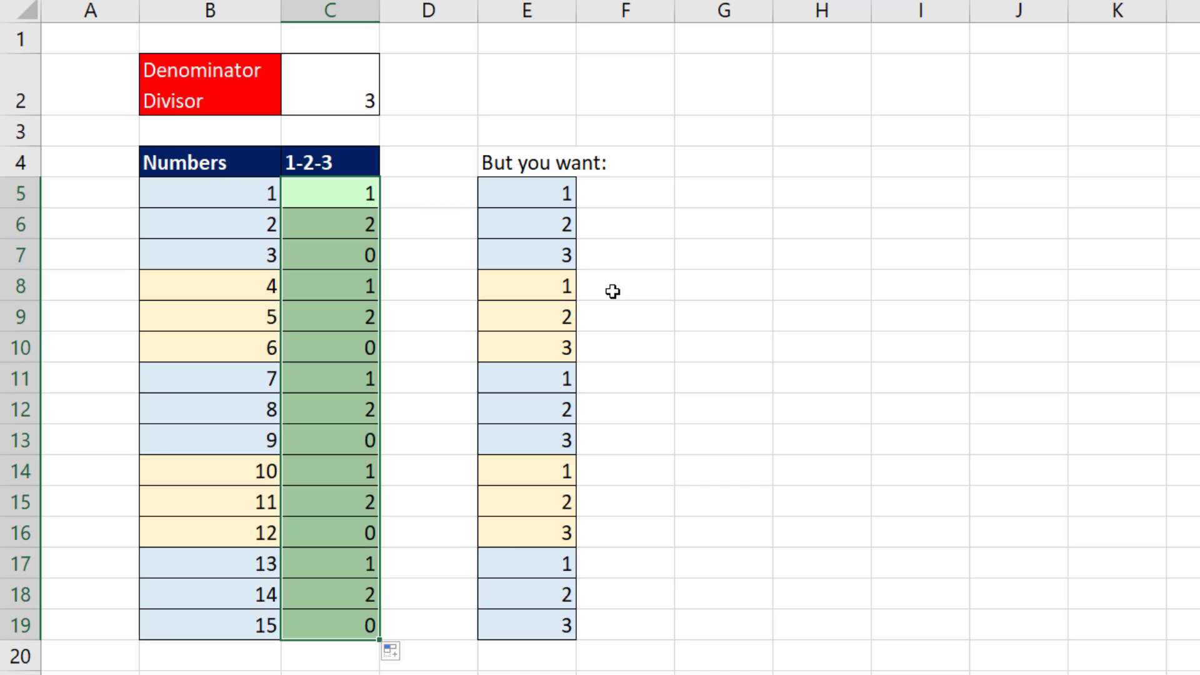
mouse_move(394, 362)
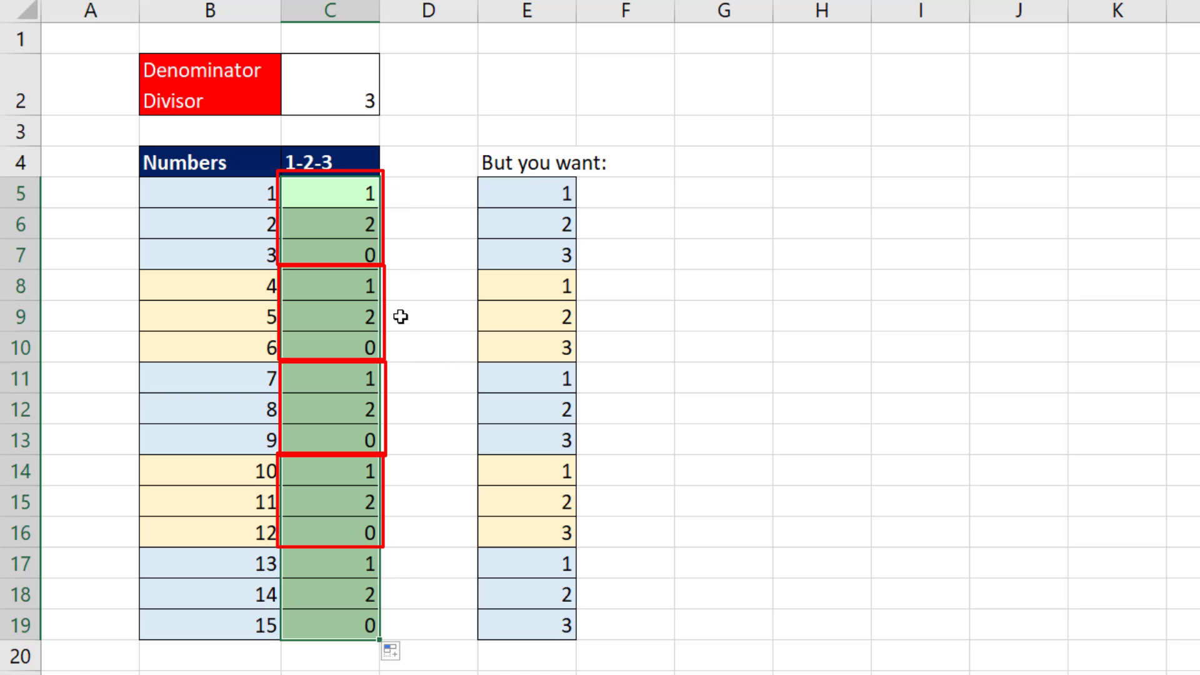
Revise C5 to =MOD(B5-1,$C$2)+1 across the column, producing repeating 1, 2, 3 blocks
click(330, 193)
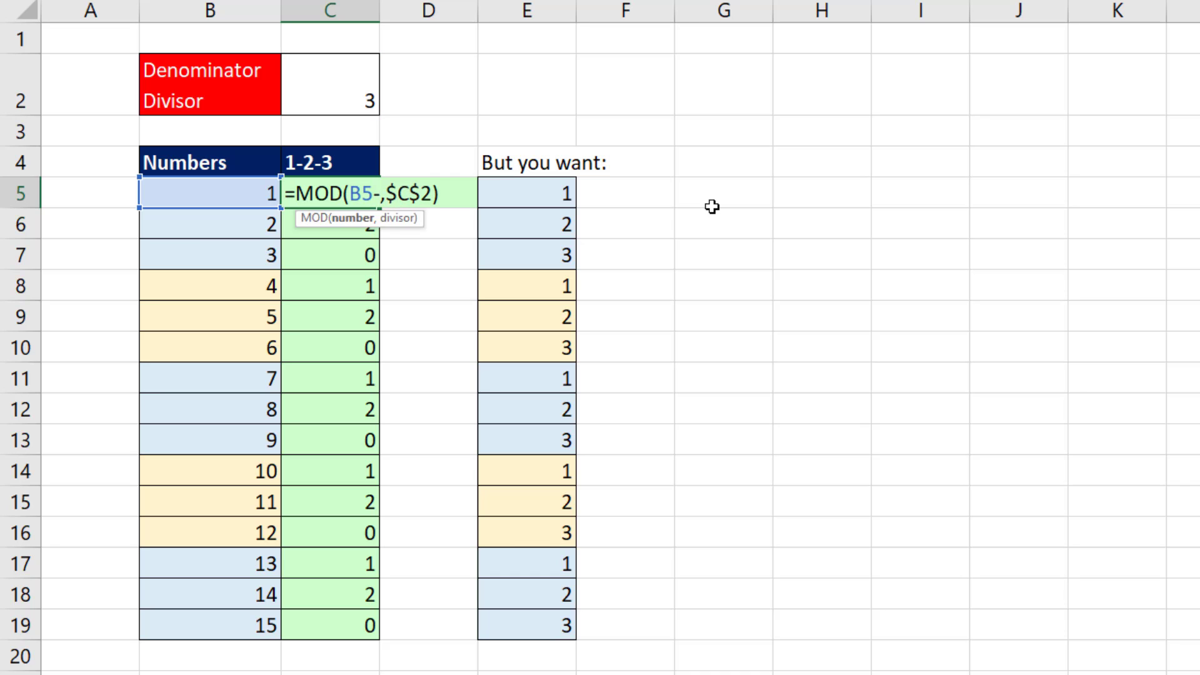
key(Enter)
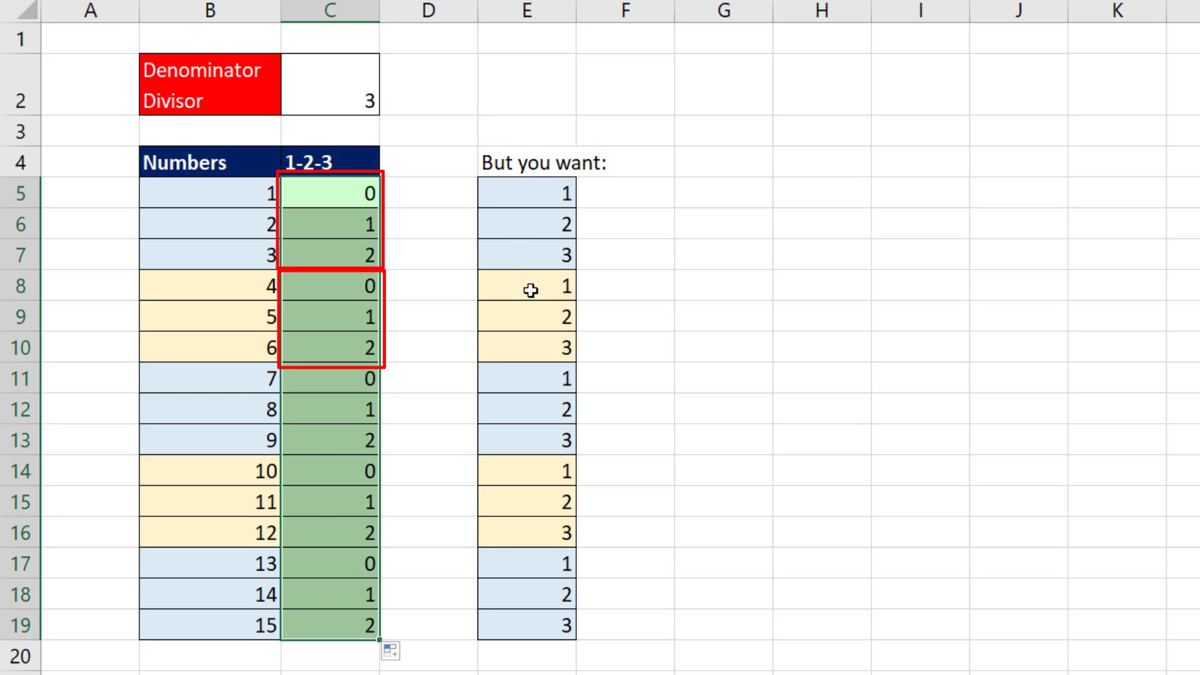
double_click(330, 192)
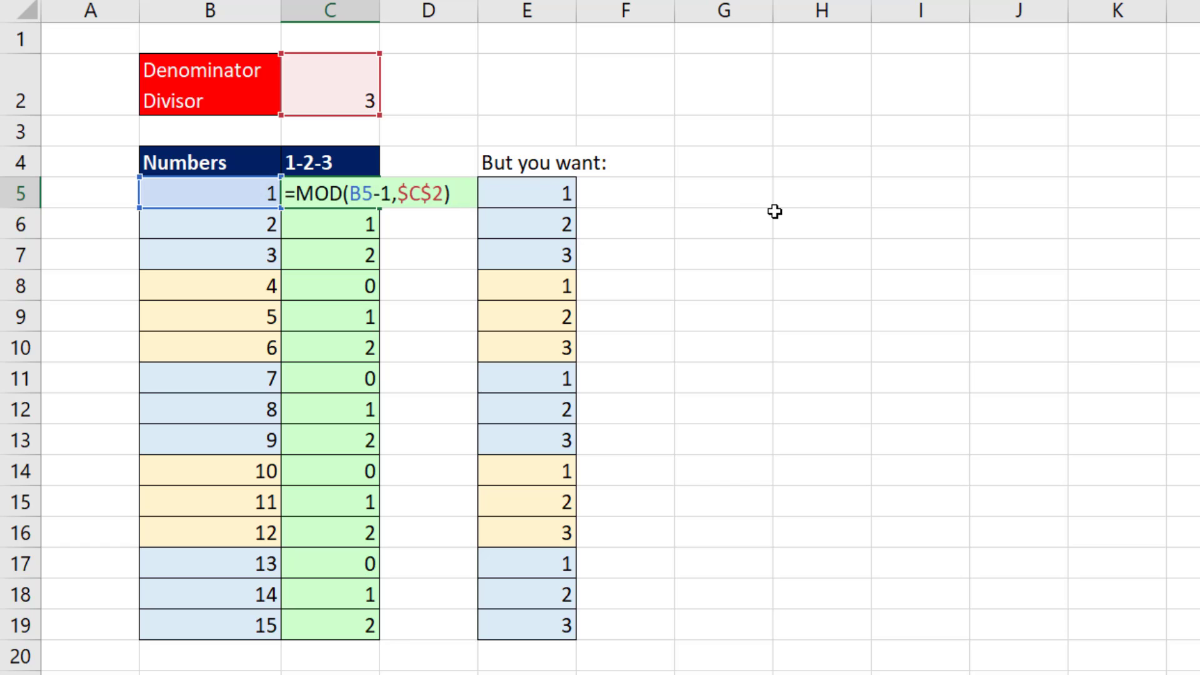
key(Enter)
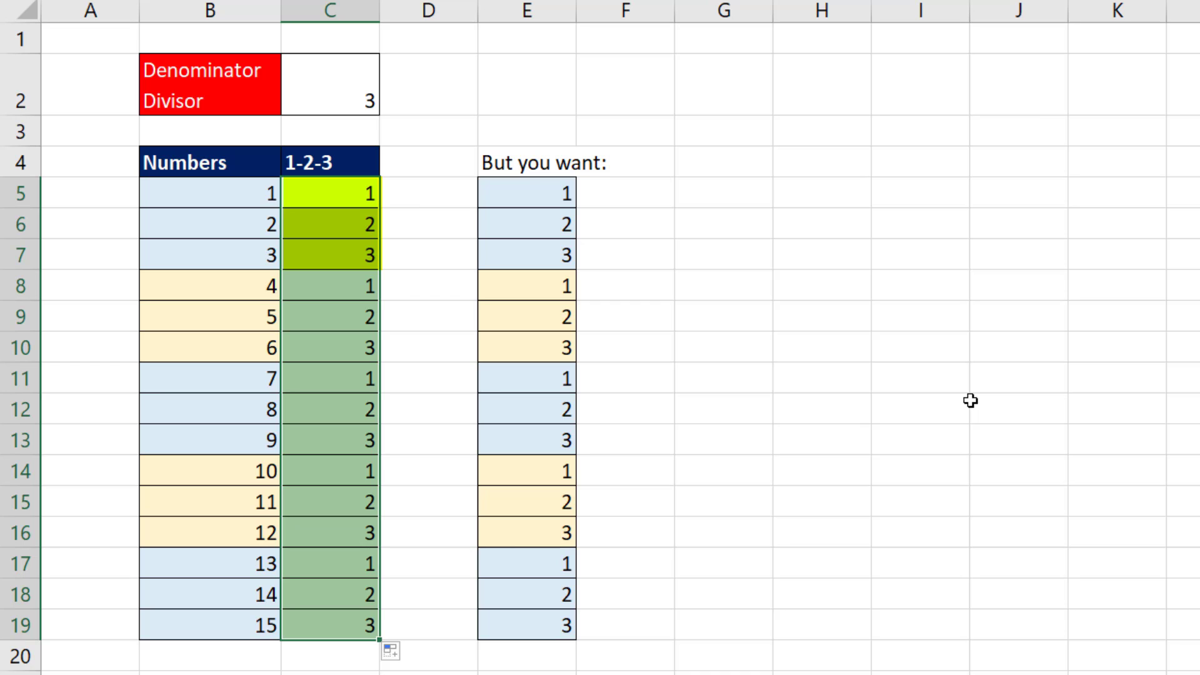
double_click(329, 193)
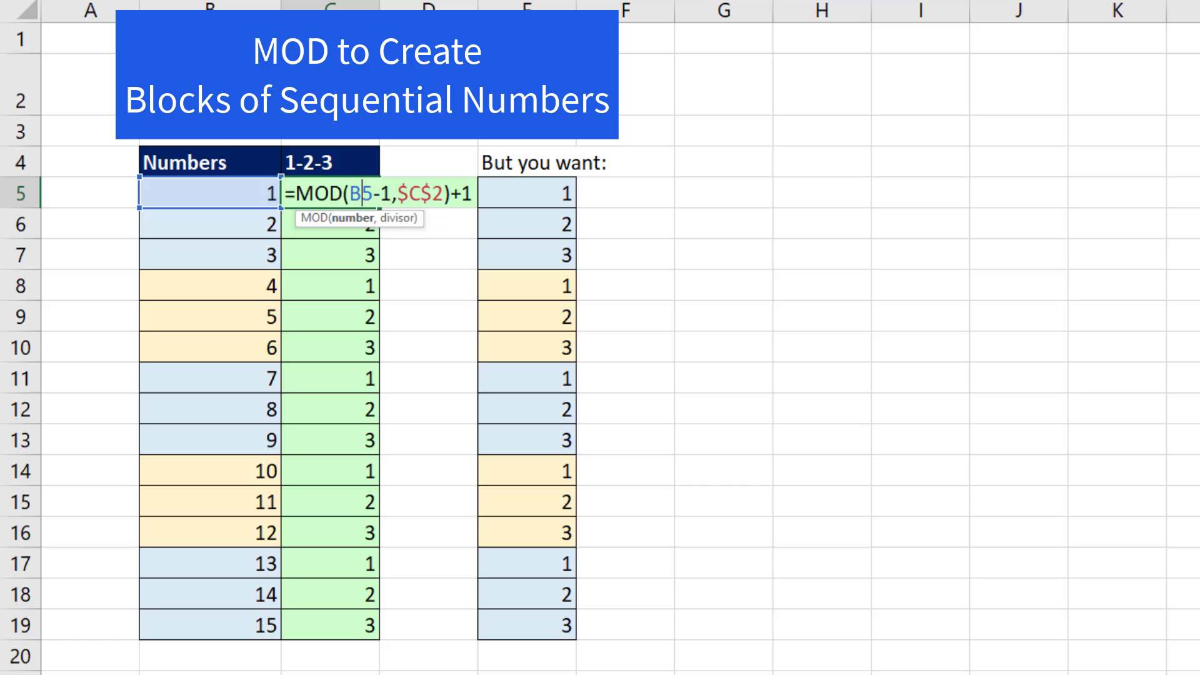
Return to the MOD vs Number.Mod comparison sheet as the lesson wraps up
key(Enter)
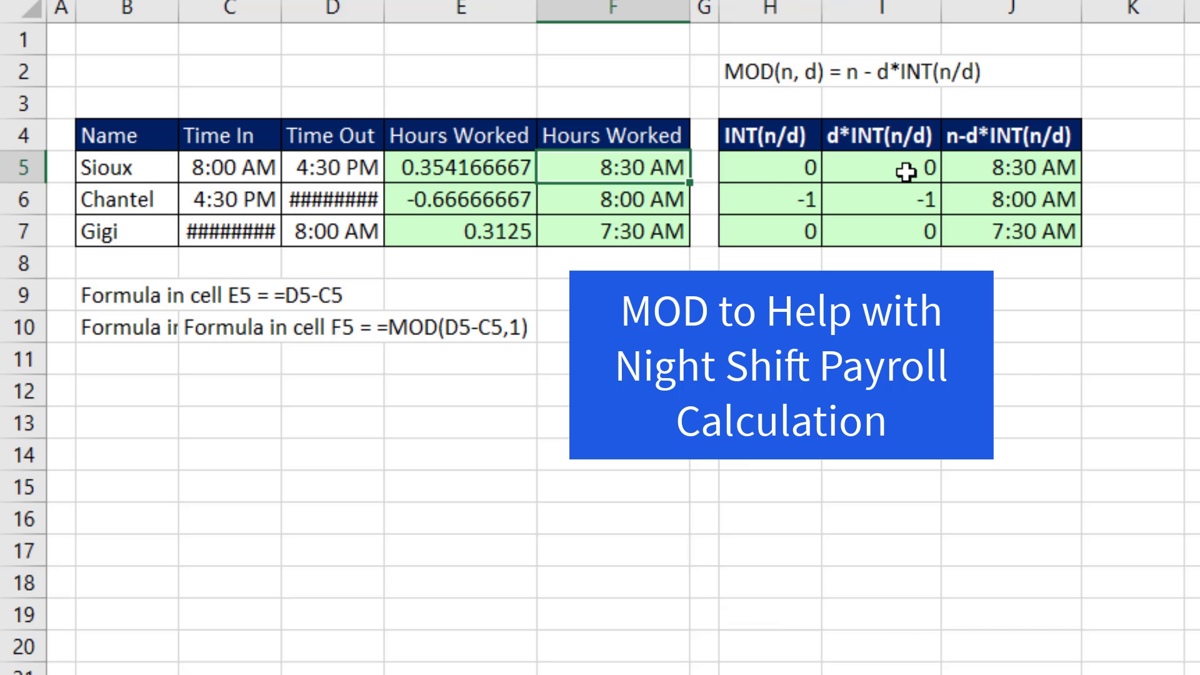
click(611, 199)
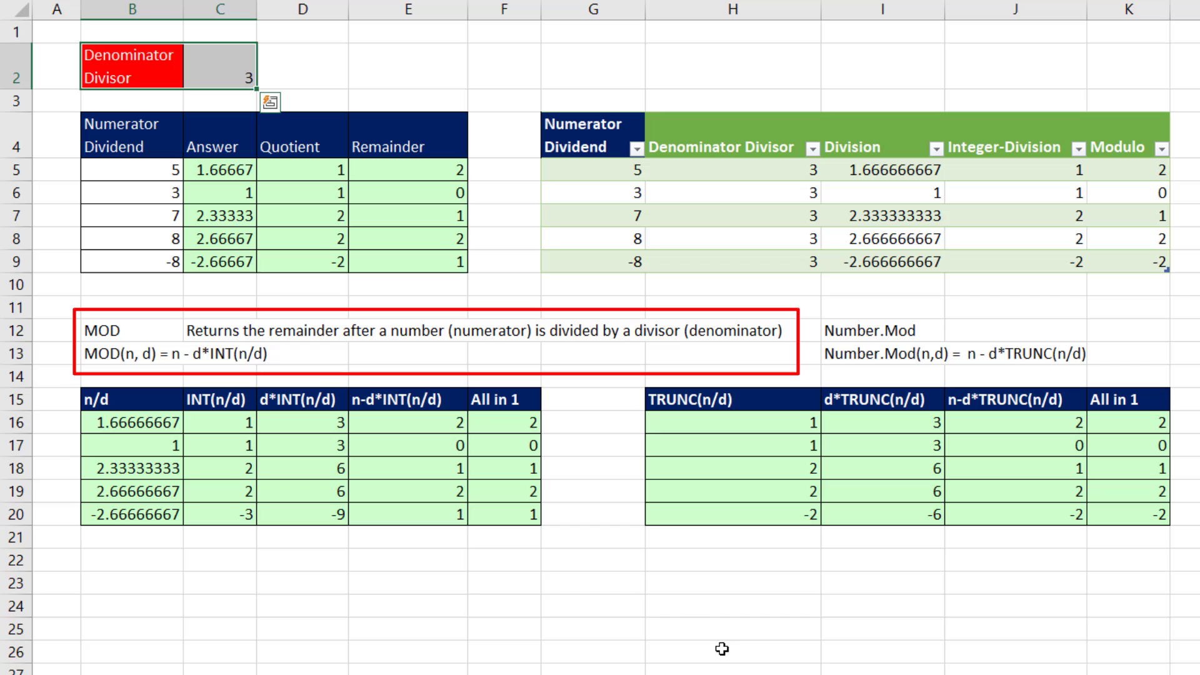
mouse_move(705, 595)
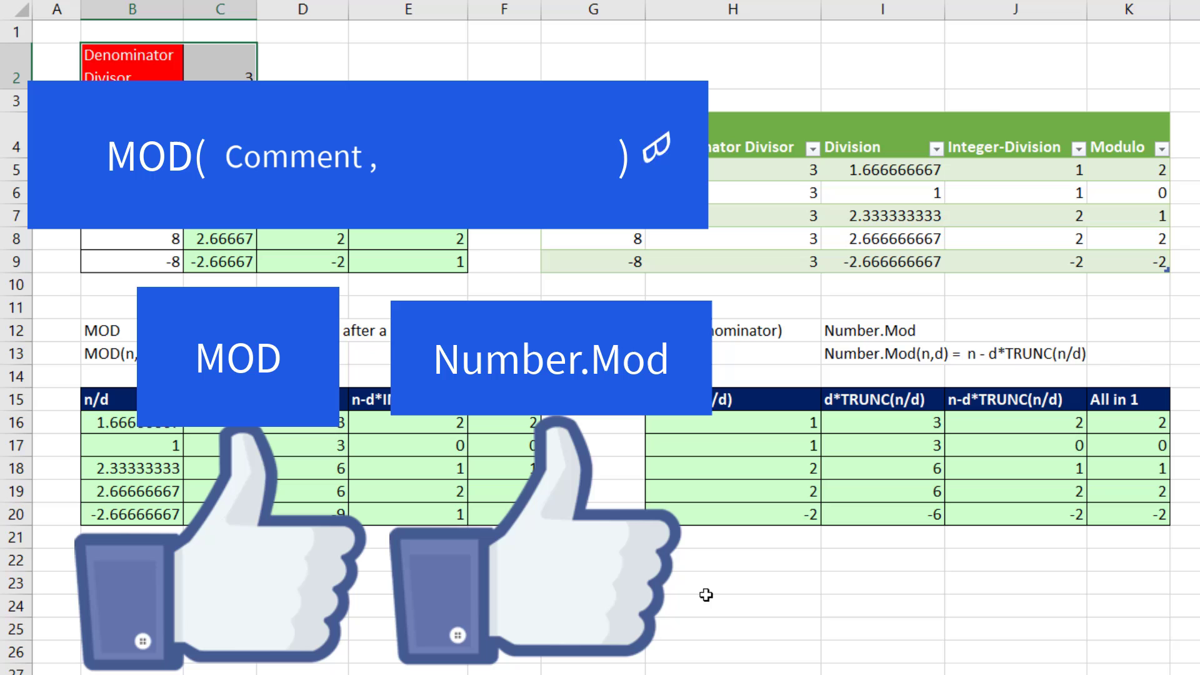
text(SUB)
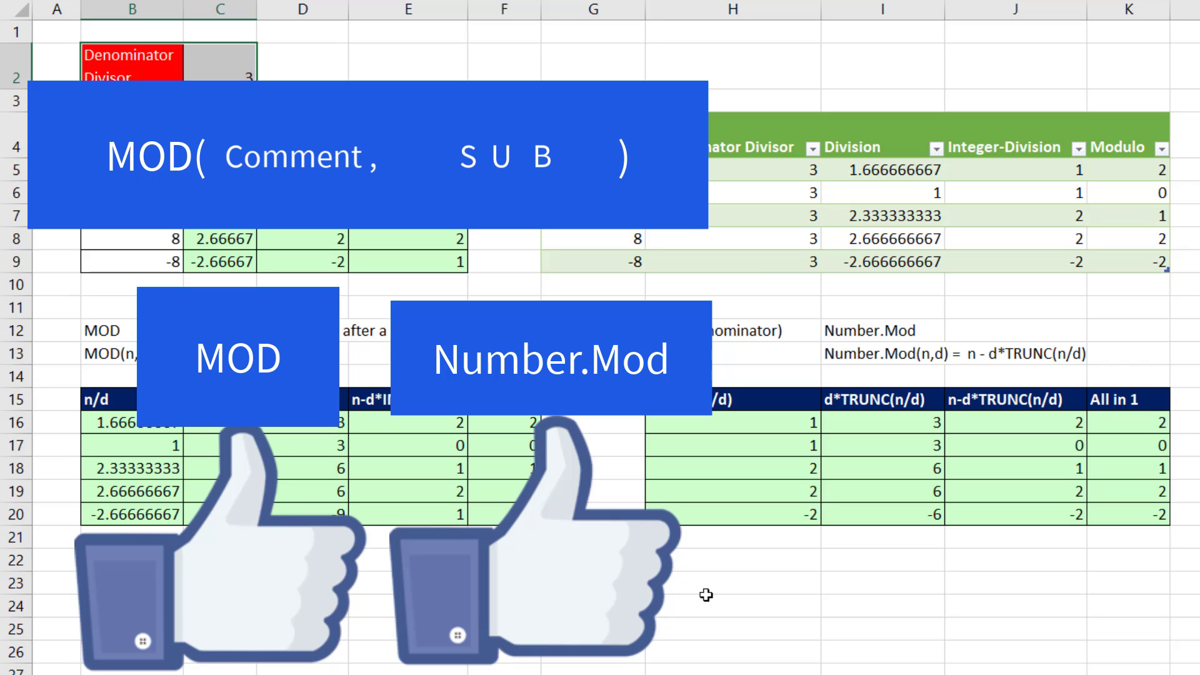